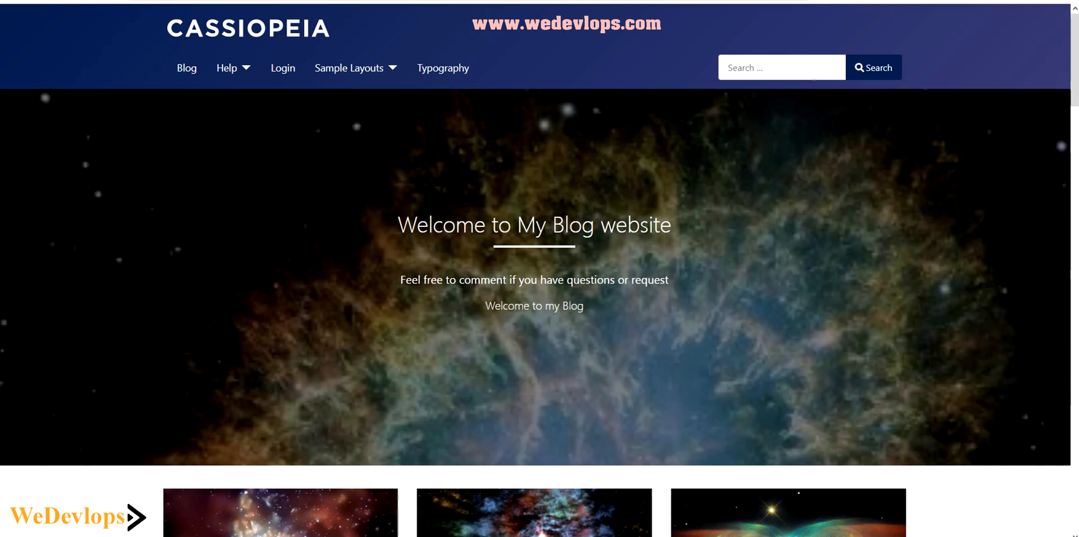
mouse_move(799, 295)
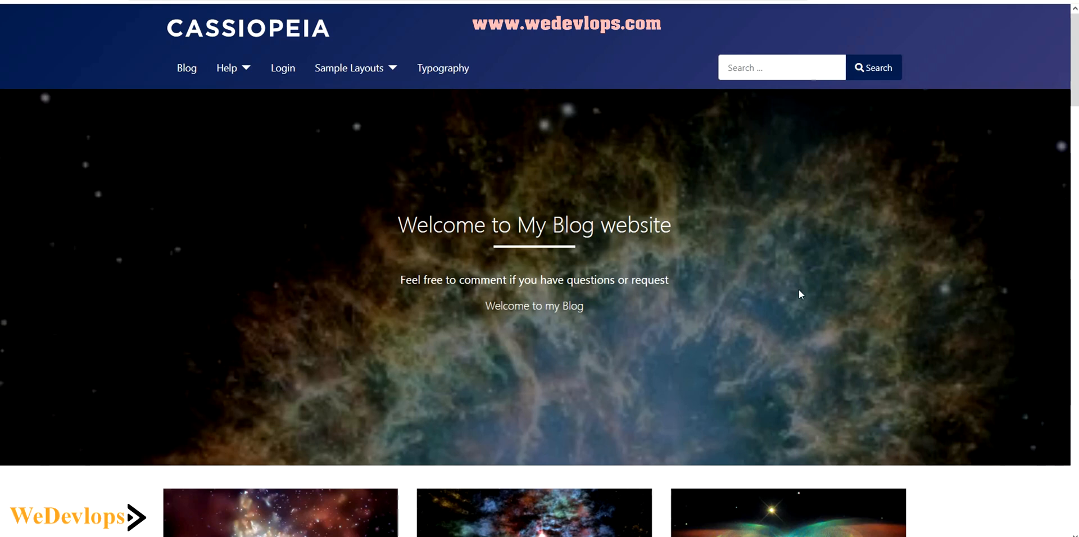
mouse_move(790, 293)
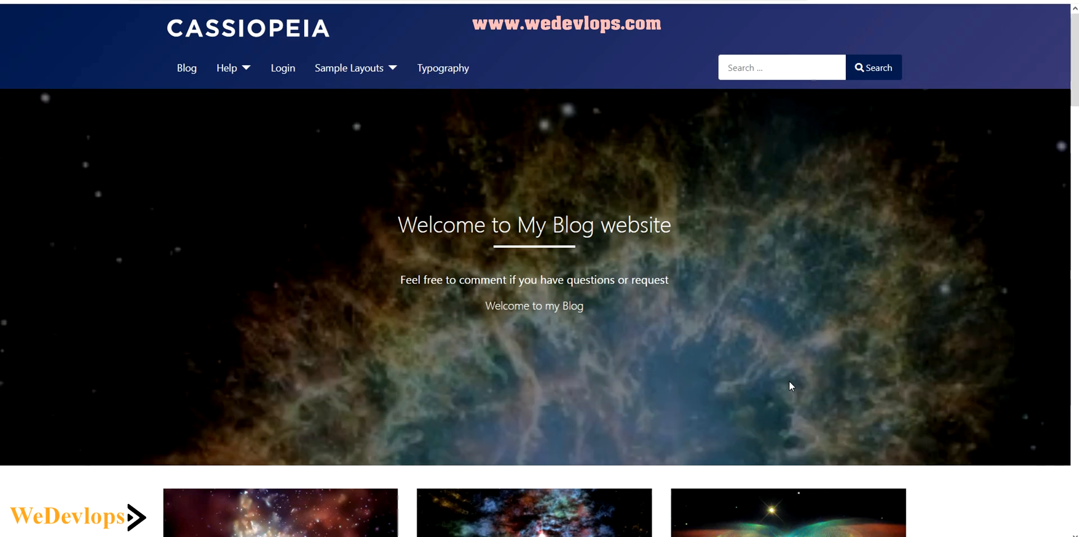
mouse_move(624, 362)
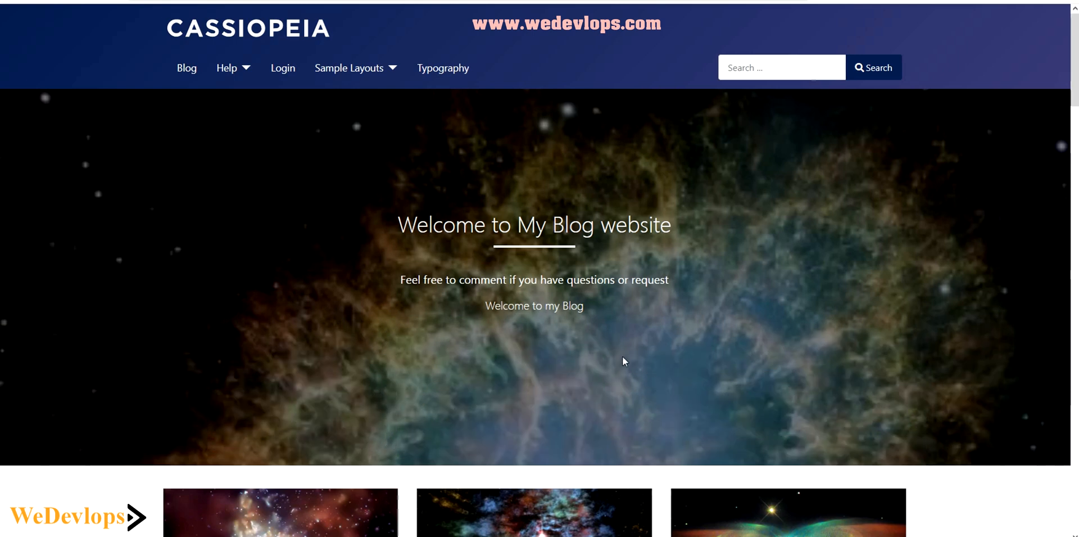
mouse_move(769, 357)
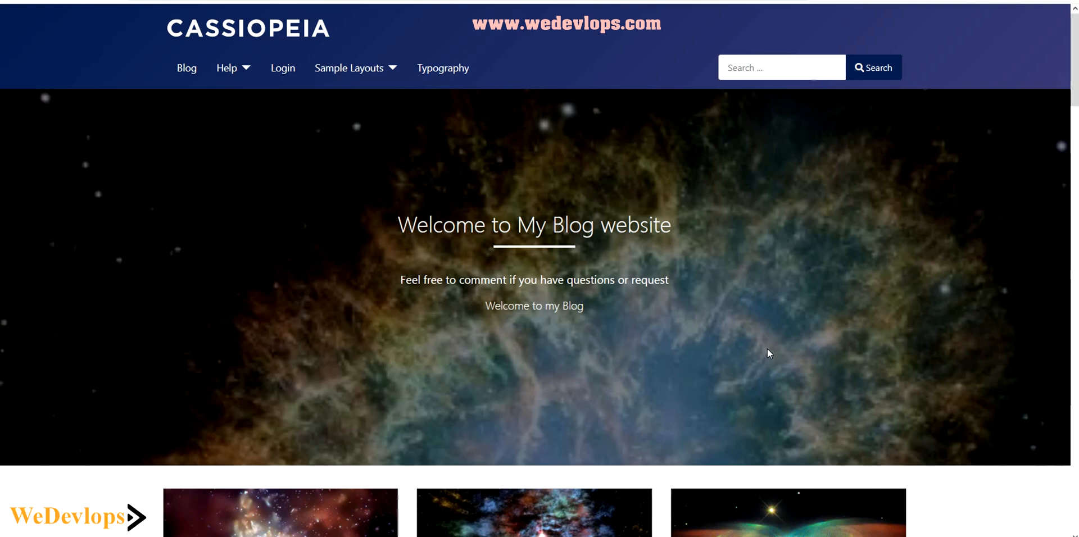
mouse_move(344, 193)
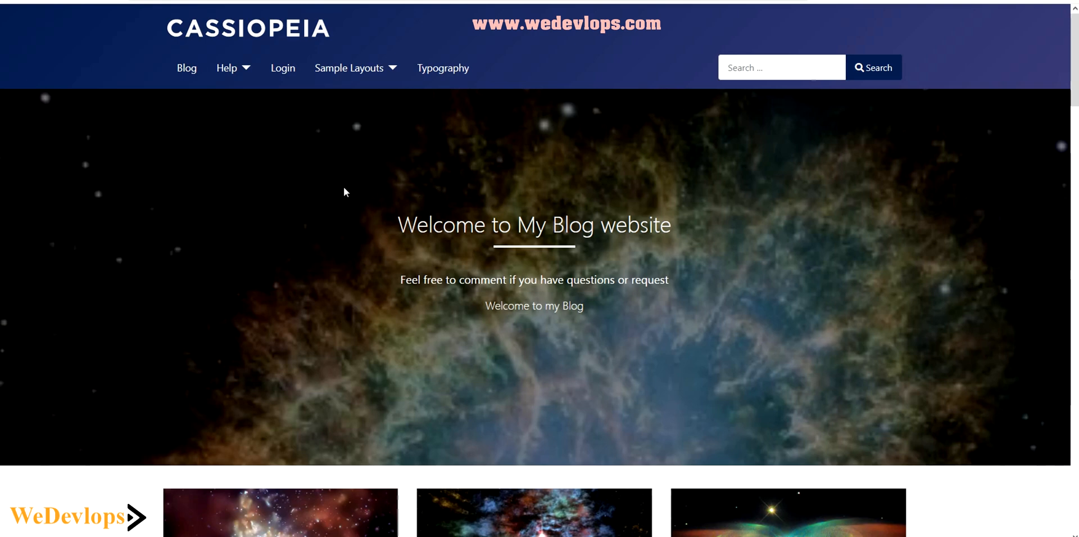
mouse_move(640, 202)
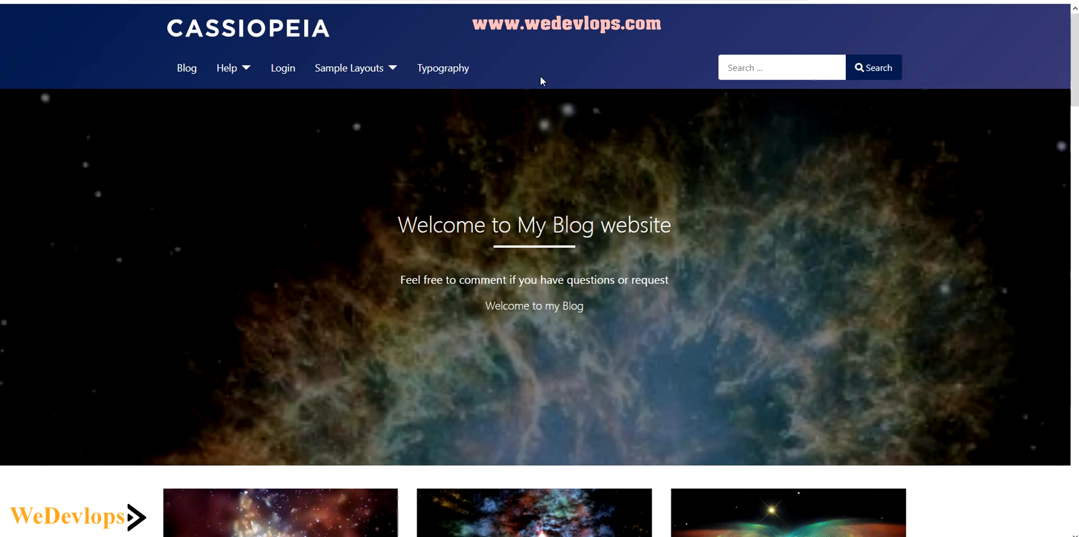
mouse_move(635, 361)
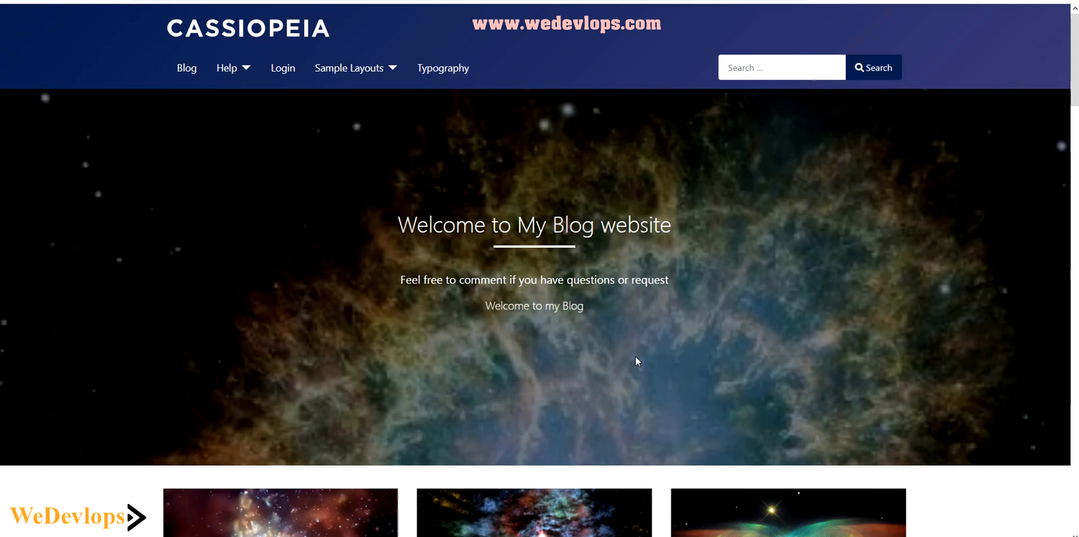
mouse_move(414, 130)
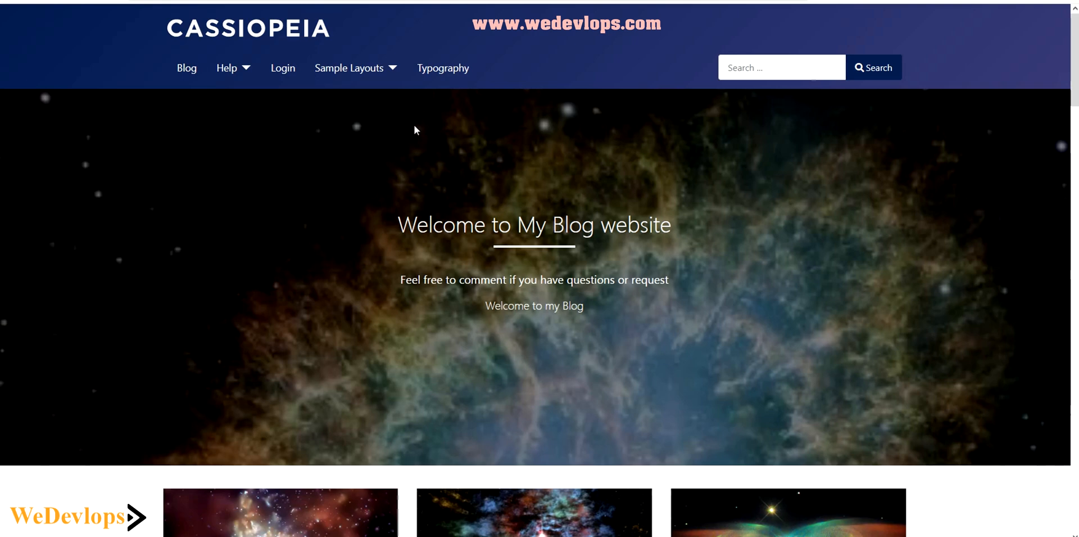
mouse_move(405, 214)
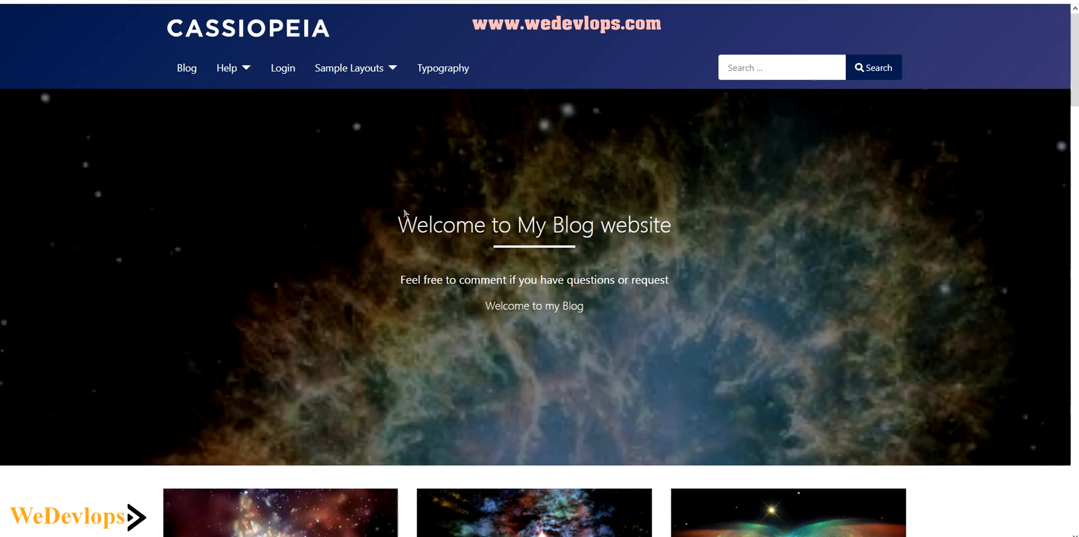
mouse_move(728, 304)
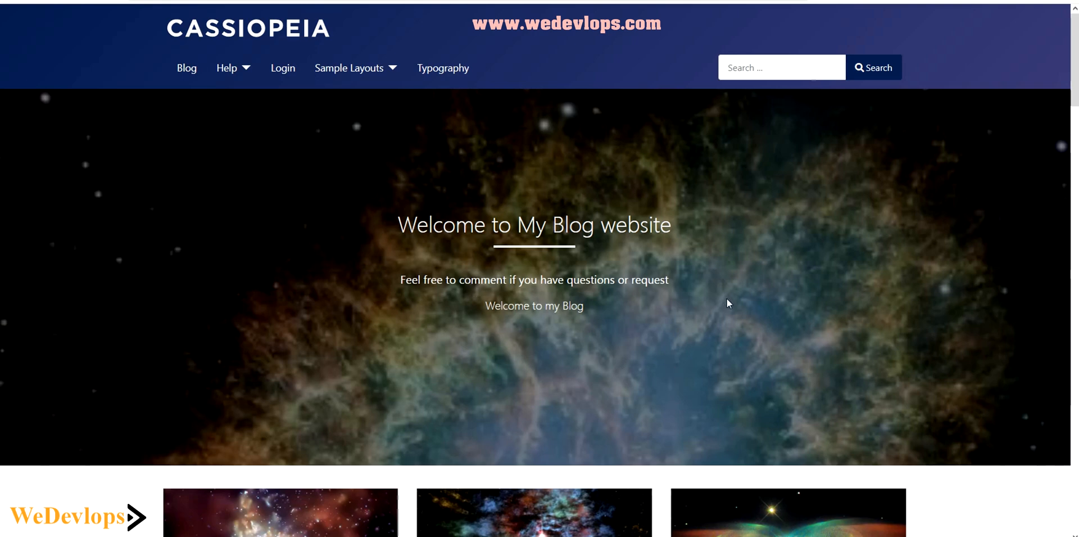
Step: Scroll the home page down to the Main Menu and Login Form beside the sample data article
scroll(down, 3)
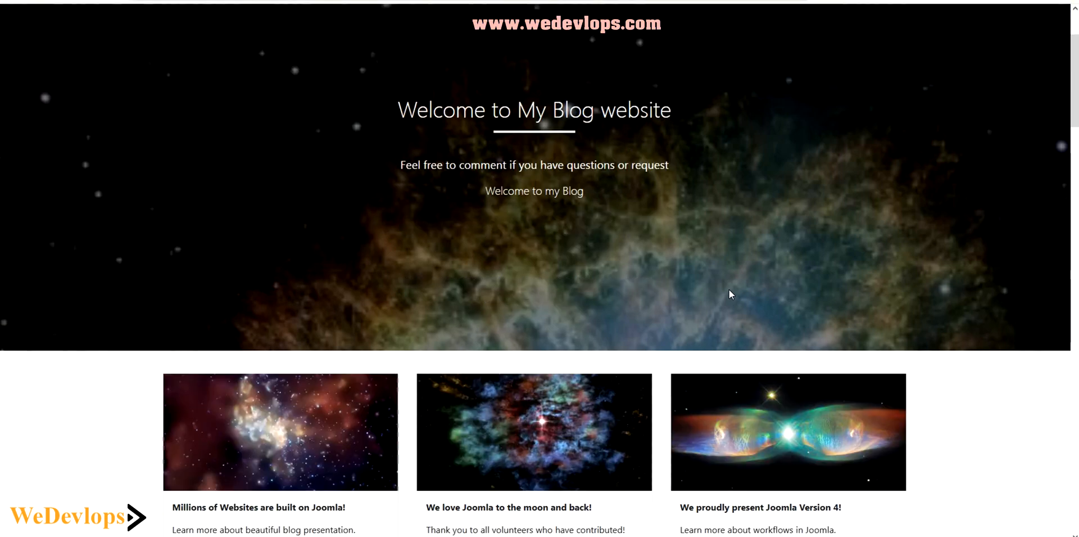
scroll(down, 3)
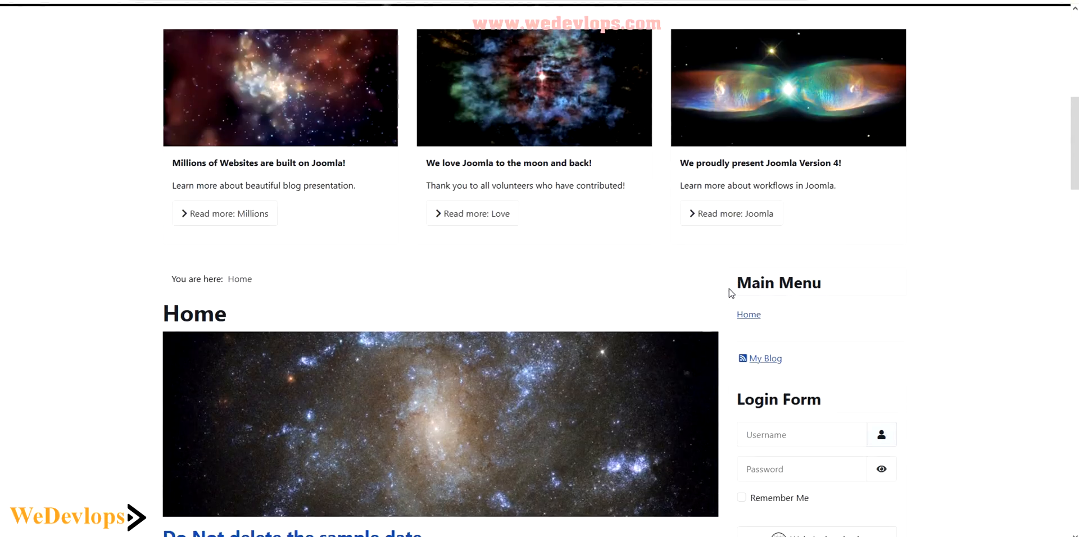
scroll(down, 3)
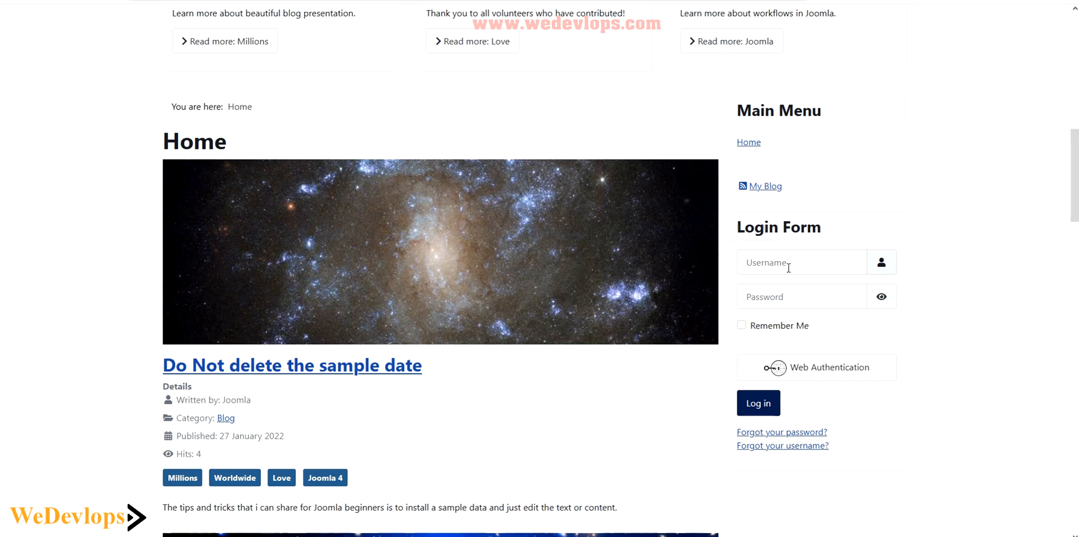
mouse_move(772, 305)
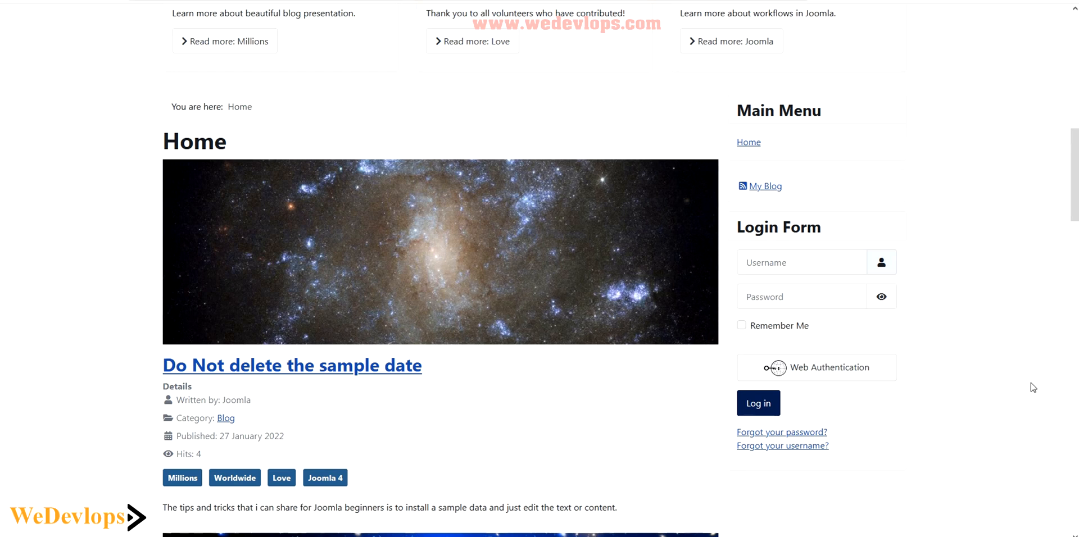
mouse_move(1027, 383)
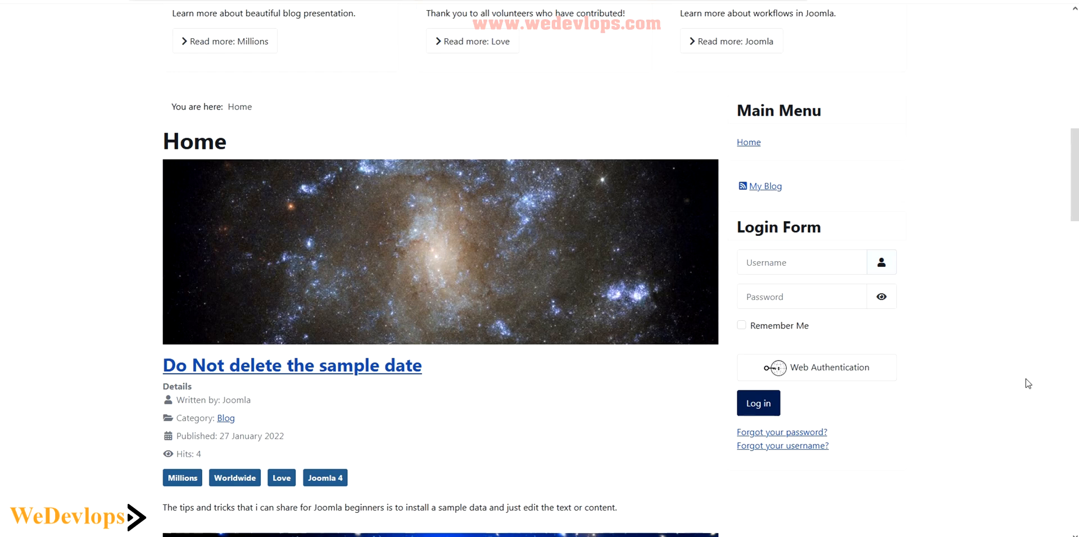
scroll(down, 3)
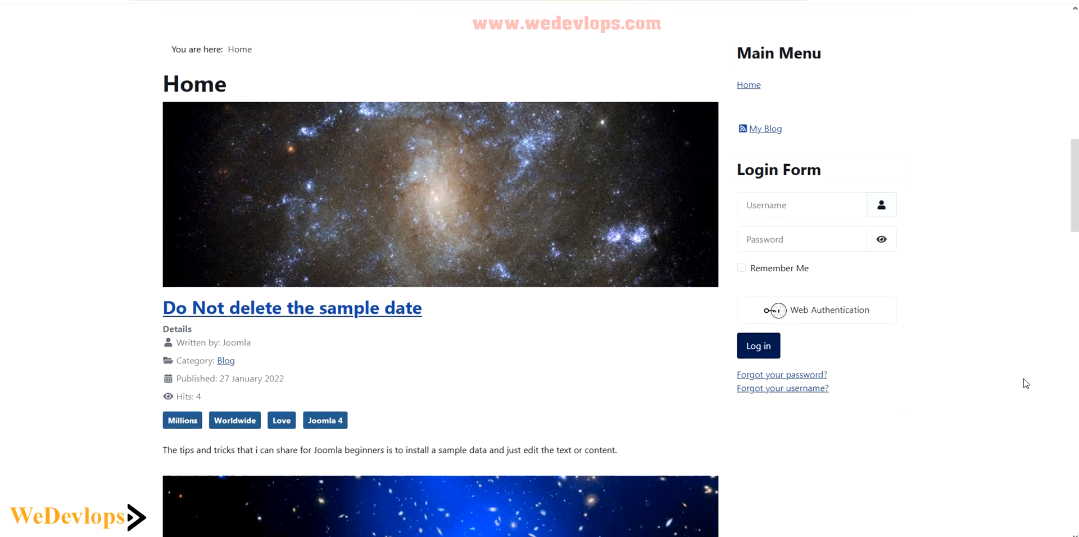
mouse_move(994, 367)
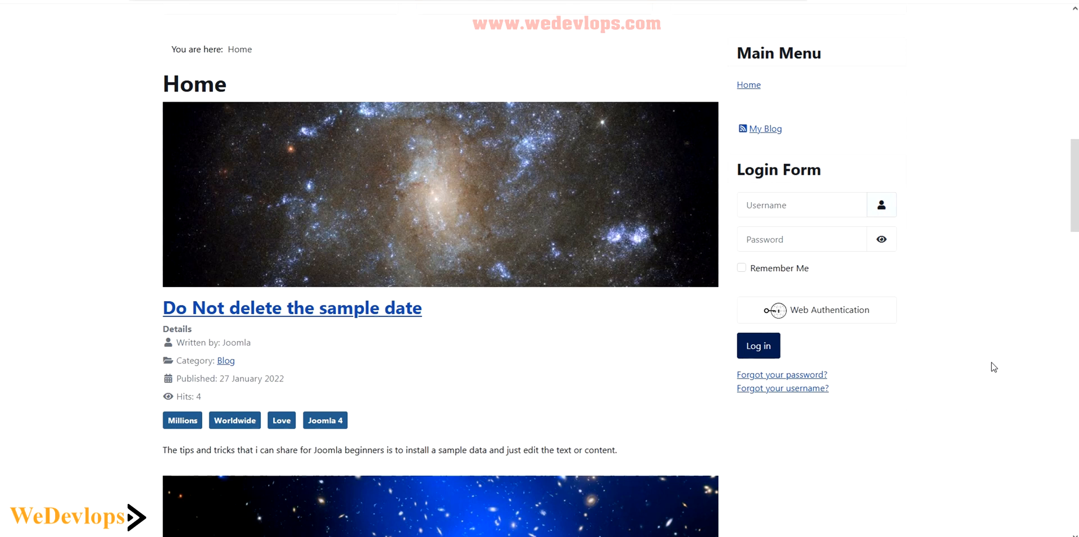
mouse_move(776, 441)
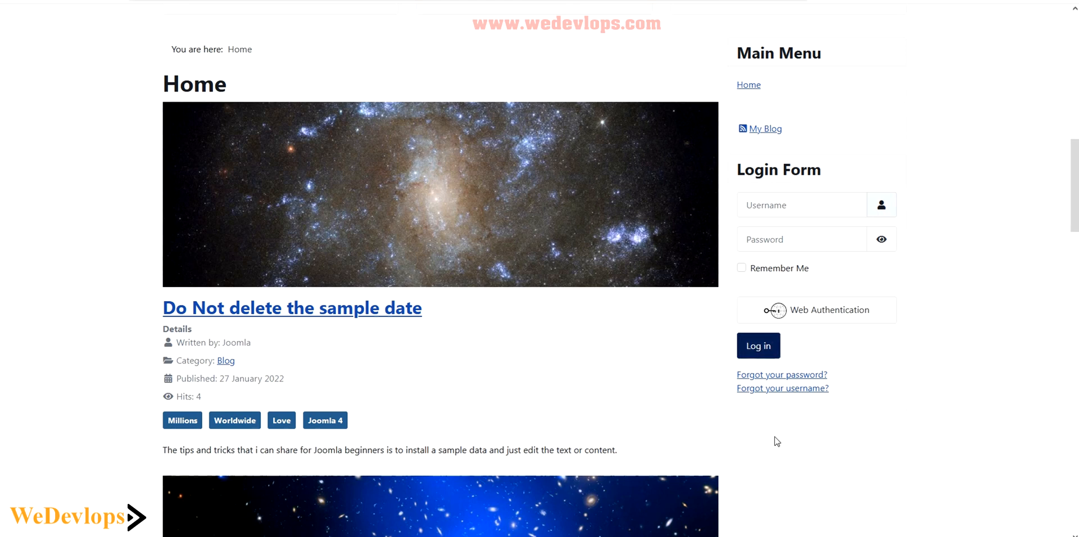
mouse_move(889, 426)
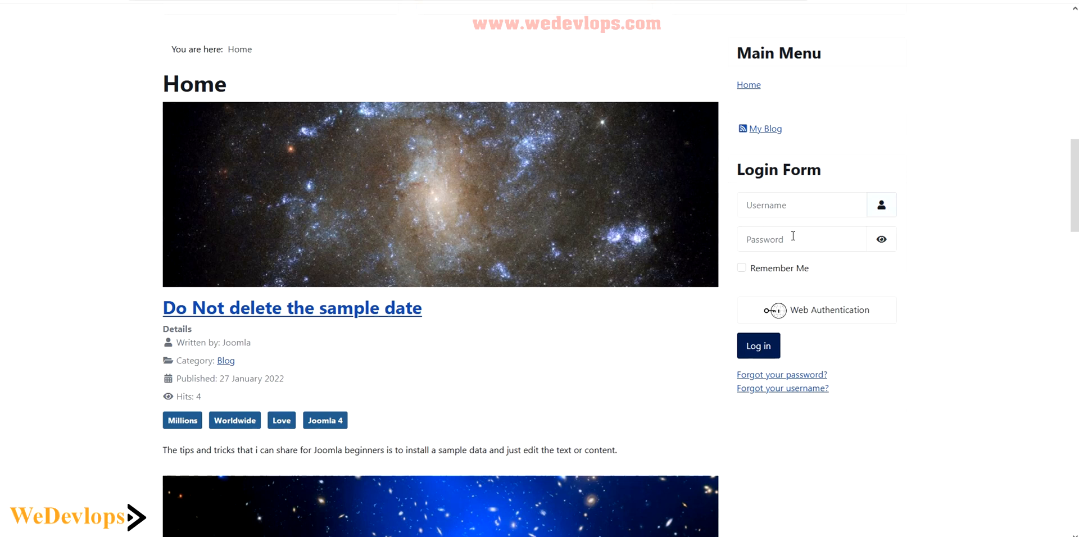
mouse_move(773, 225)
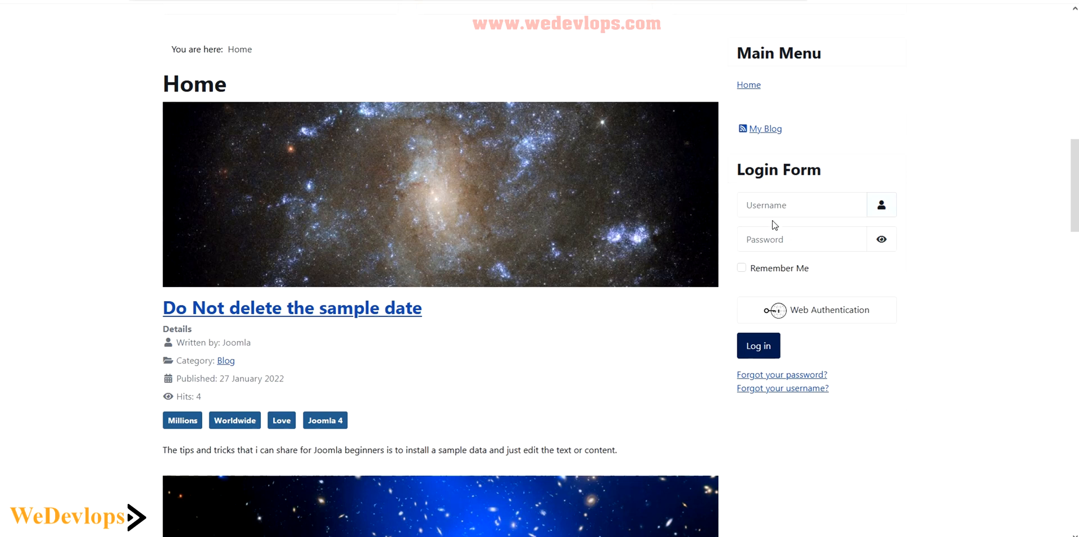
mouse_move(787, 402)
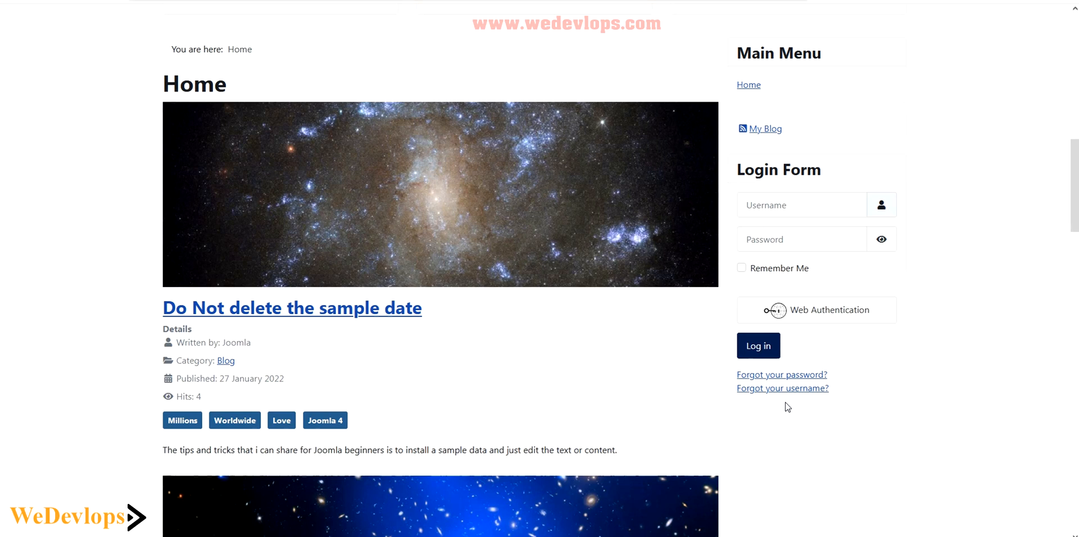
mouse_move(787, 406)
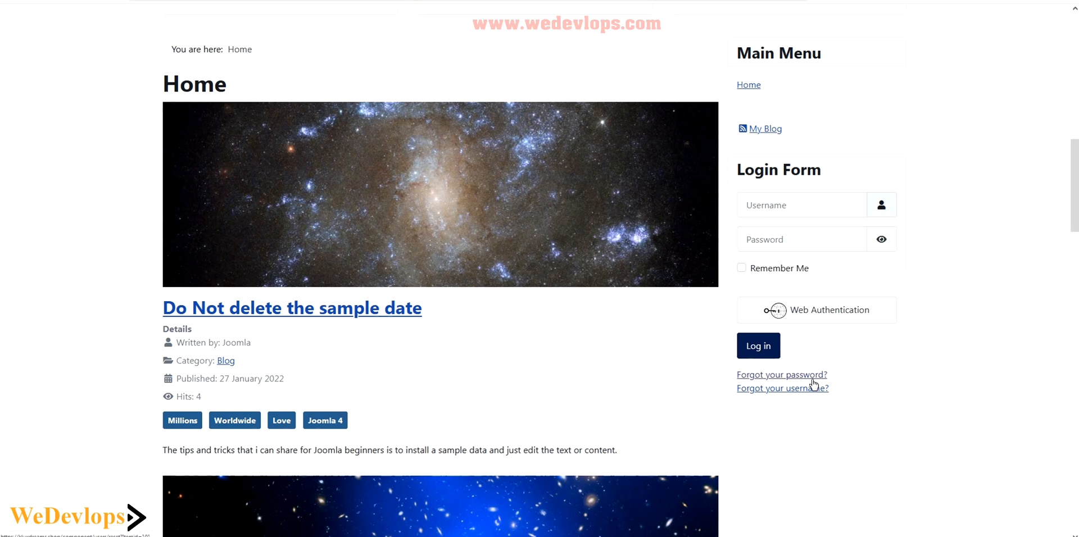
mouse_move(805, 373)
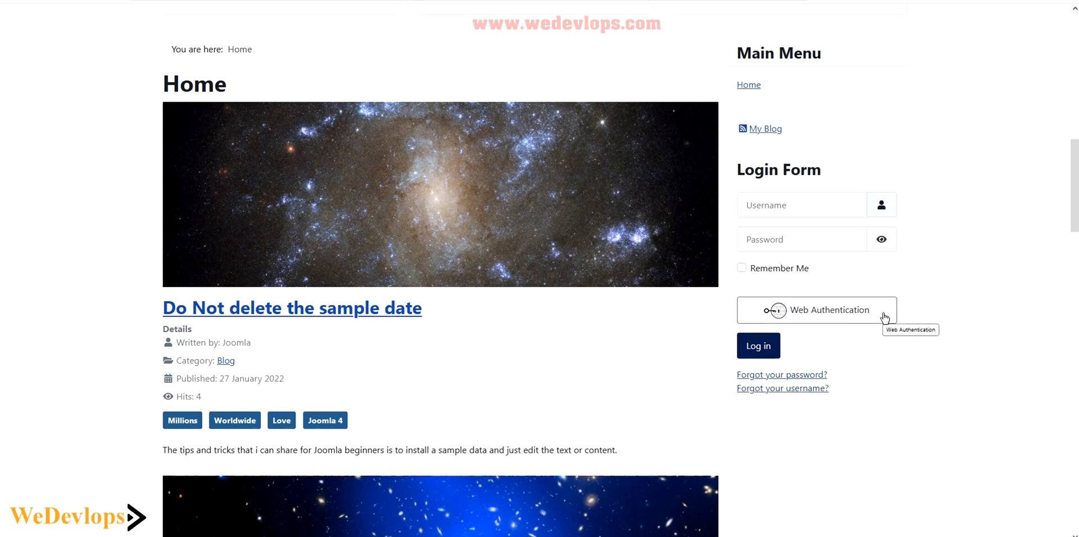
mouse_move(497, 167)
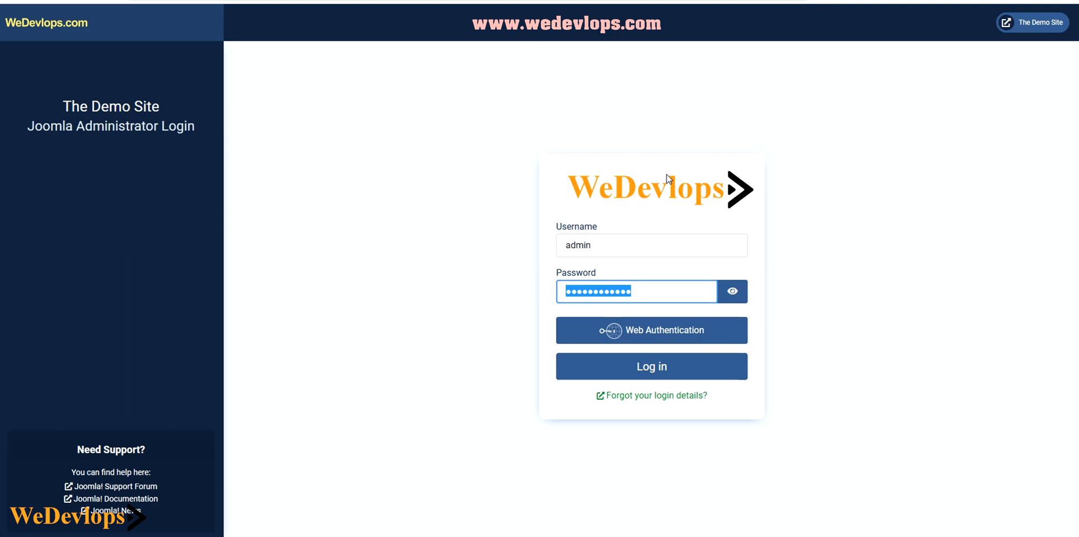
mouse_move(821, 383)
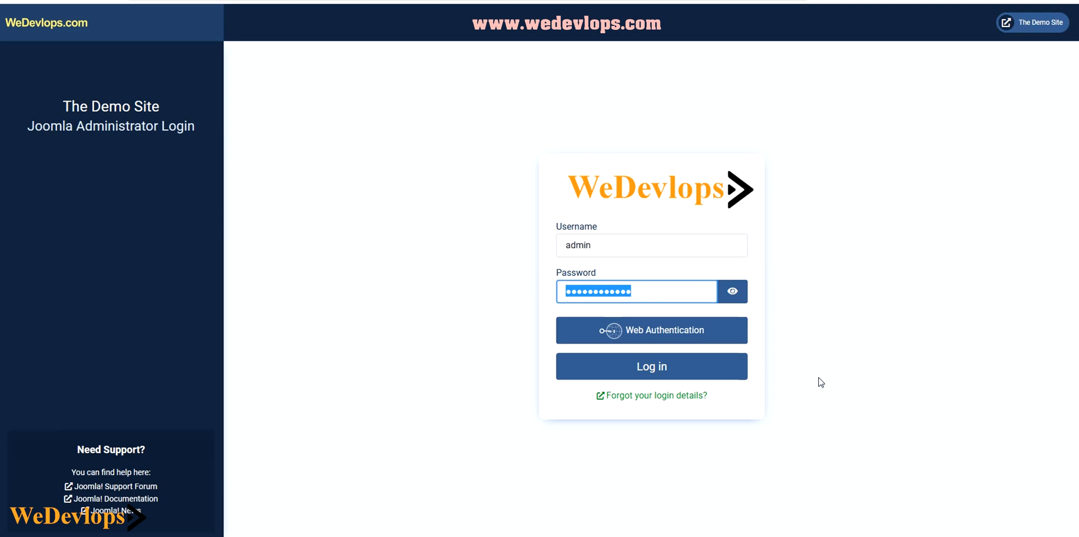
mouse_move(683, 369)
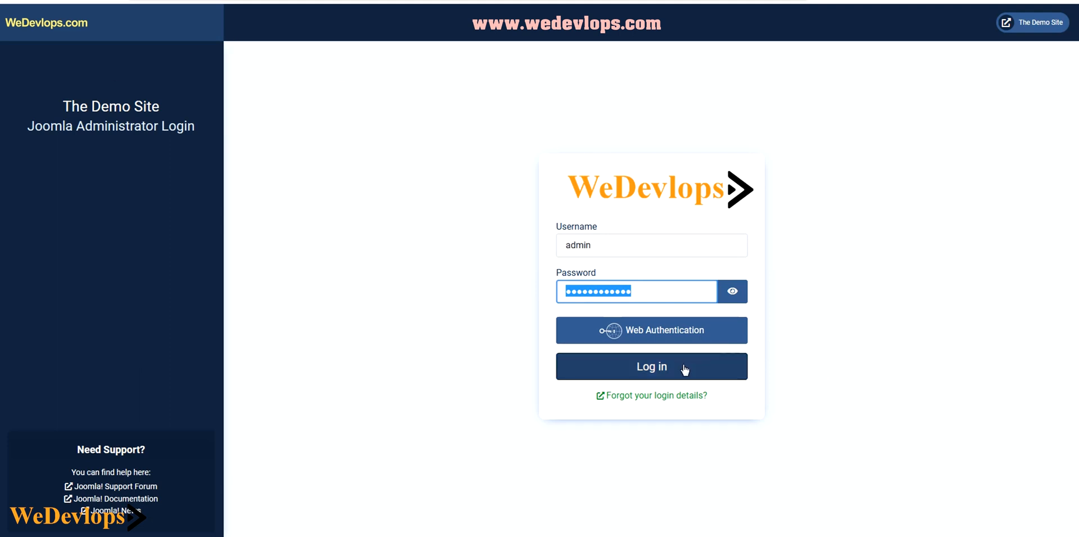
Step: Log in to the administrator back end as admin, declining the browser's password save
click(650, 365)
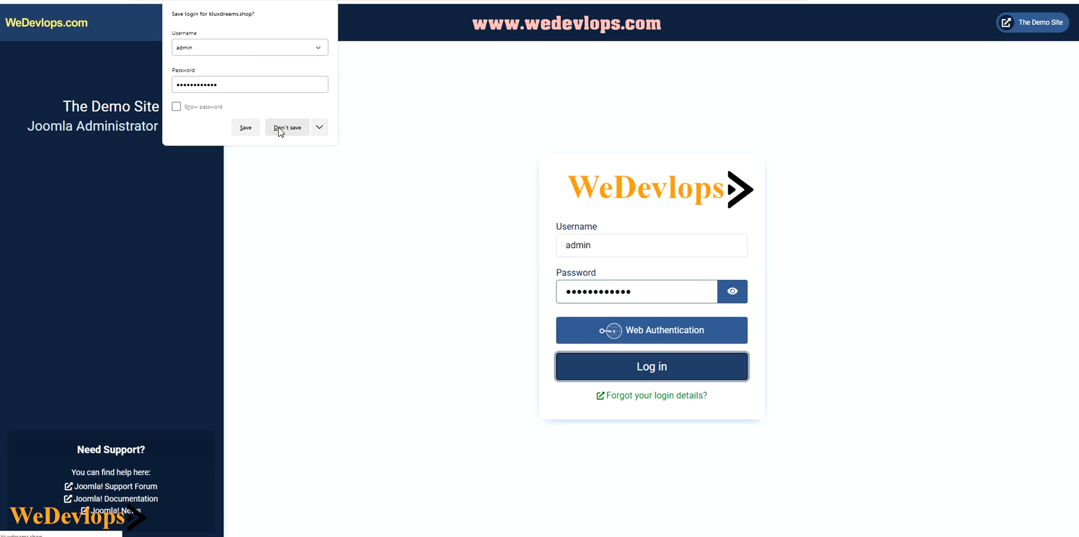
click(286, 127)
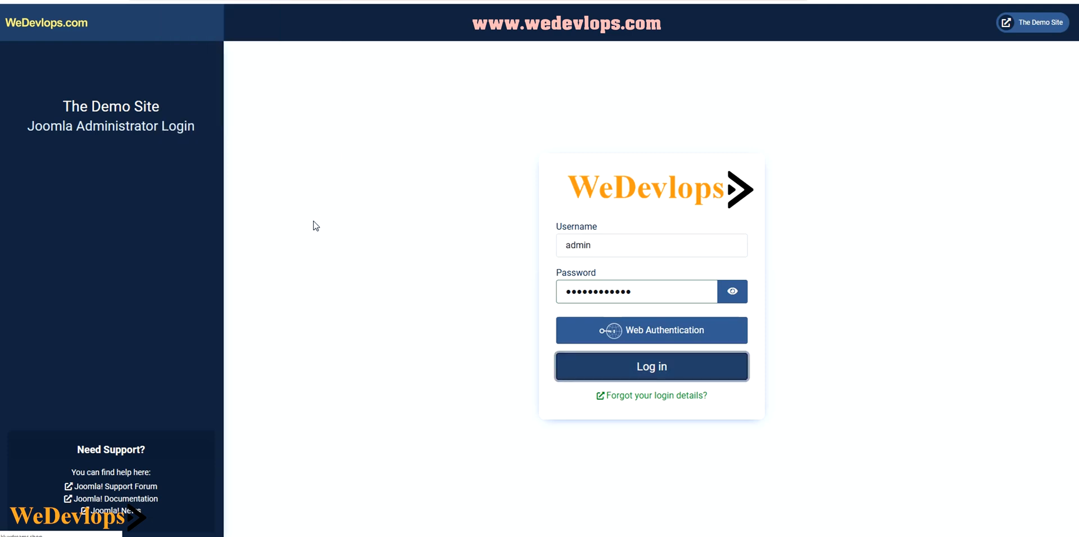
click(651, 365)
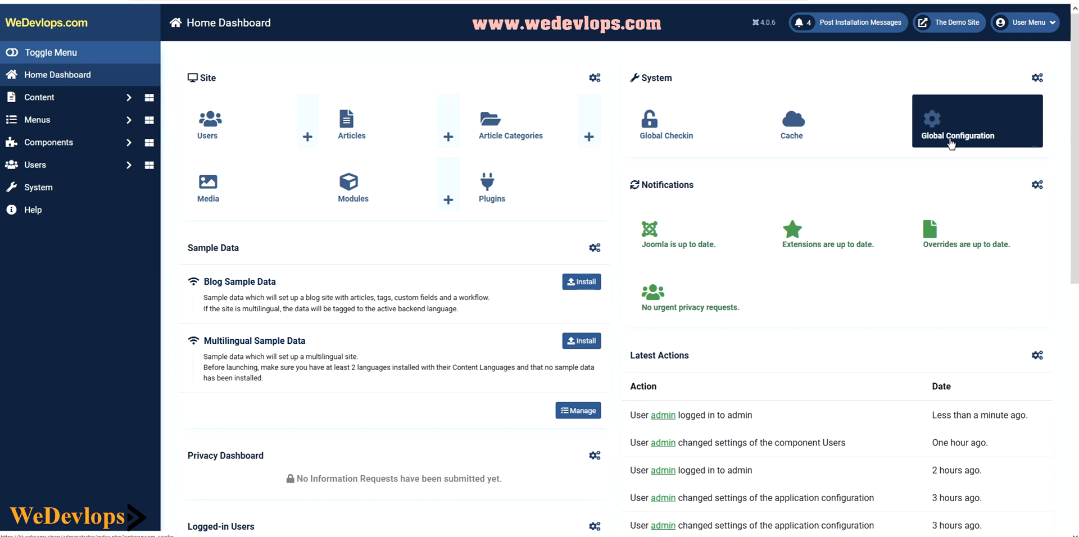
click(957, 136)
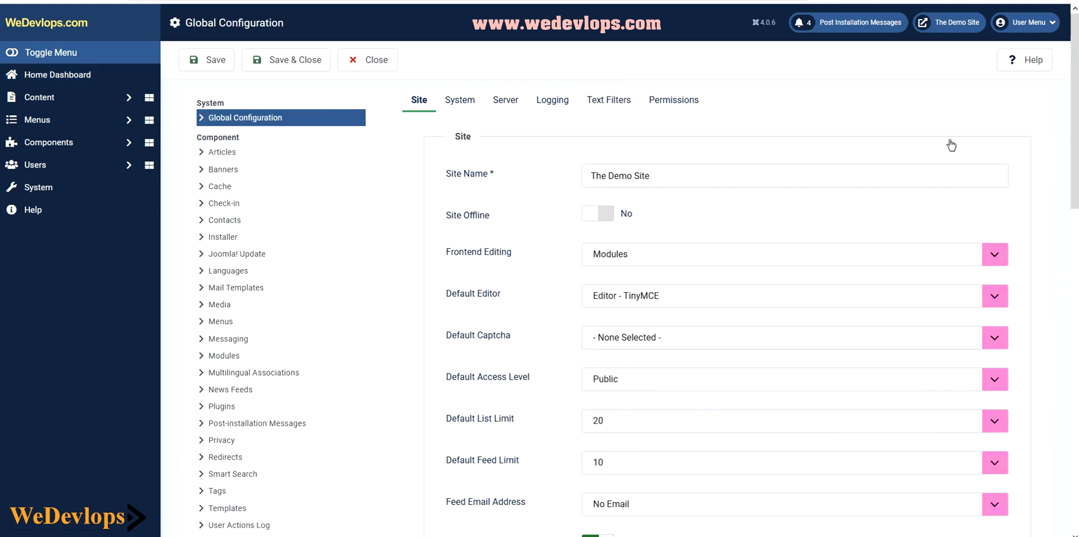
mouse_move(762, 229)
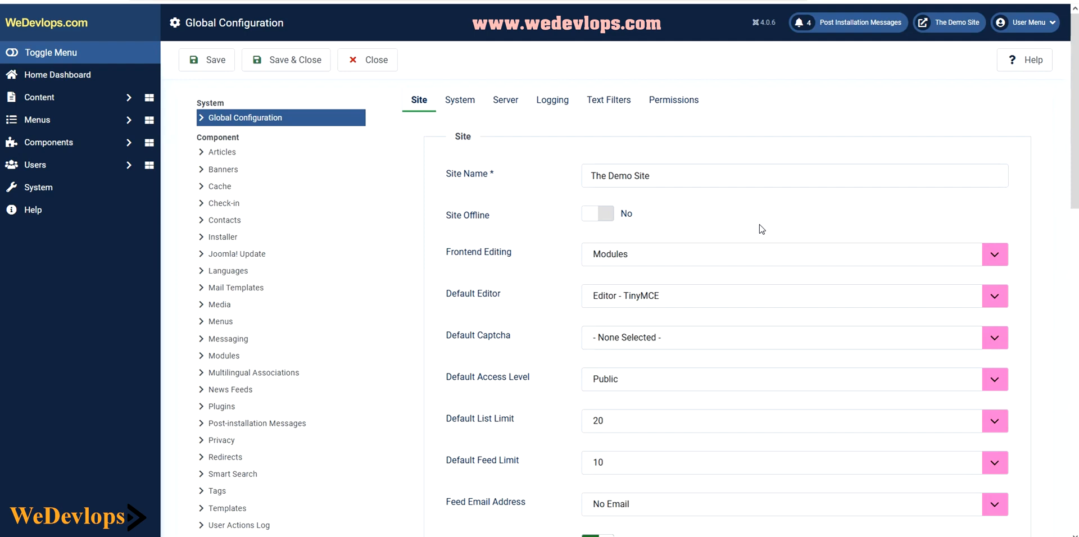
scroll(down, 3)
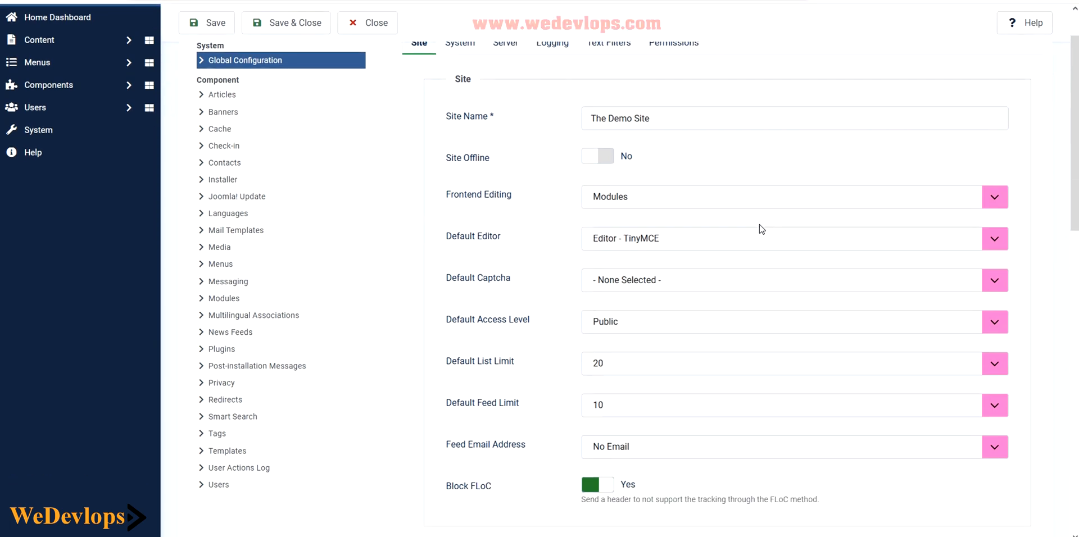
scroll(down, 3)
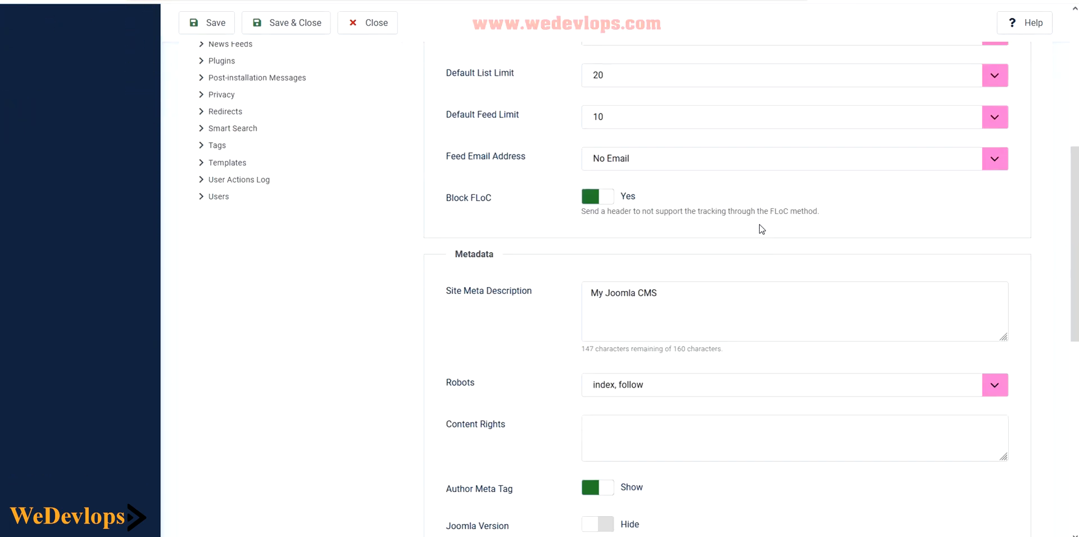
scroll(down, 3)
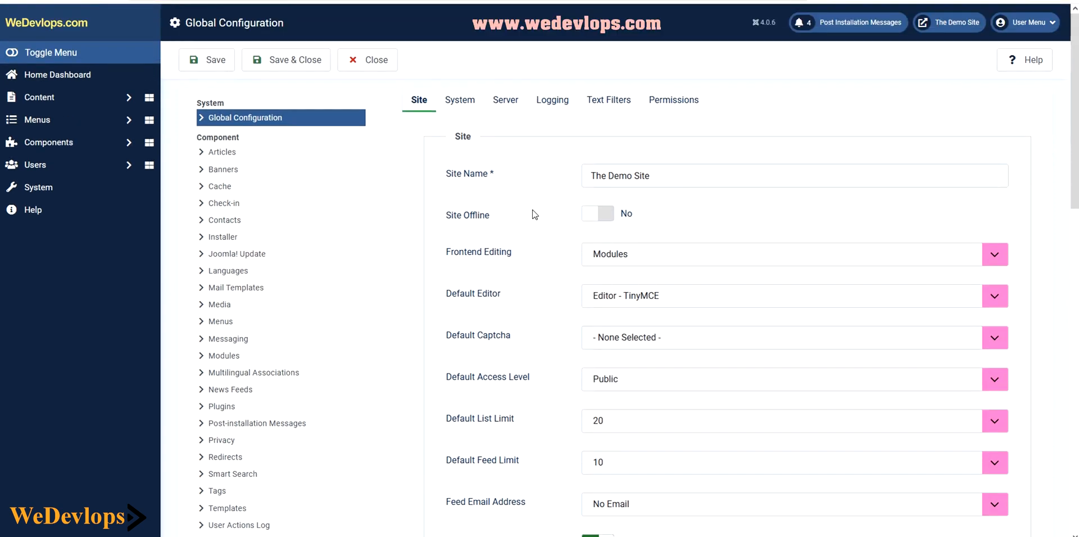
click(258, 423)
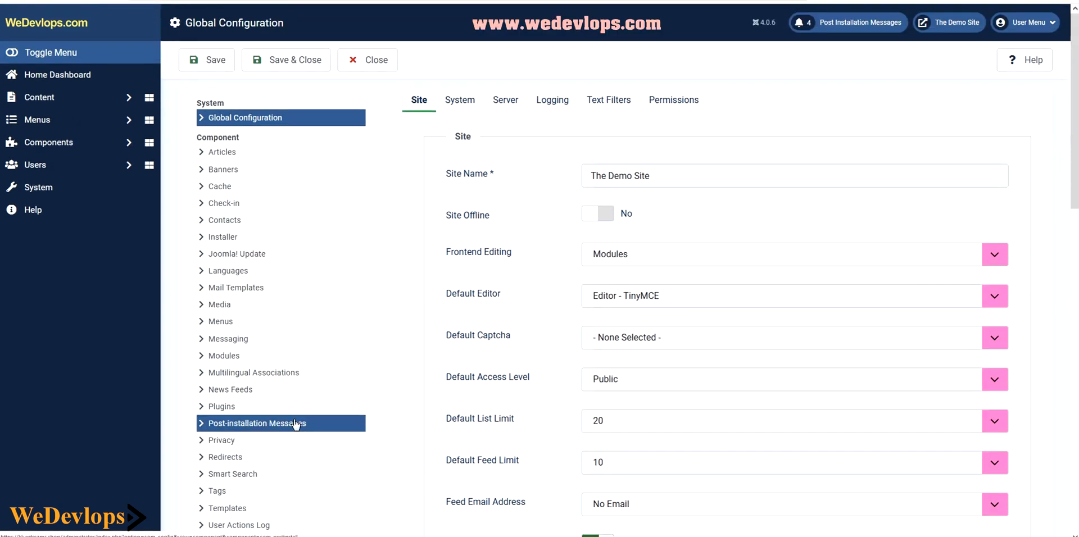
scroll(down, 3)
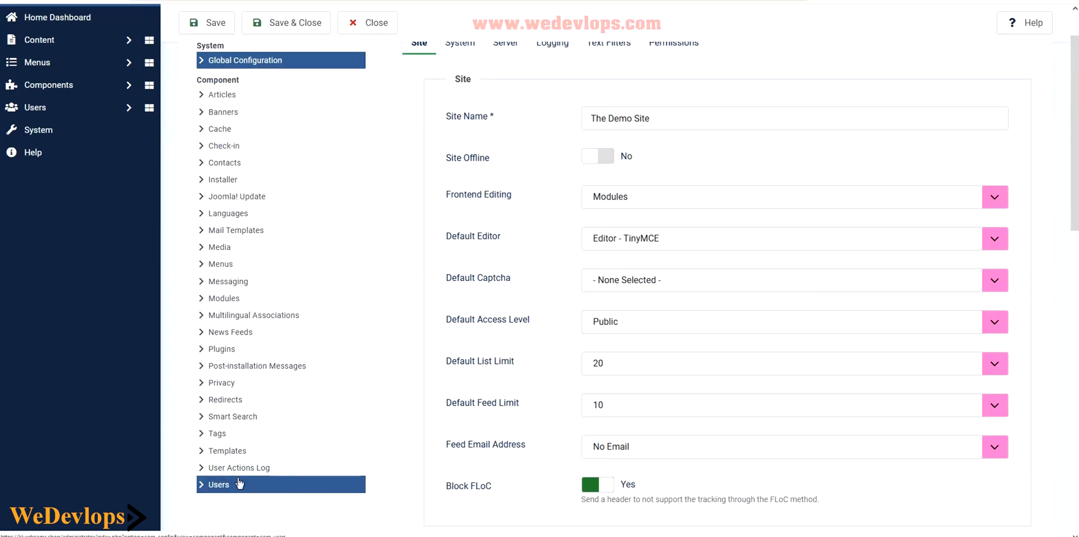
mouse_move(215, 493)
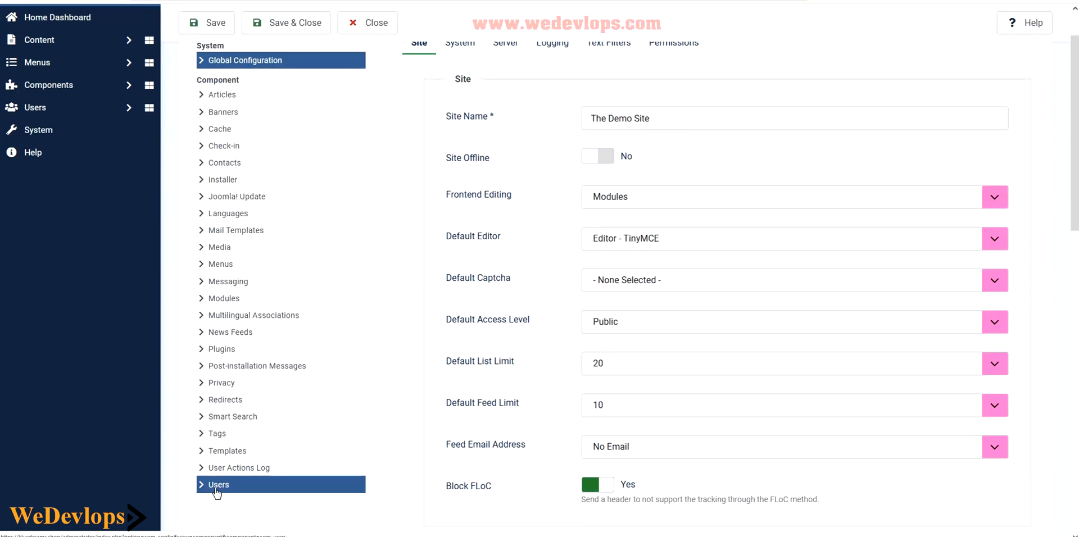
Step: Set Allow User Registration to Yes in the Users options and save
click(218, 484)
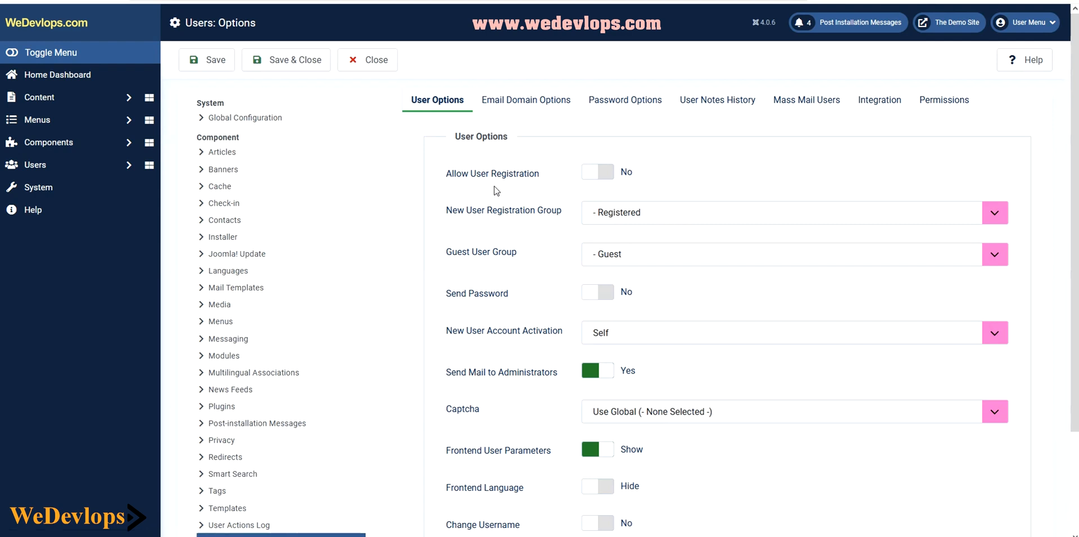
mouse_move(606, 179)
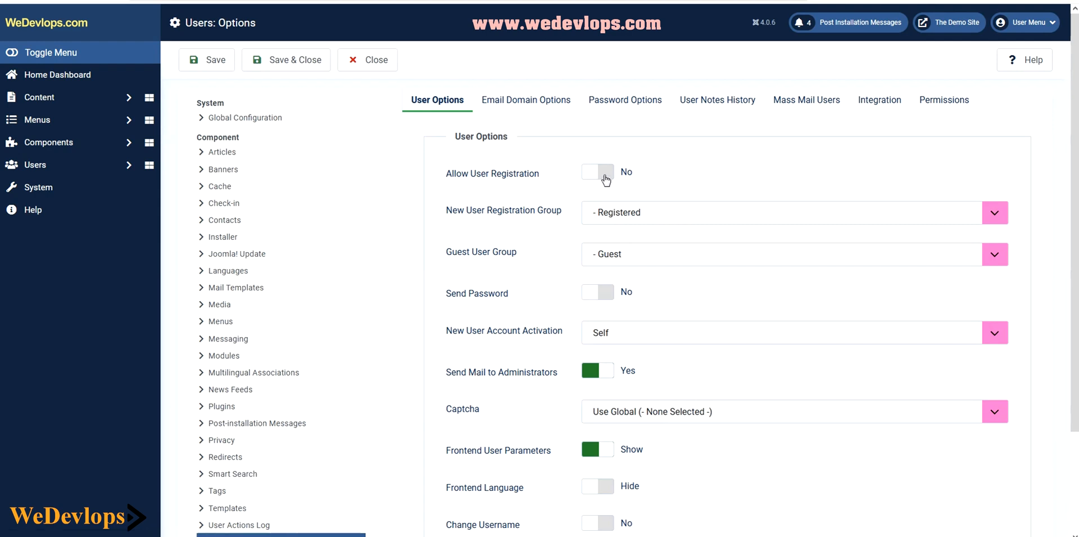
click(596, 172)
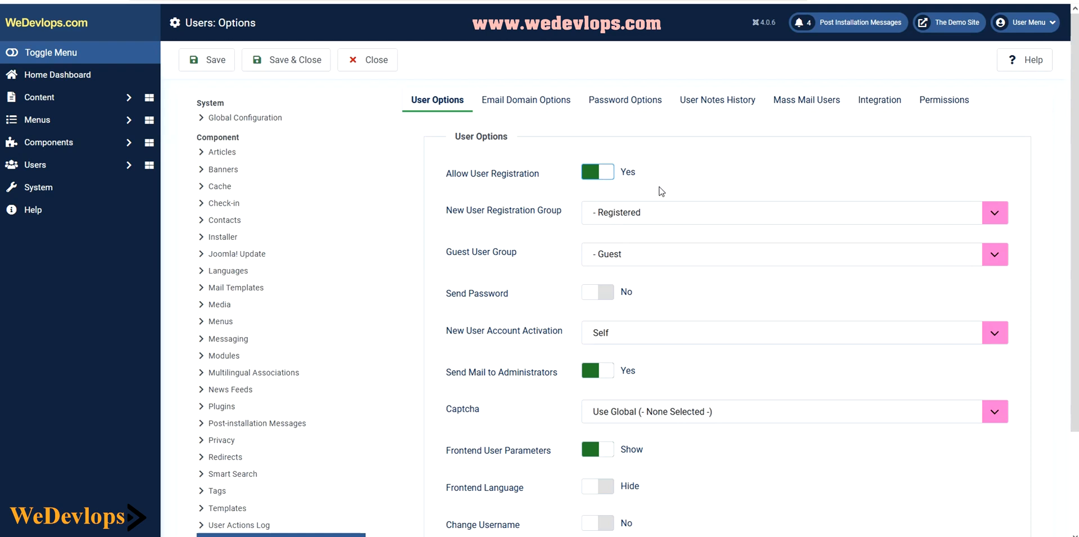
click(207, 59)
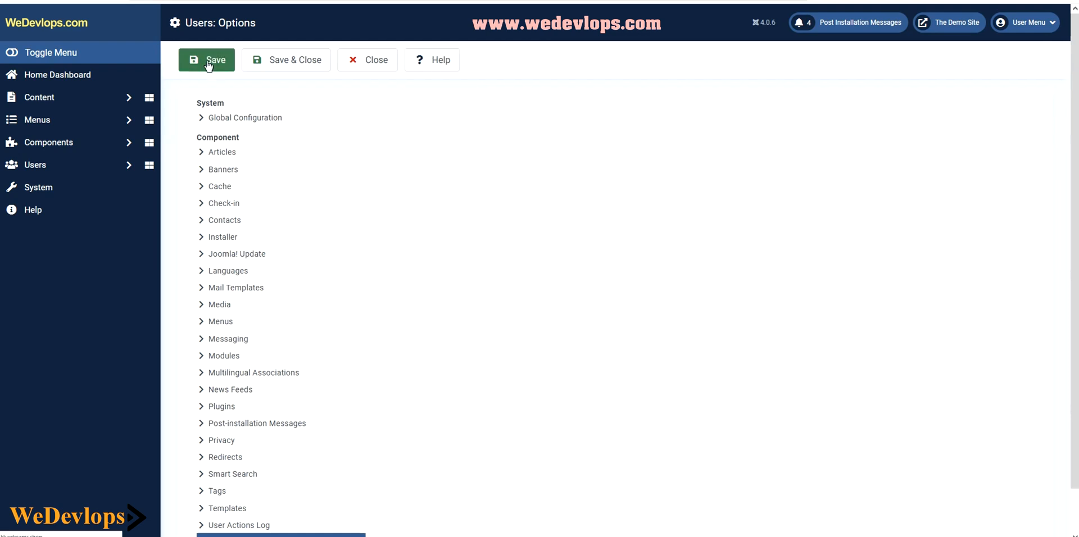
click(206, 60)
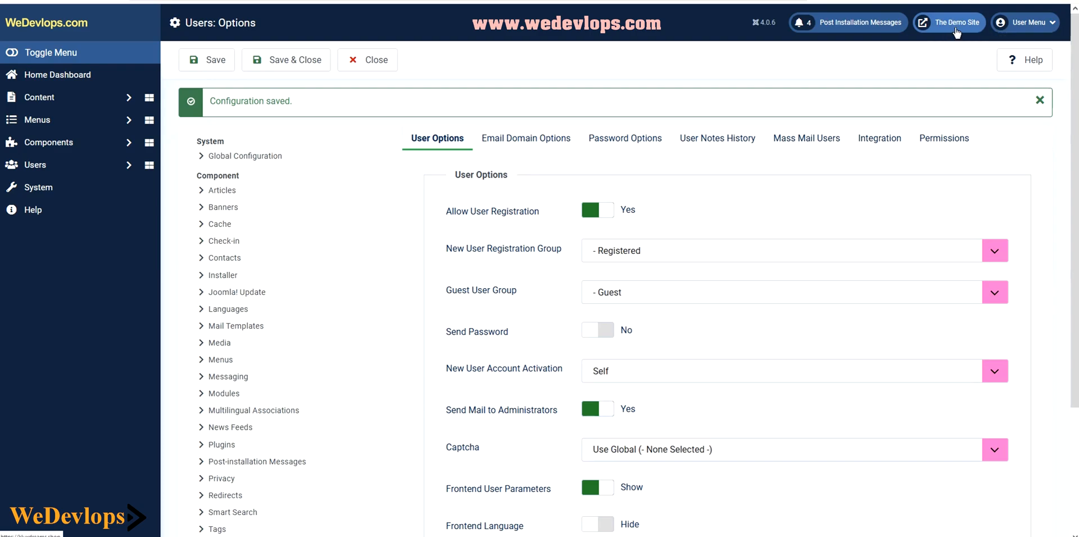
Step: Go to The Demo Site front end and scroll down to the Login Form
click(948, 23)
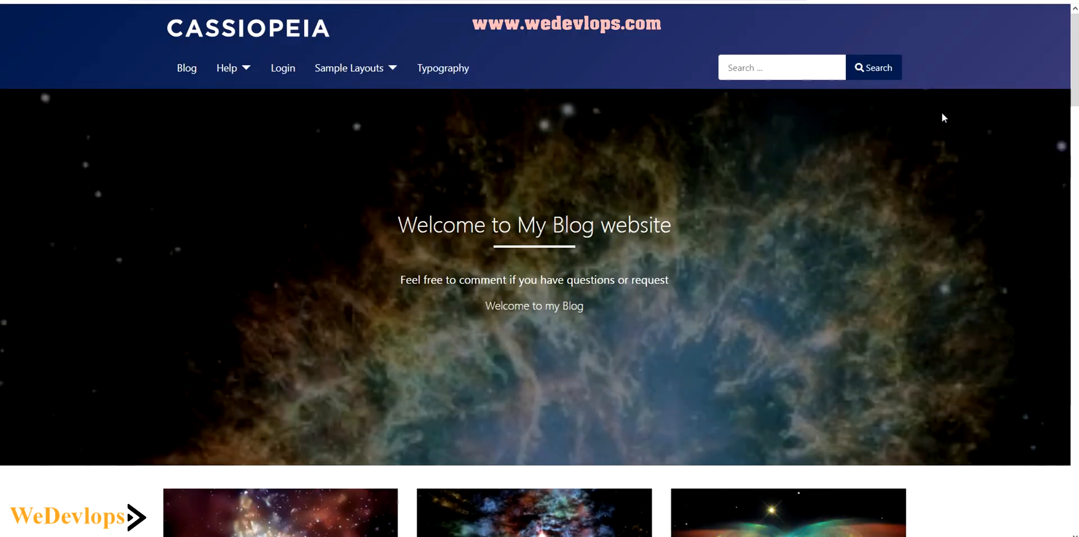
scroll(down, 3)
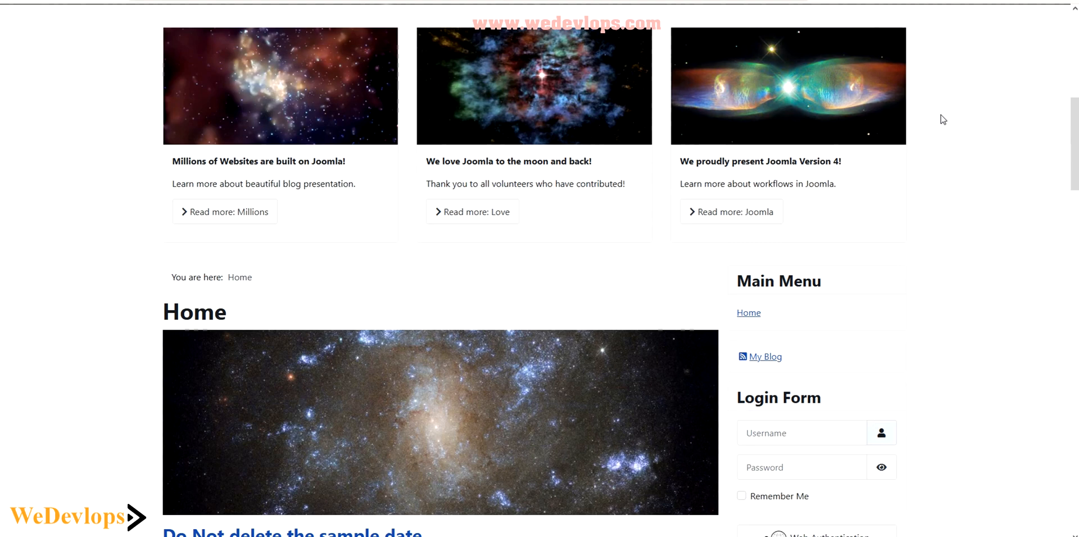
scroll(down, 3)
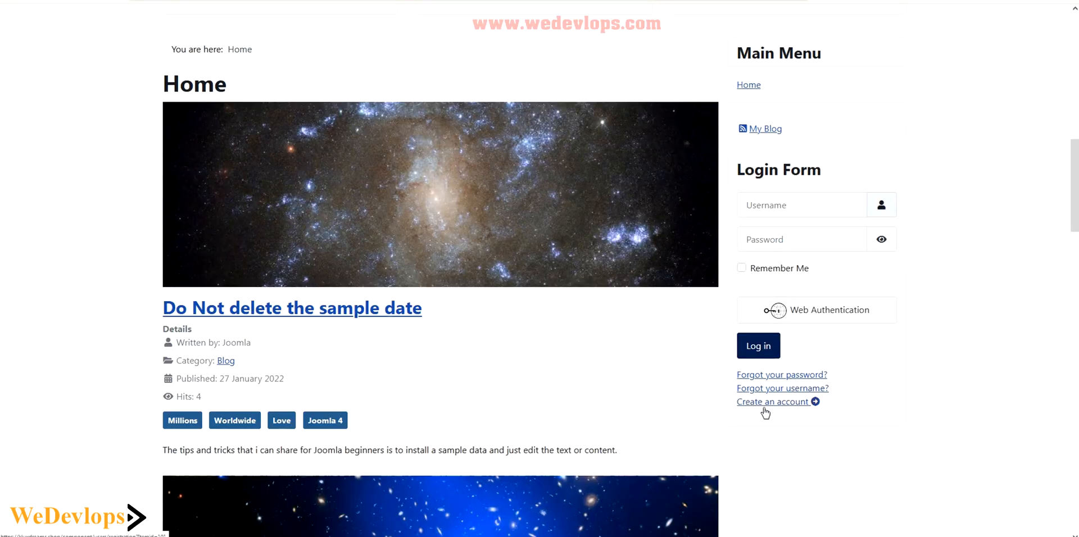
mouse_move(769, 417)
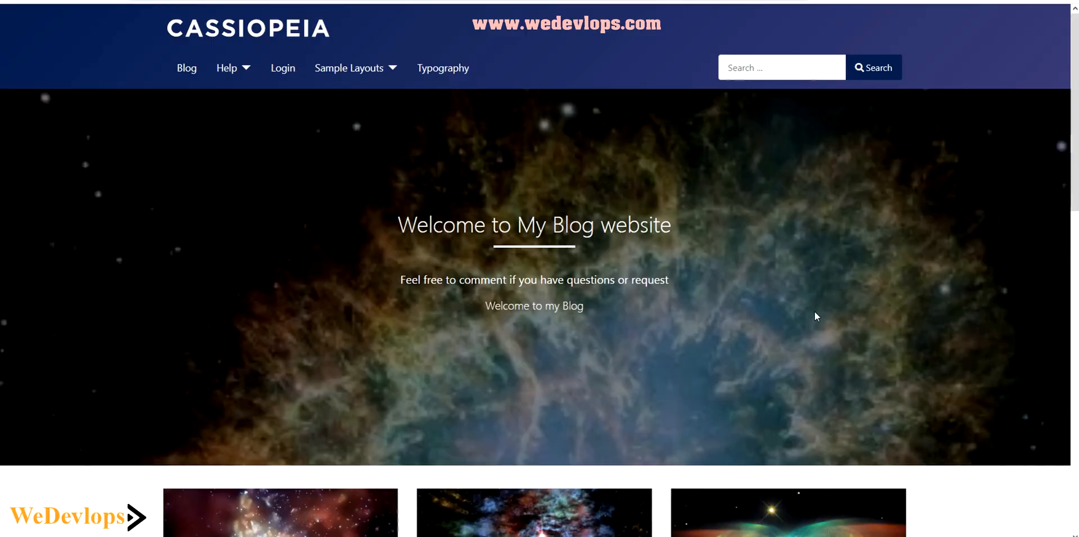
scroll(down, 3)
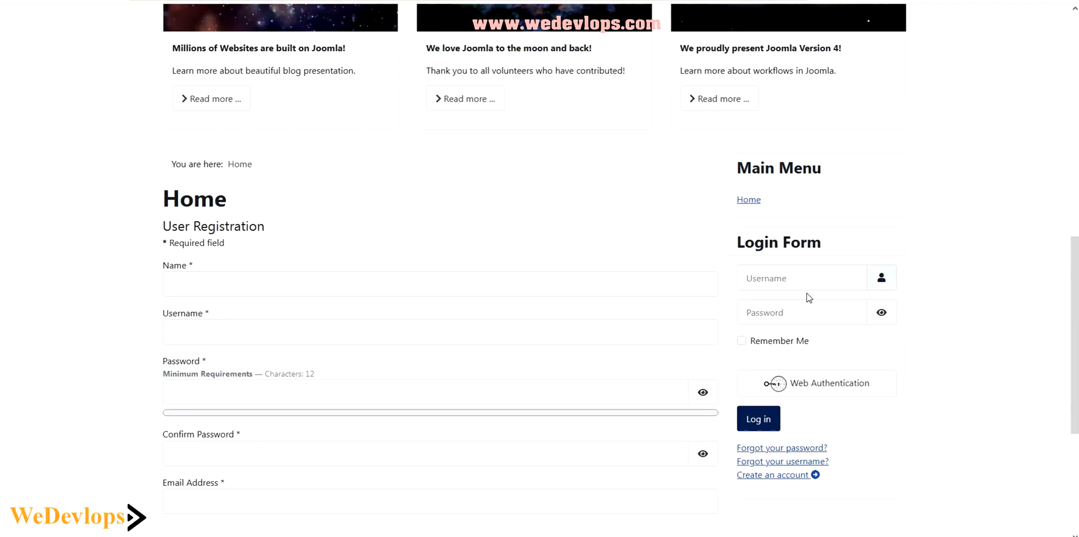
scroll(down, 3)
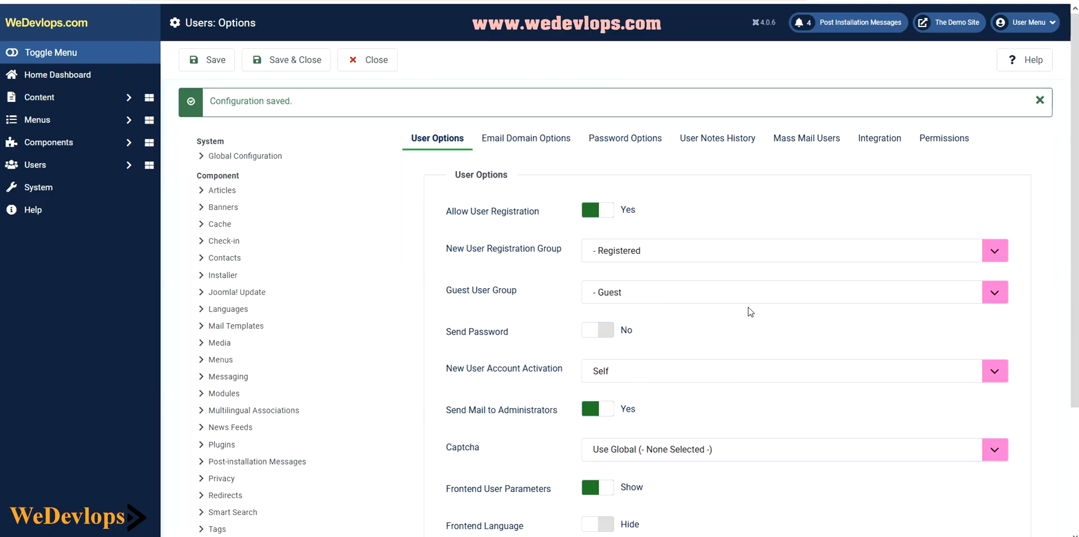
mouse_move(748, 301)
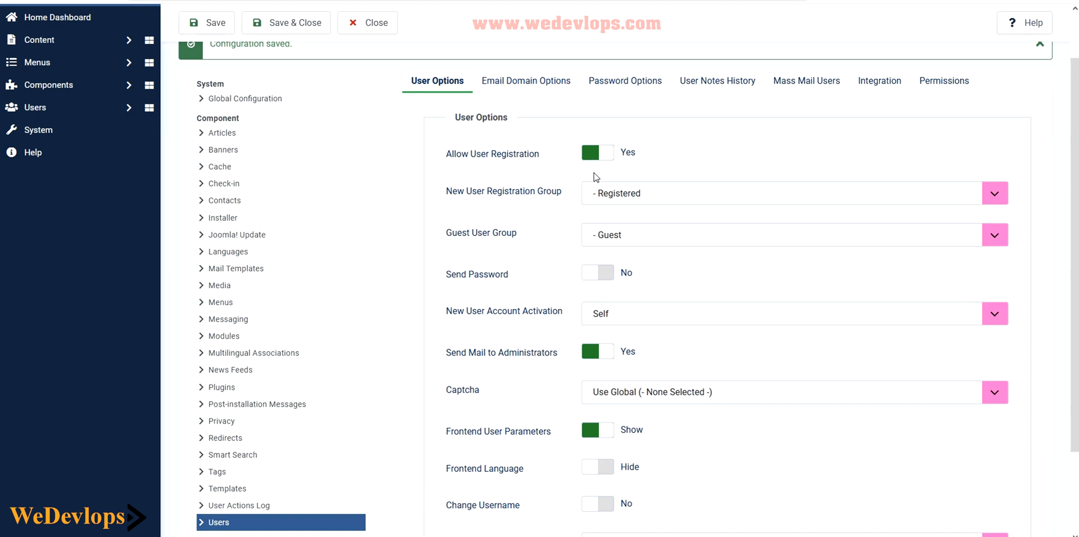
mouse_move(632, 208)
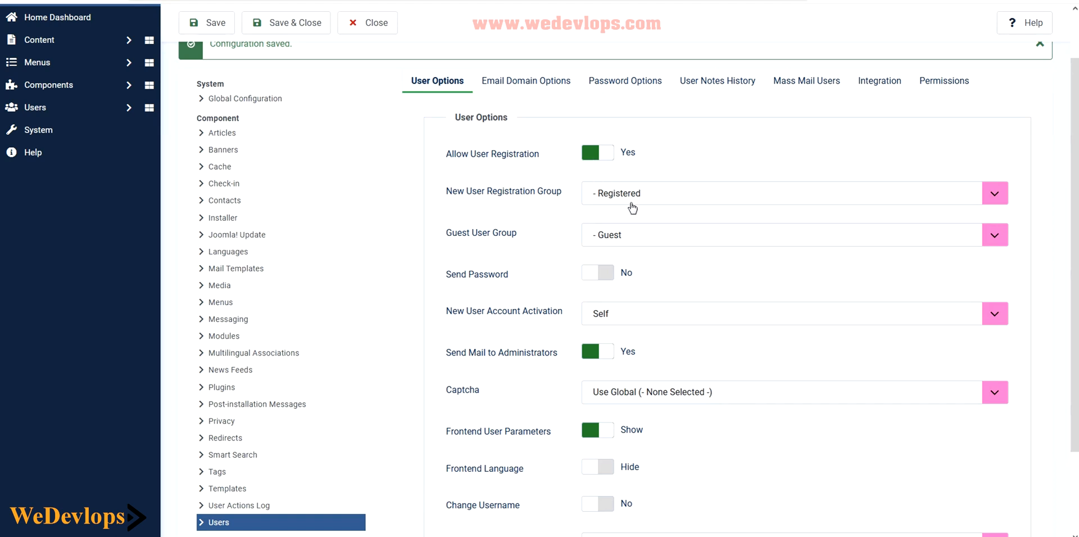
mouse_move(460, 200)
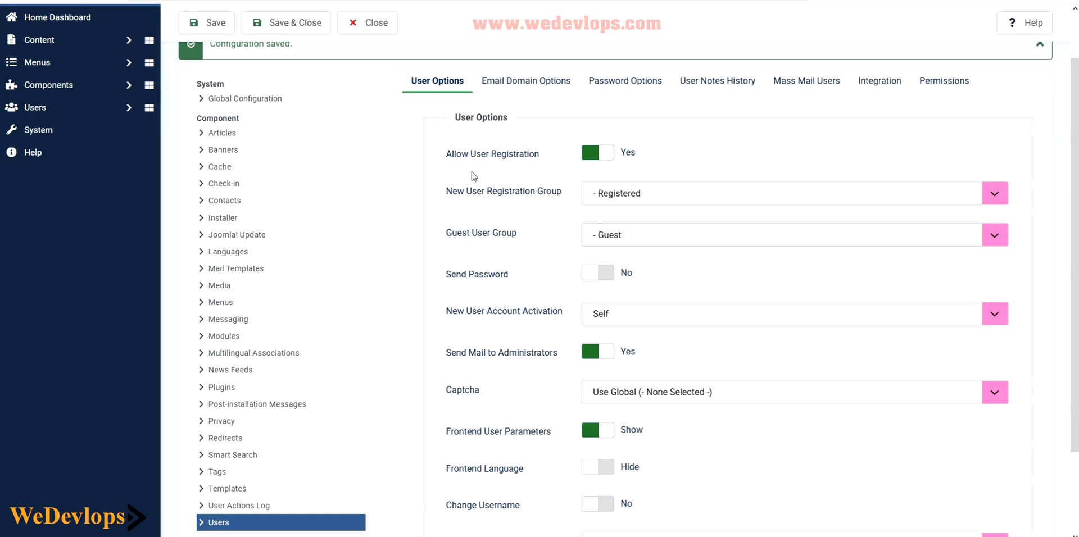
mouse_move(485, 208)
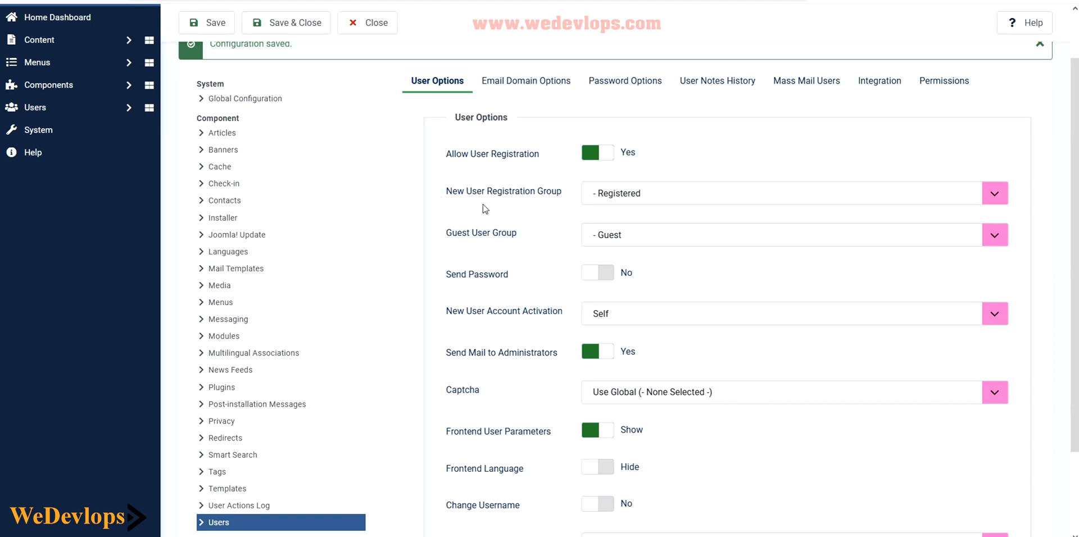
mouse_move(697, 199)
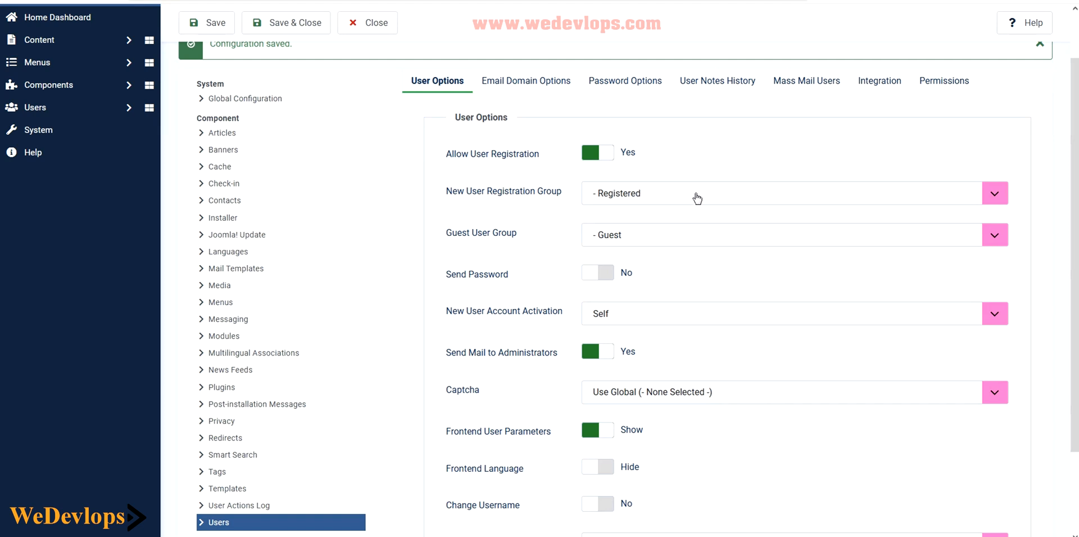
mouse_move(526, 256)
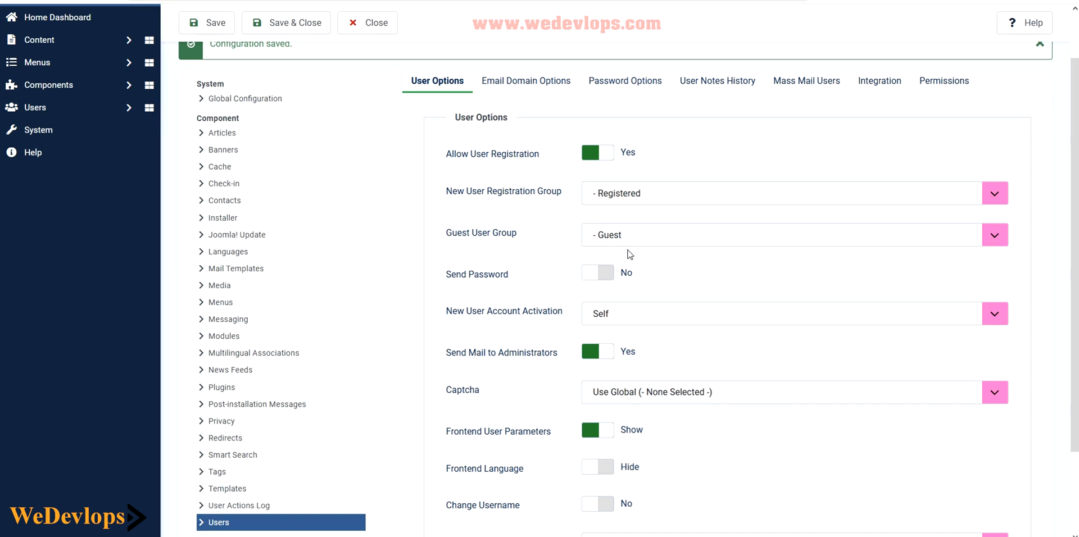
mouse_move(732, 256)
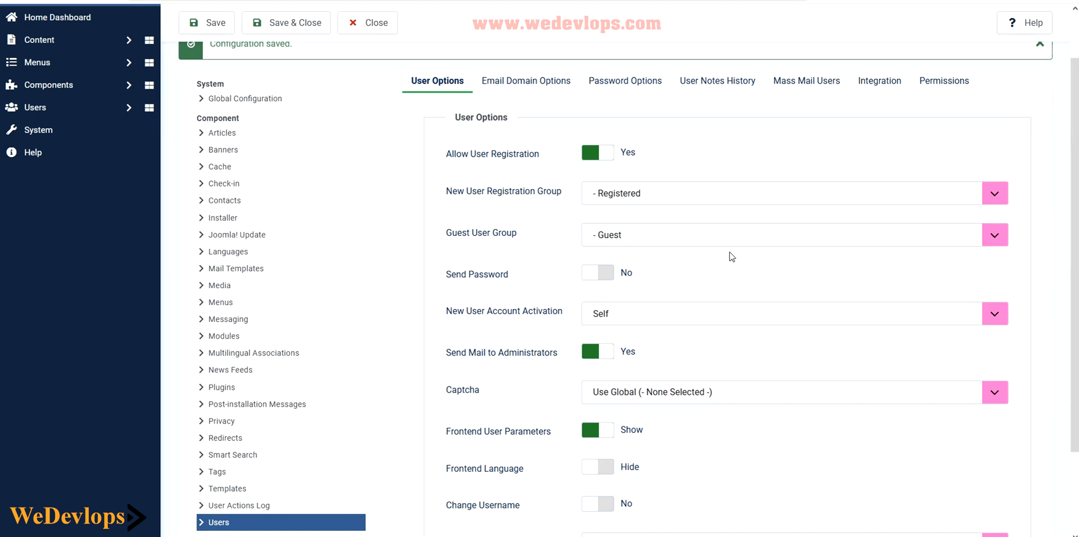
Step: Scroll the User Options tab down to the two-factor authentication setting
scroll(down, 3)
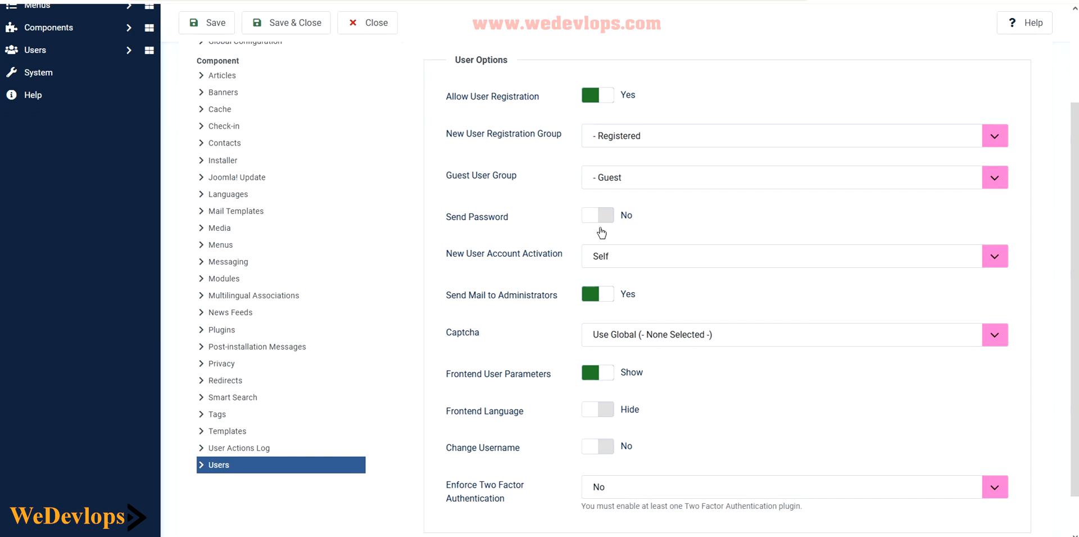
Step: Set New User Account Activation to Self after briefly choosing Administrator
click(791, 256)
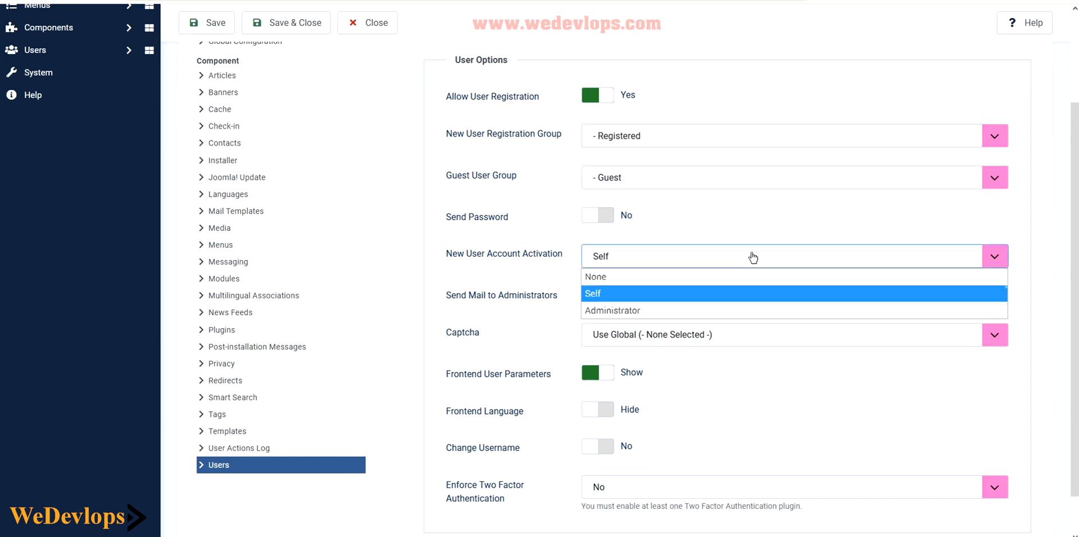
click(612, 310)
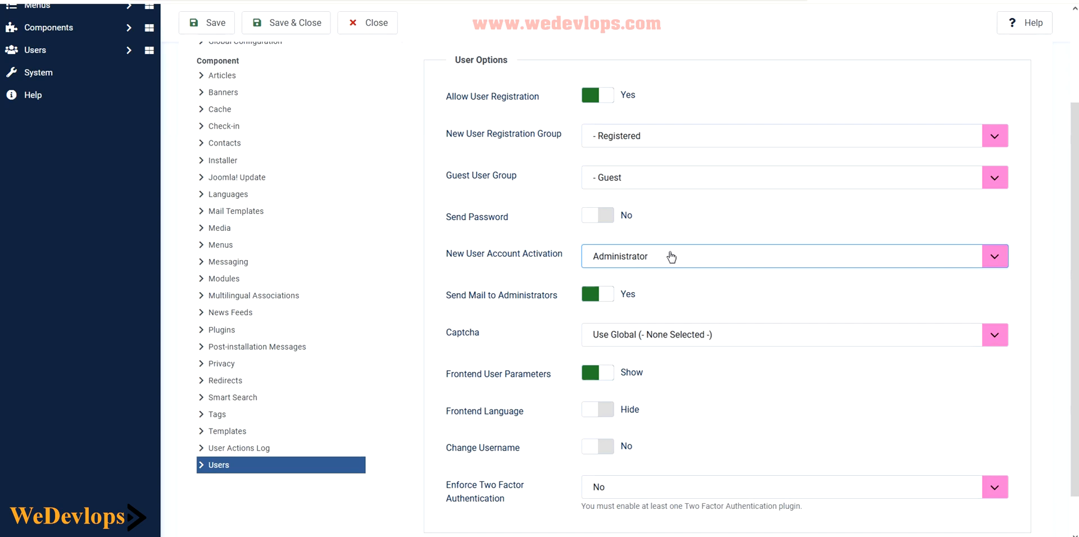
mouse_move(671, 263)
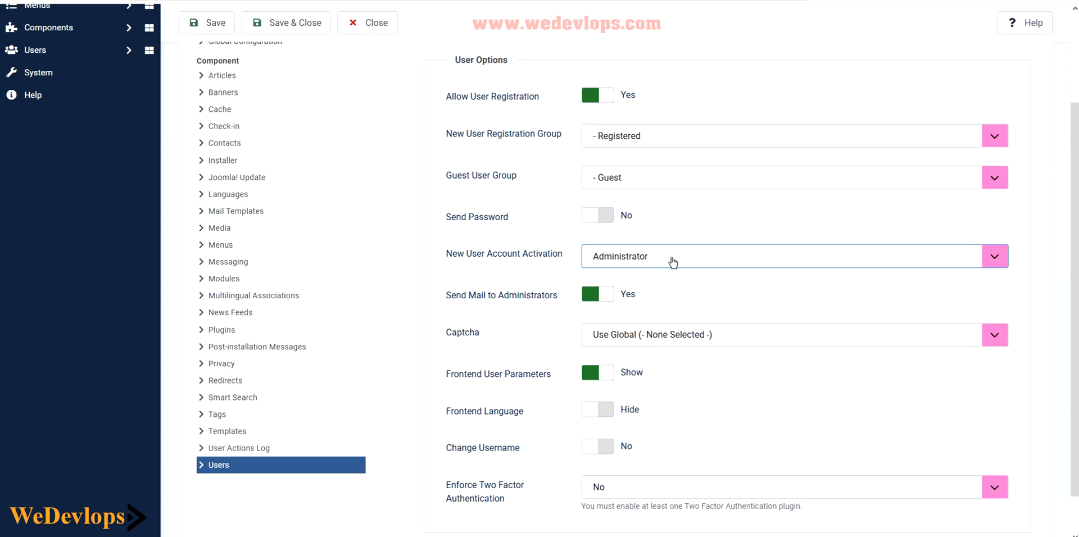
mouse_move(674, 261)
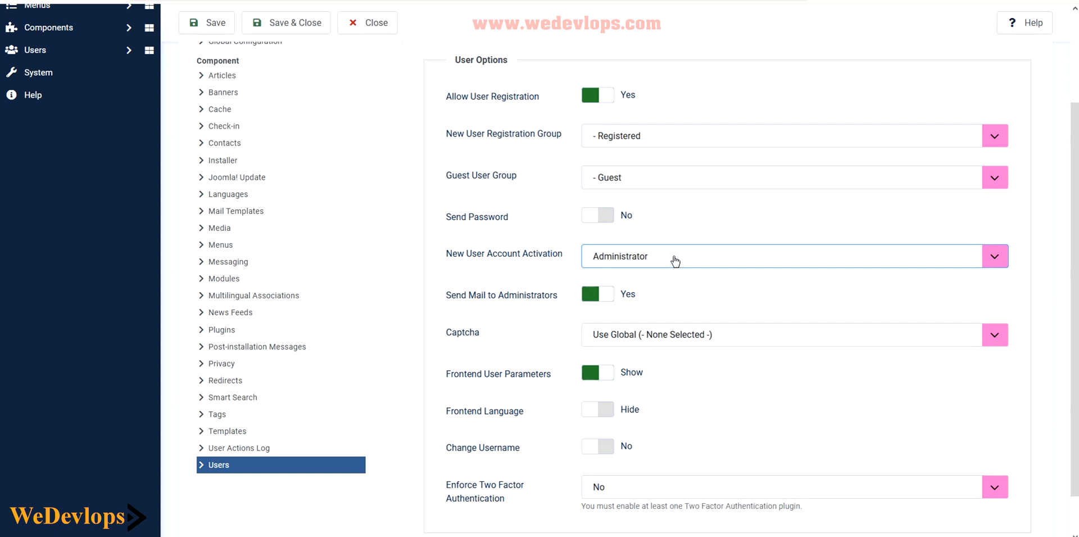
mouse_move(656, 264)
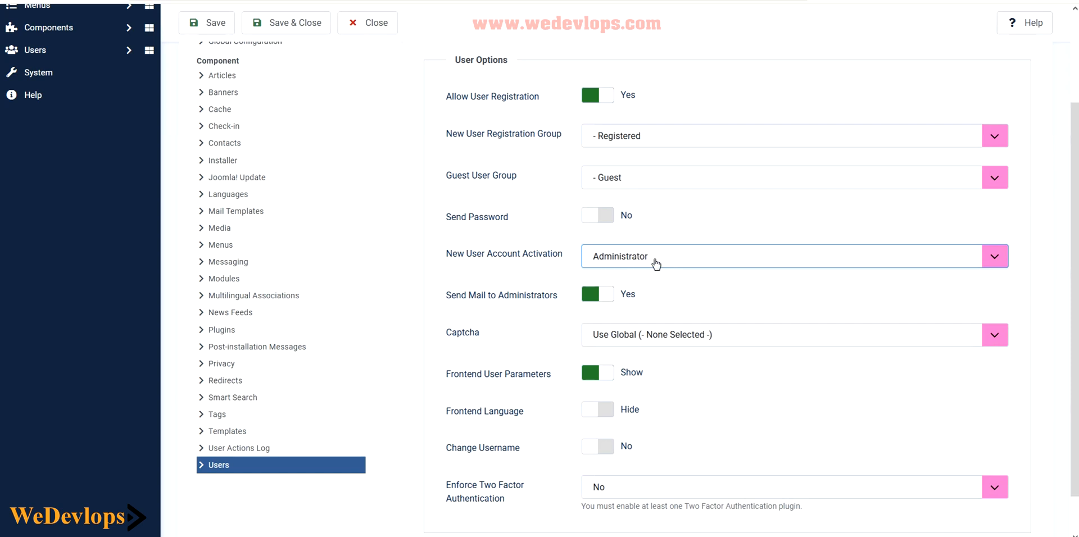
mouse_move(661, 263)
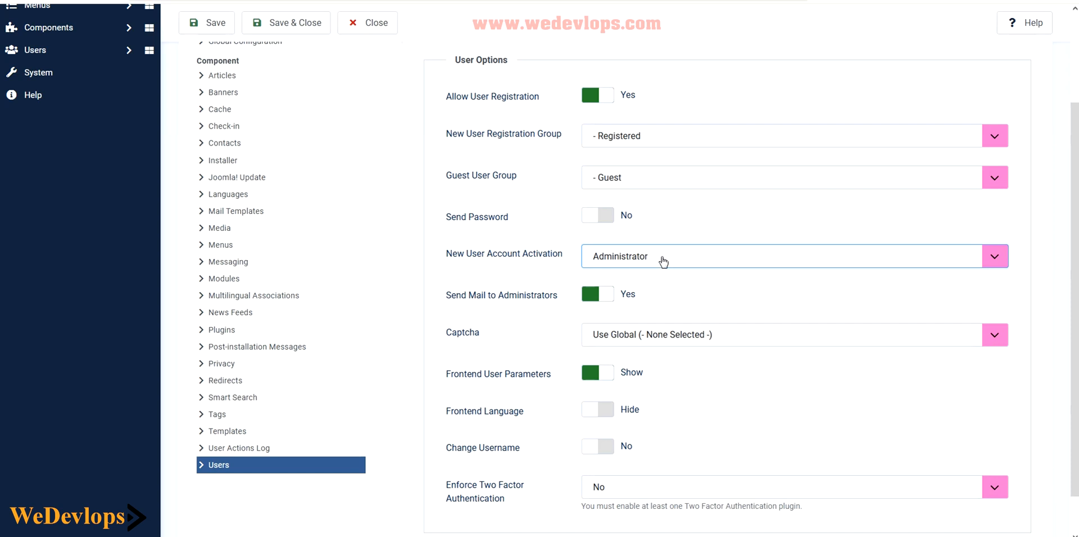
click(788, 256)
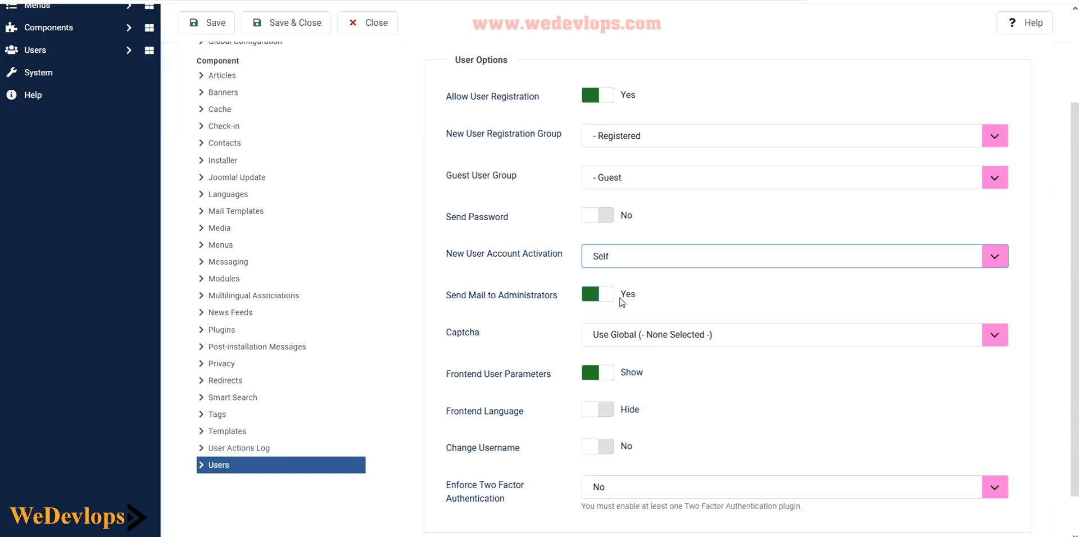
mouse_move(579, 280)
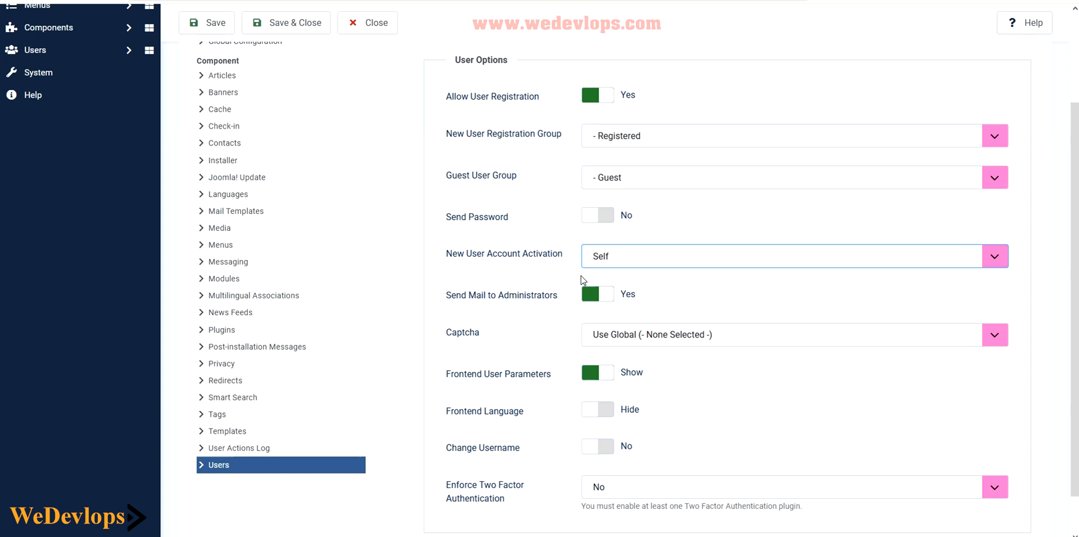
mouse_move(573, 227)
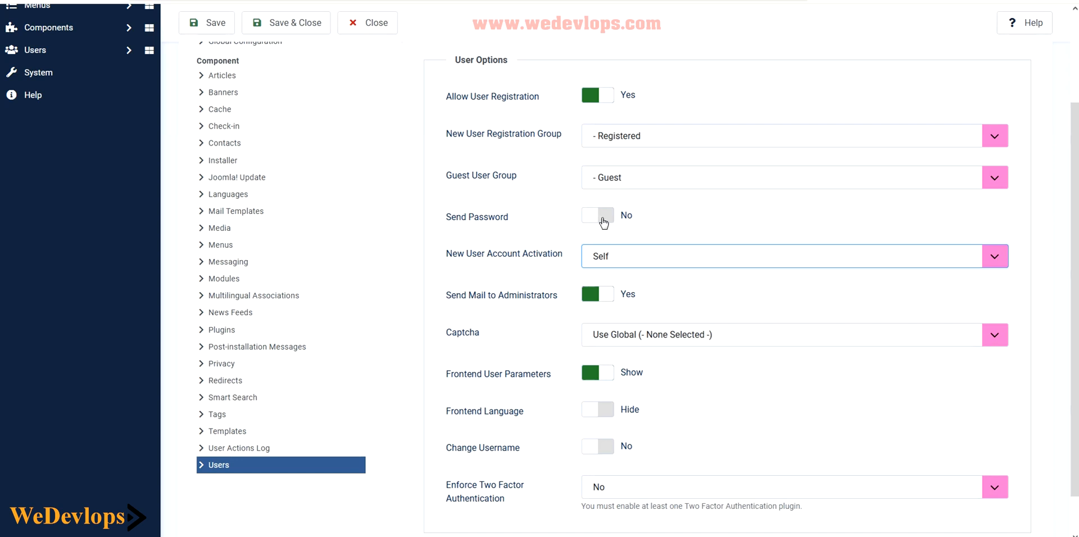
Step: Switch Send Password to Yes
click(597, 217)
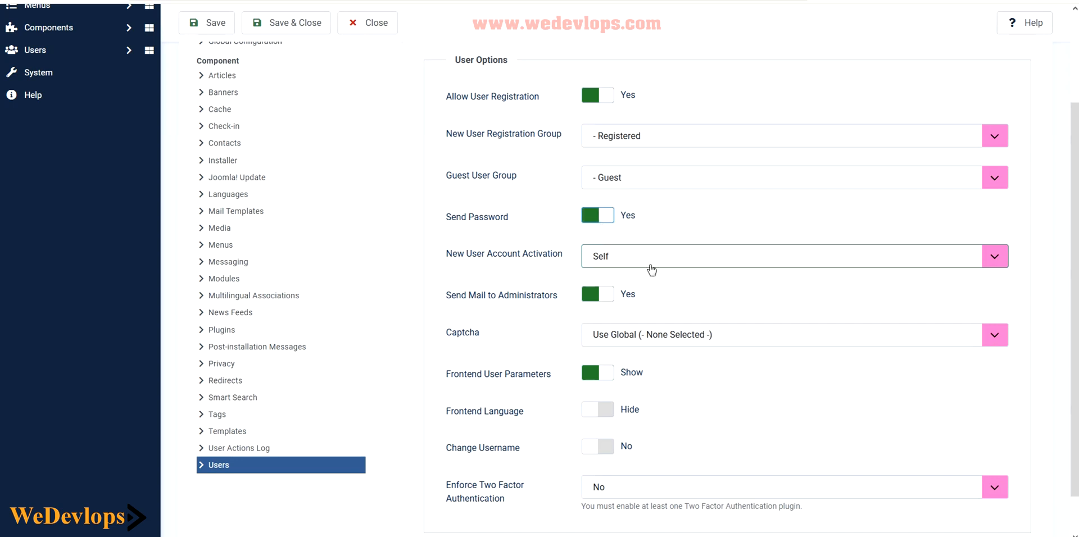
mouse_move(693, 273)
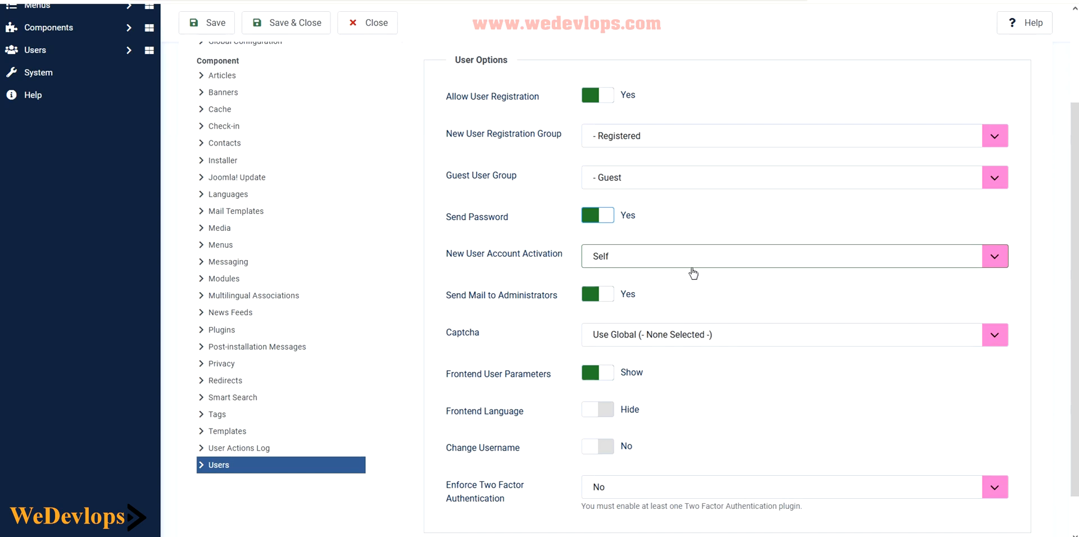
mouse_move(662, 245)
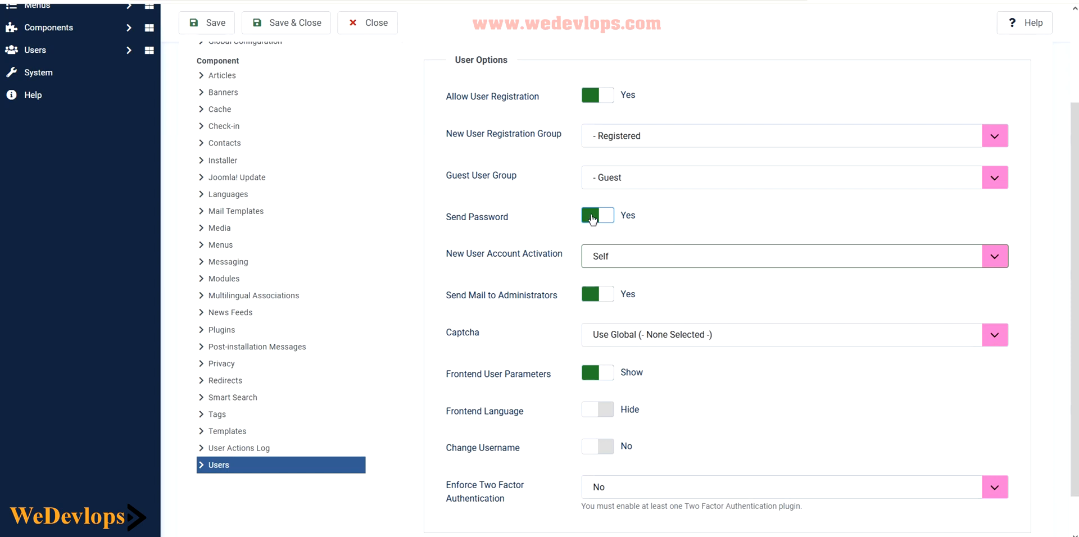
mouse_move(764, 365)
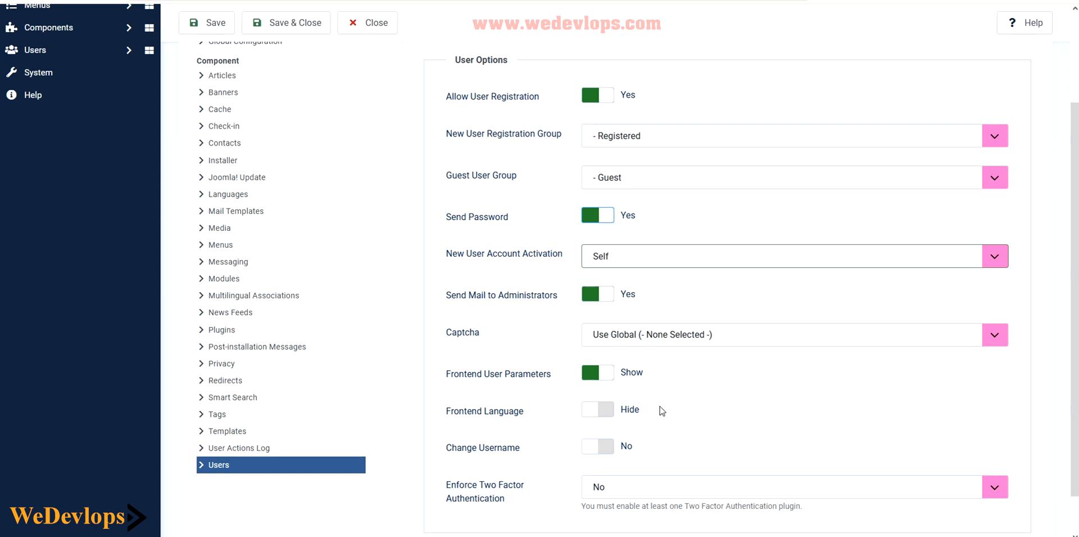
mouse_move(635, 345)
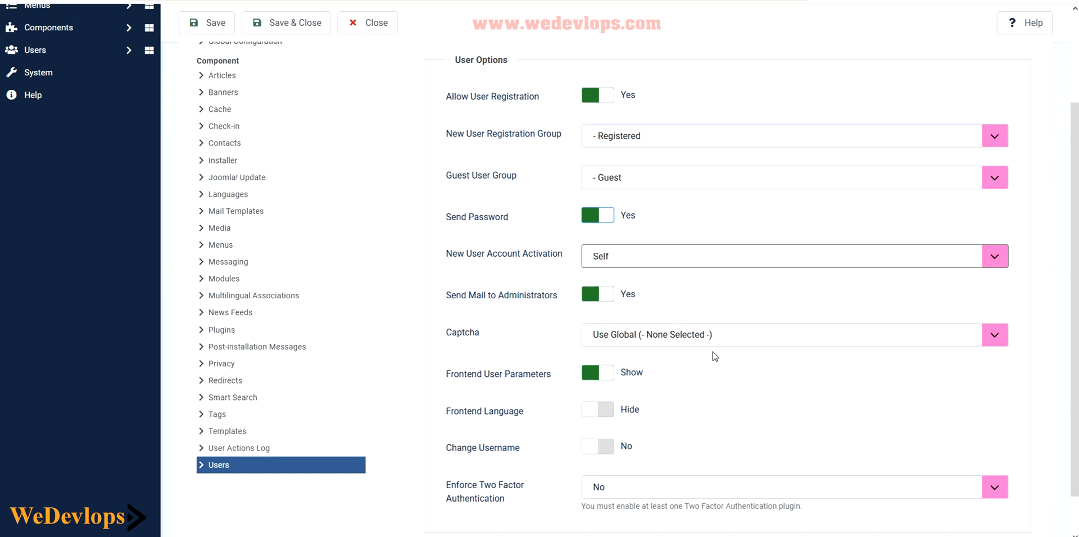
mouse_move(717, 360)
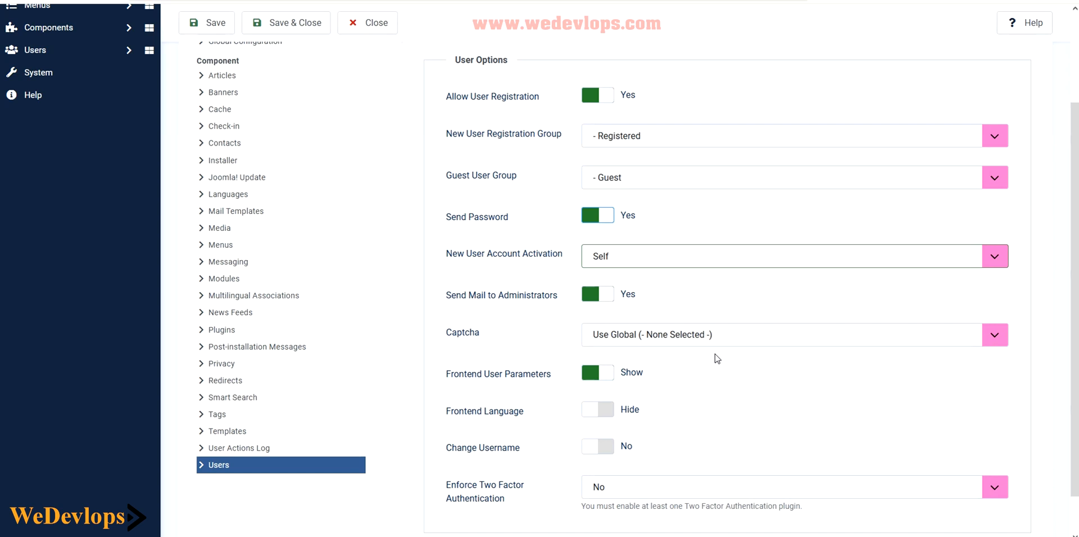
mouse_move(727, 358)
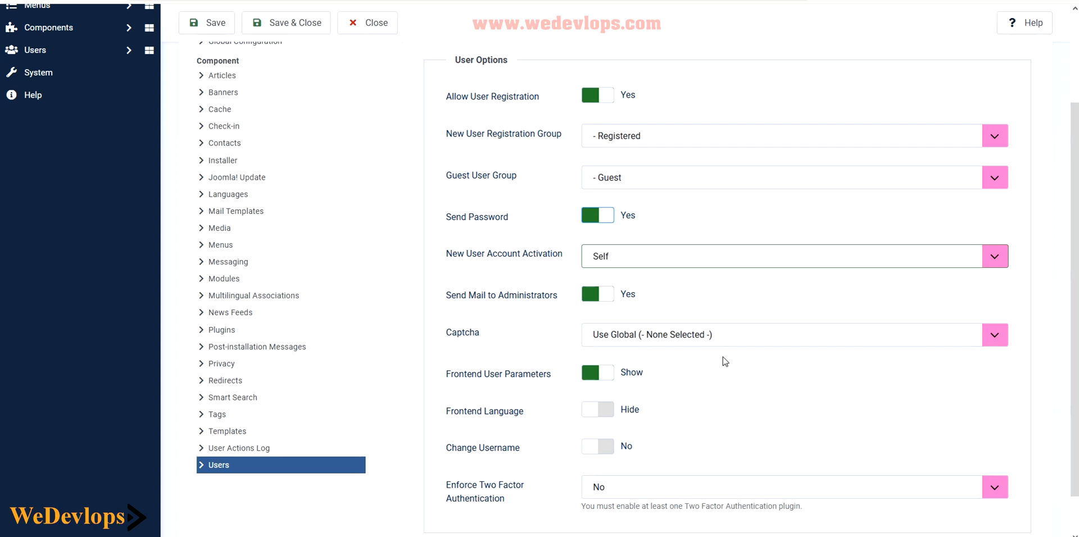
mouse_move(536, 429)
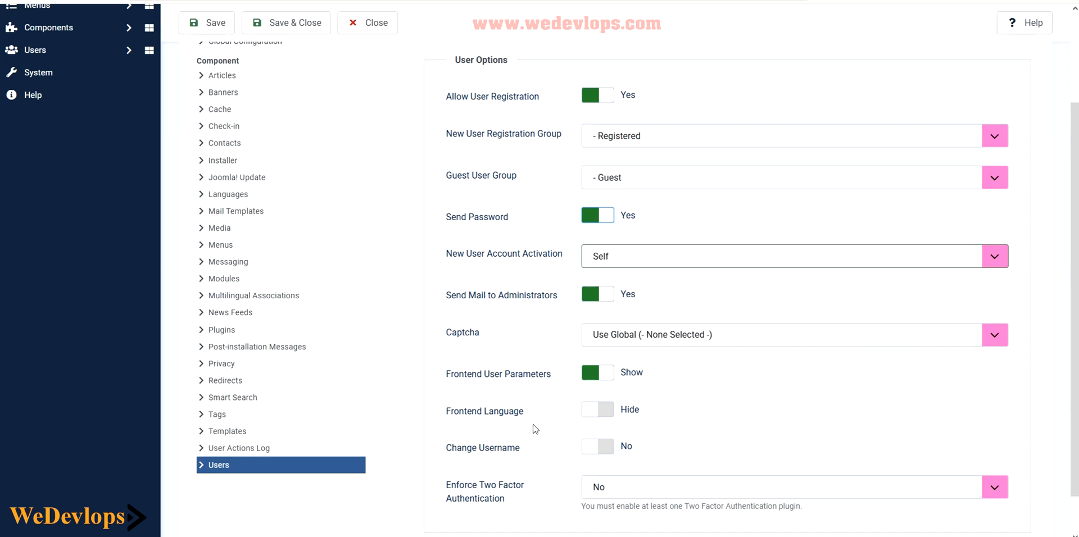
mouse_move(611, 411)
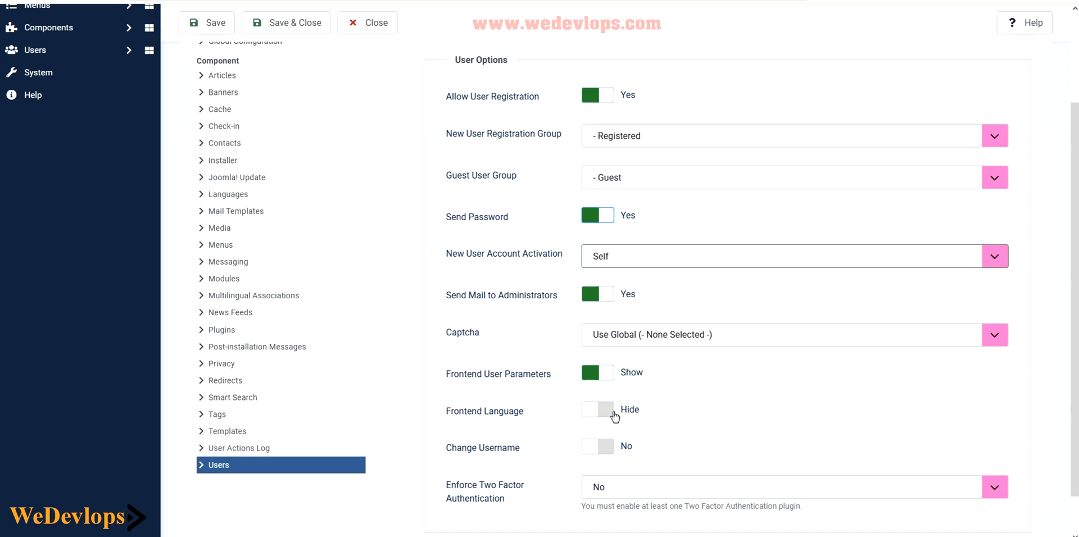
mouse_move(466, 430)
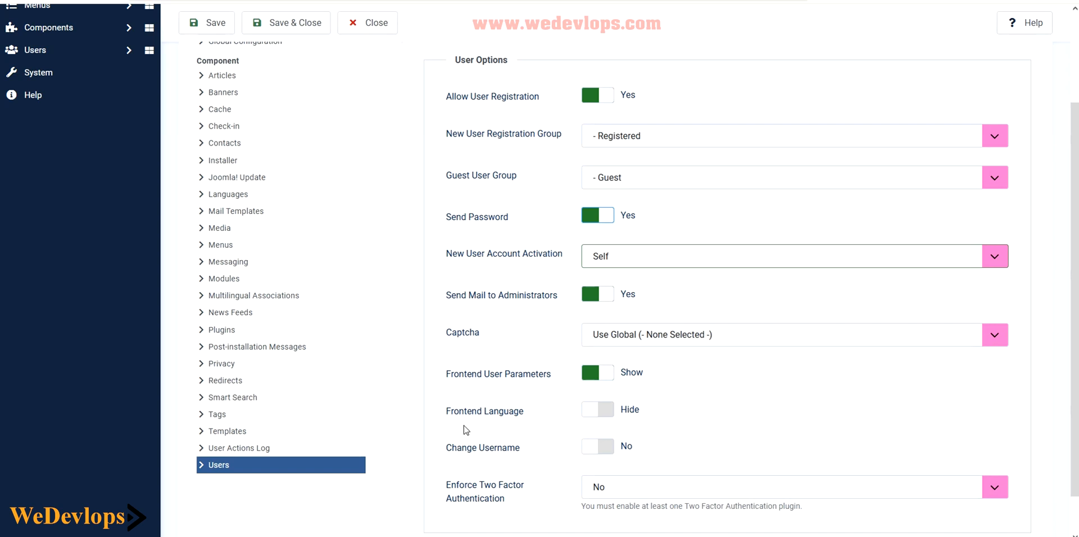
mouse_move(465, 459)
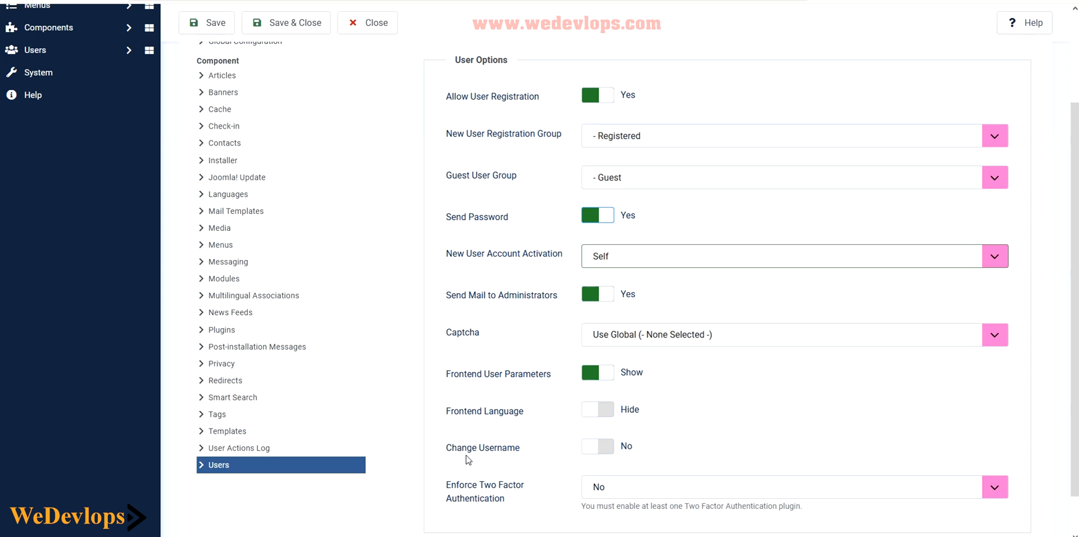
mouse_move(472, 451)
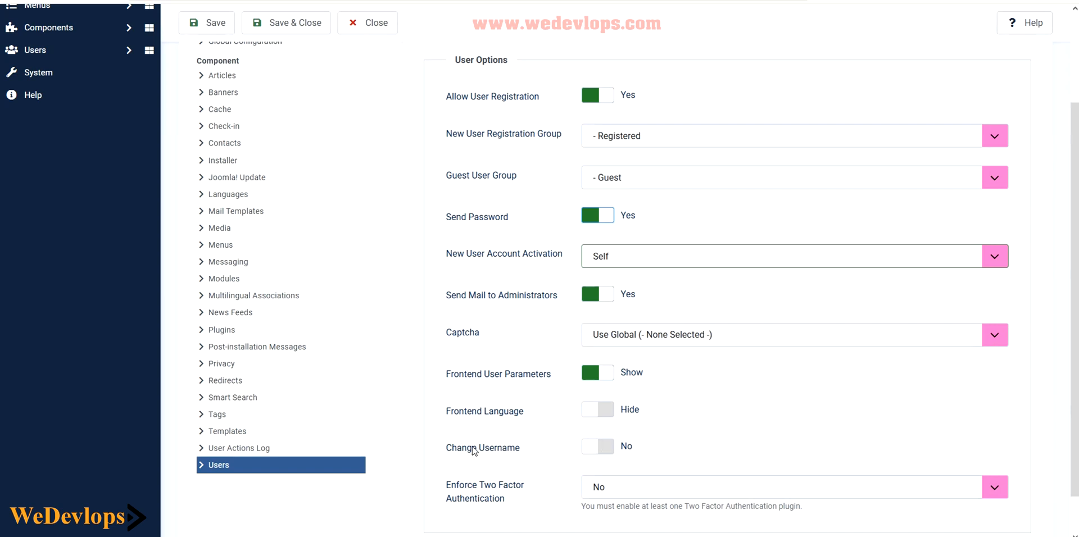
scroll(down, 3)
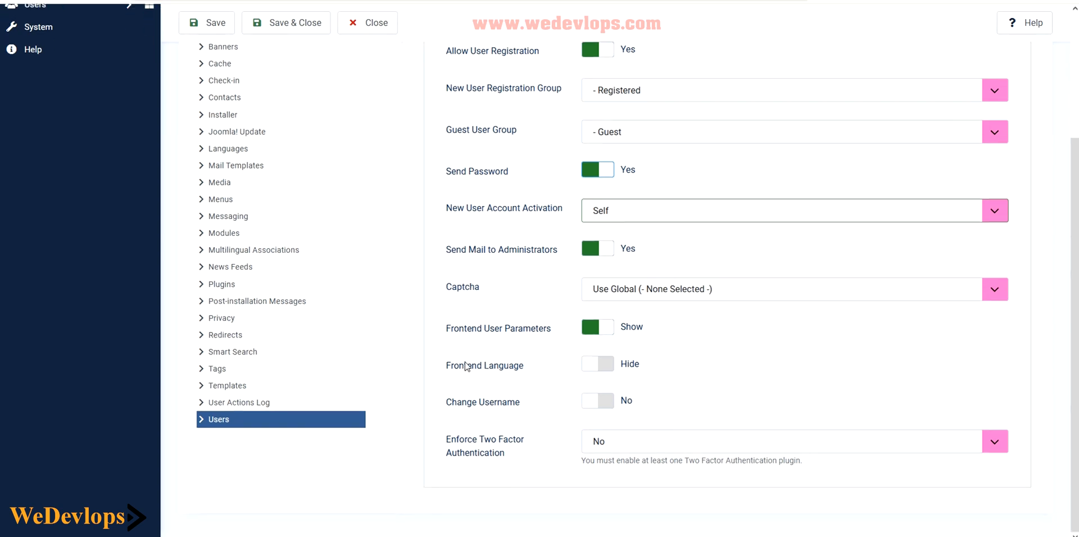
mouse_move(459, 386)
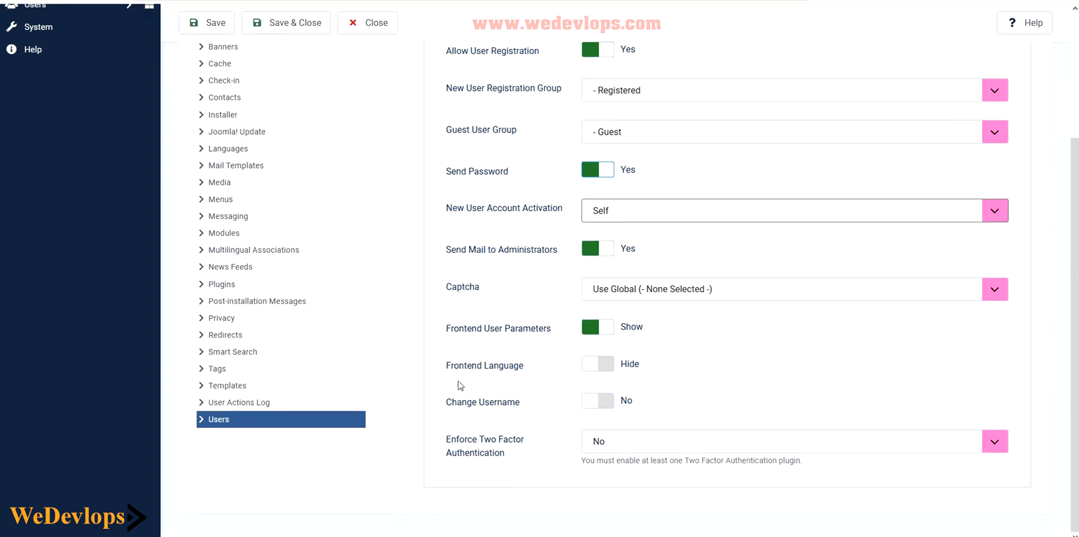
mouse_move(536, 455)
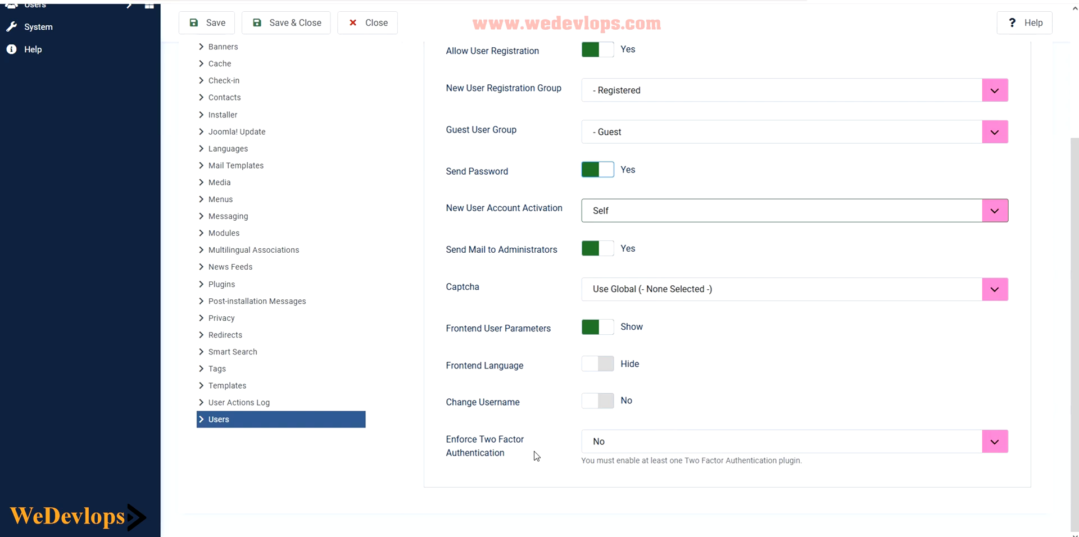
mouse_move(461, 451)
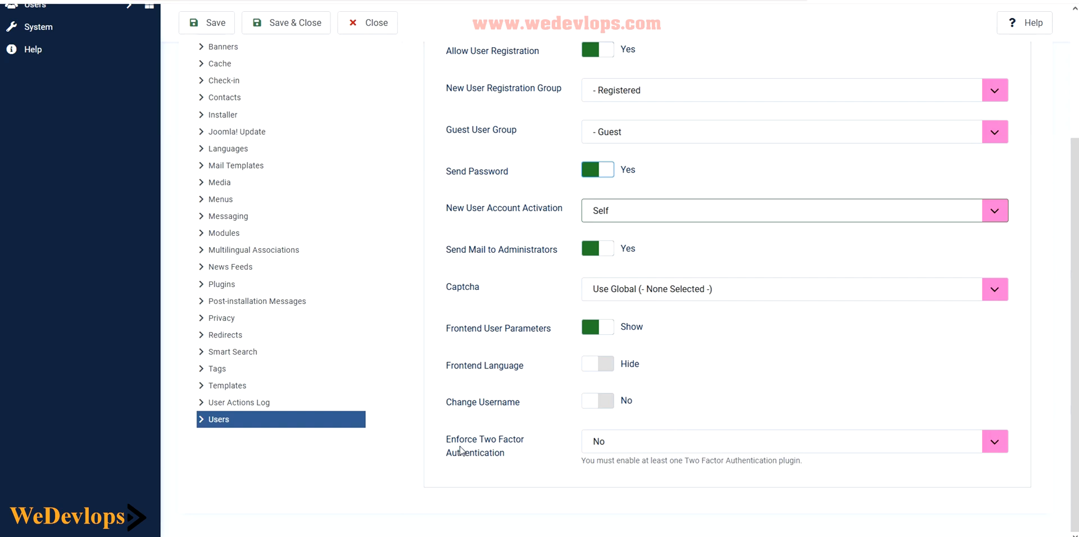
mouse_move(662, 447)
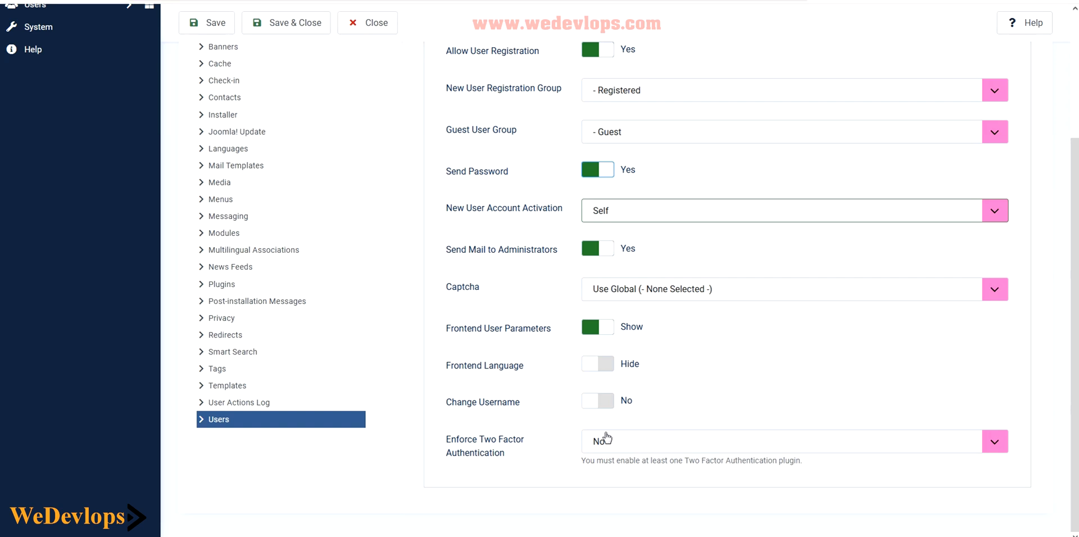
mouse_move(521, 449)
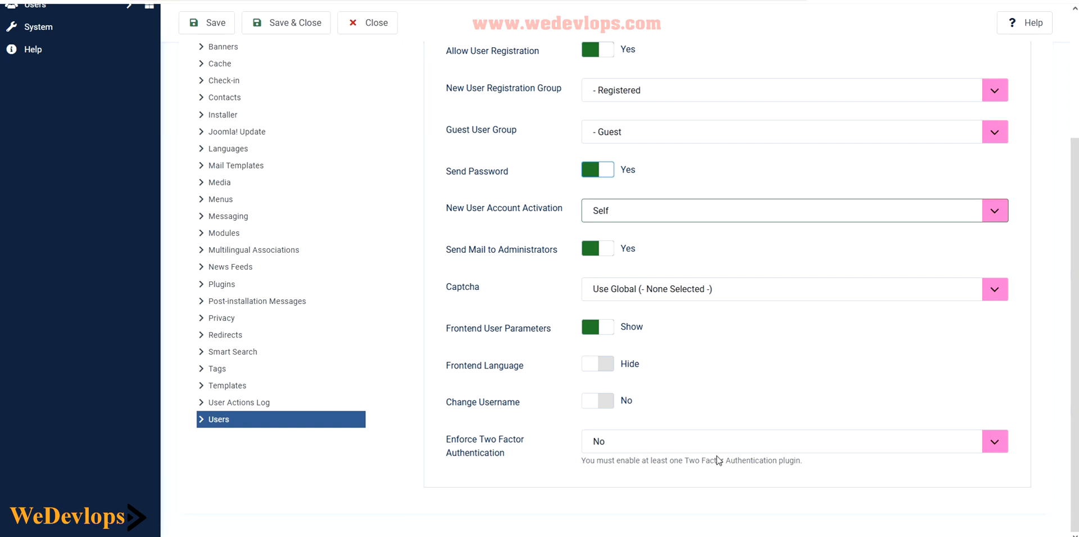
click(207, 22)
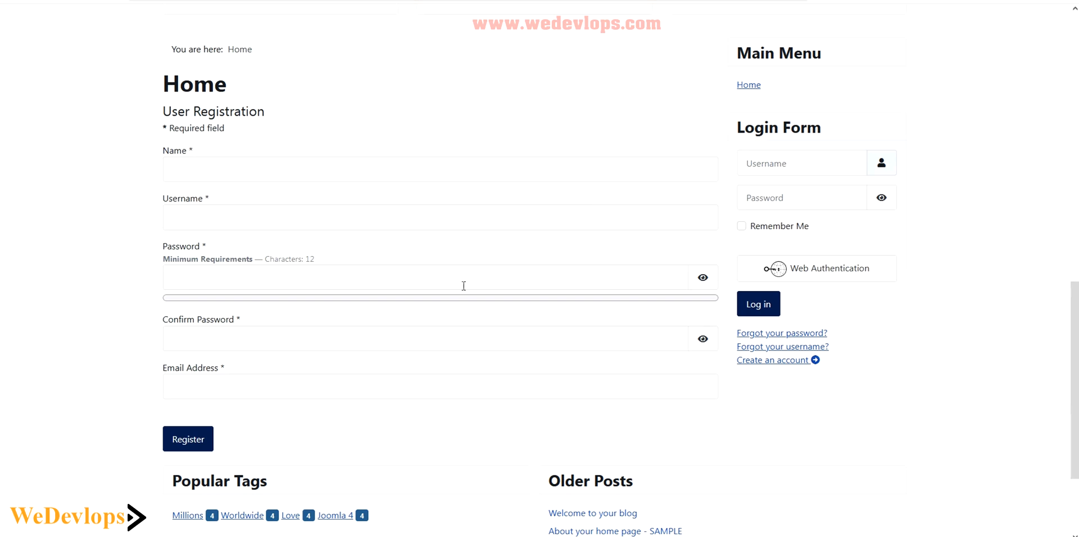
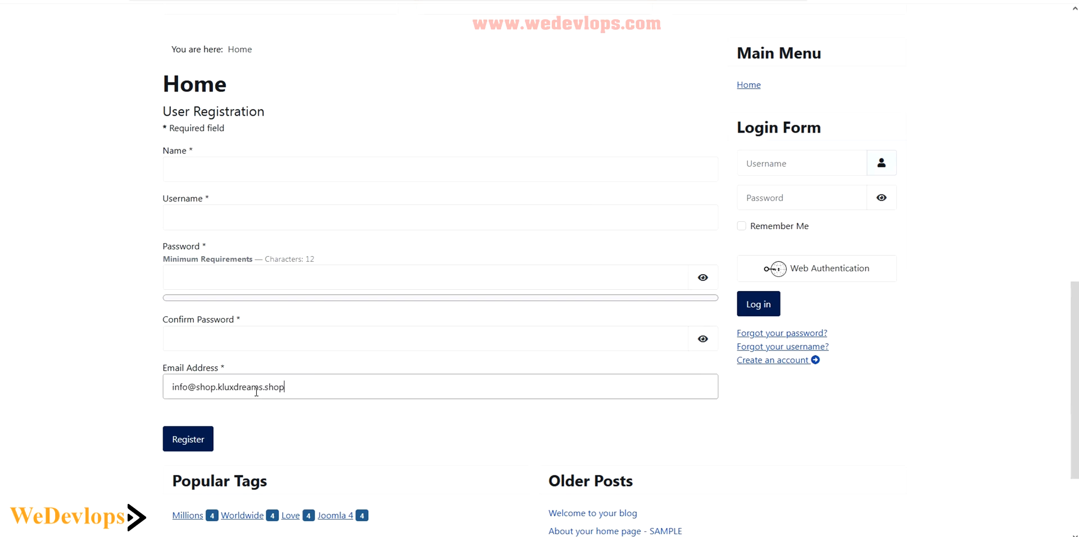
click(440, 169)
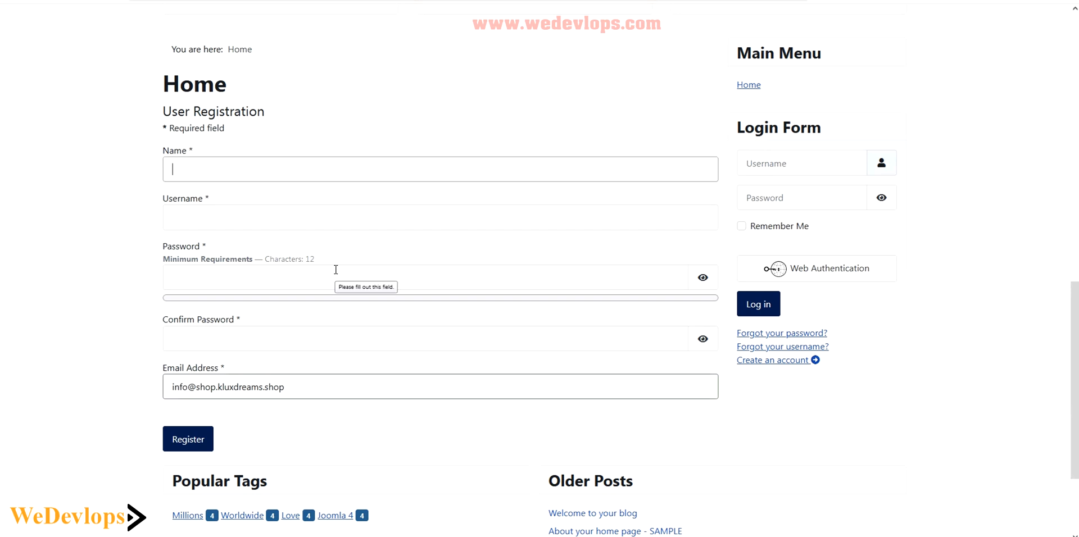
text(user2)
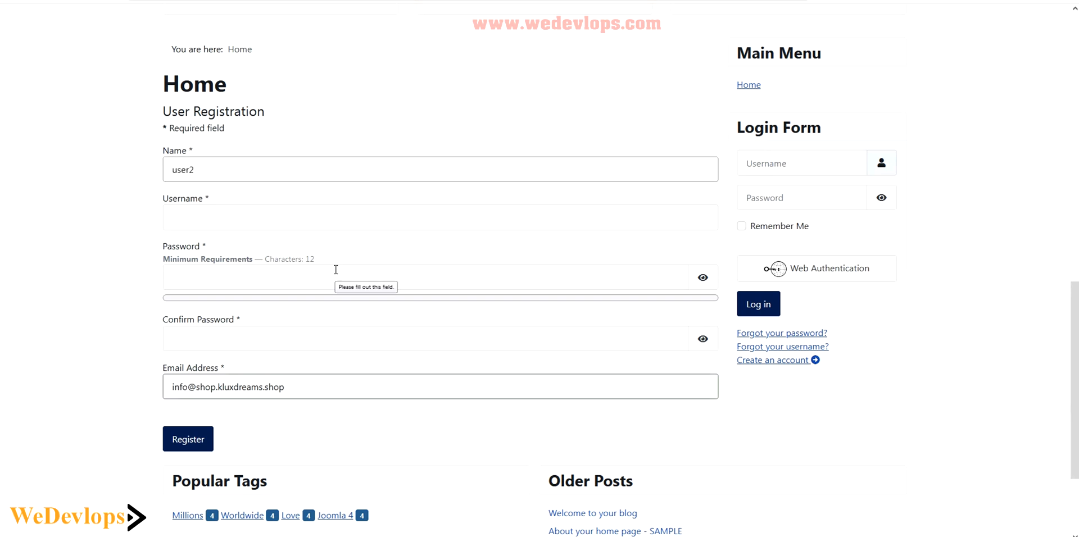
text(user sample)
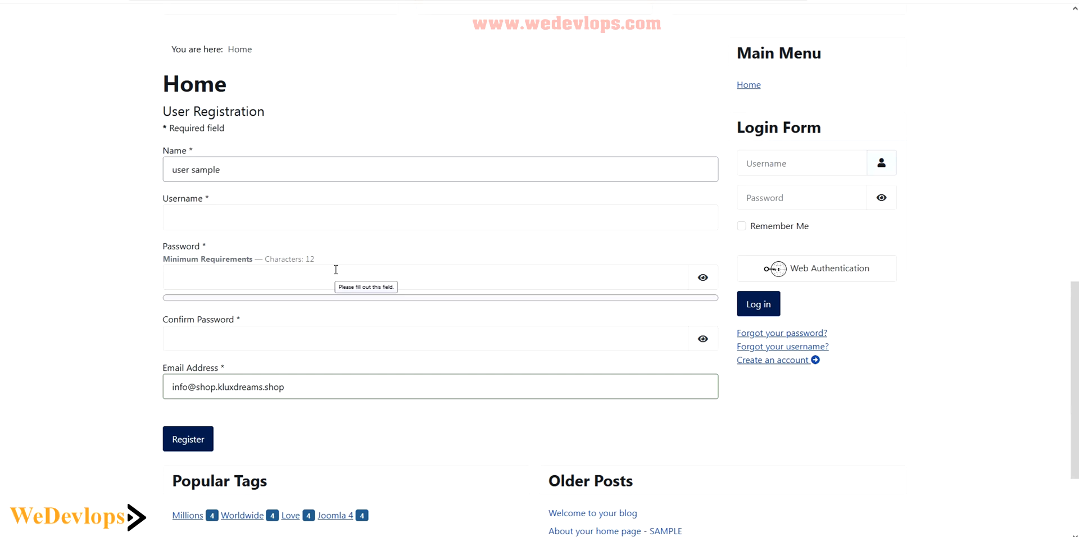
text(name)
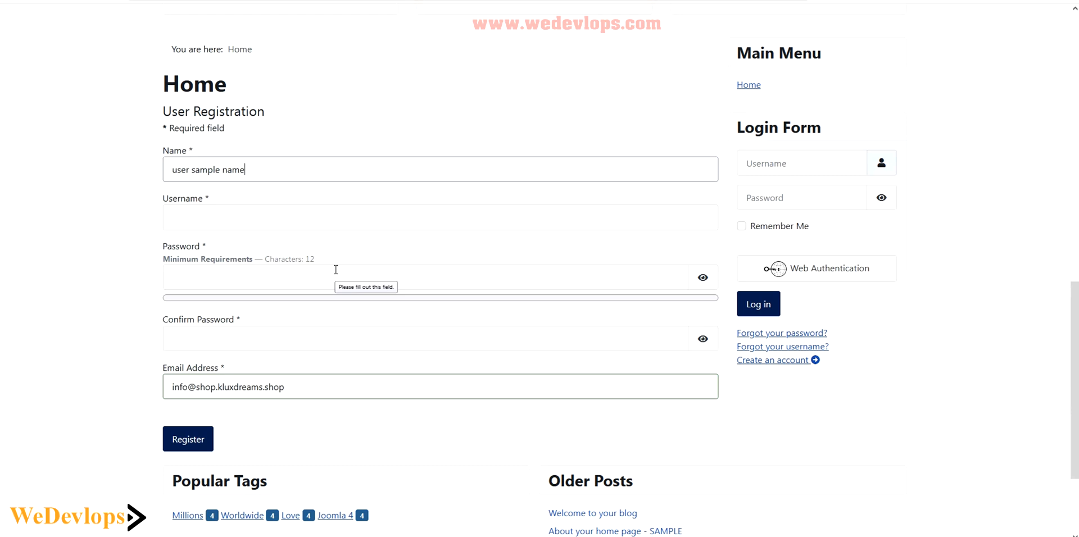
Step: Enter username sample2 and matching passwords, revealing the confirm password to verify it
click(441, 218)
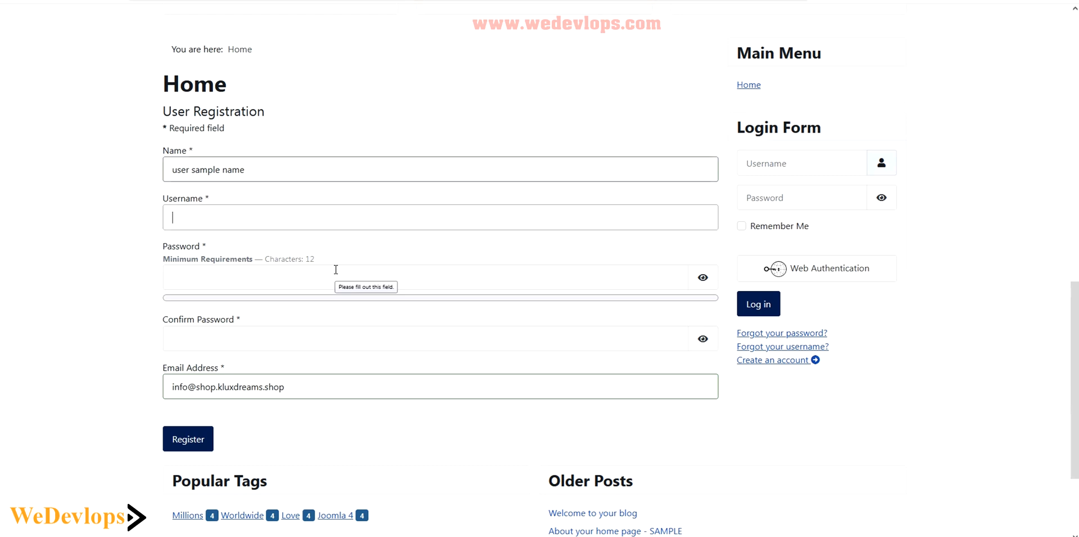
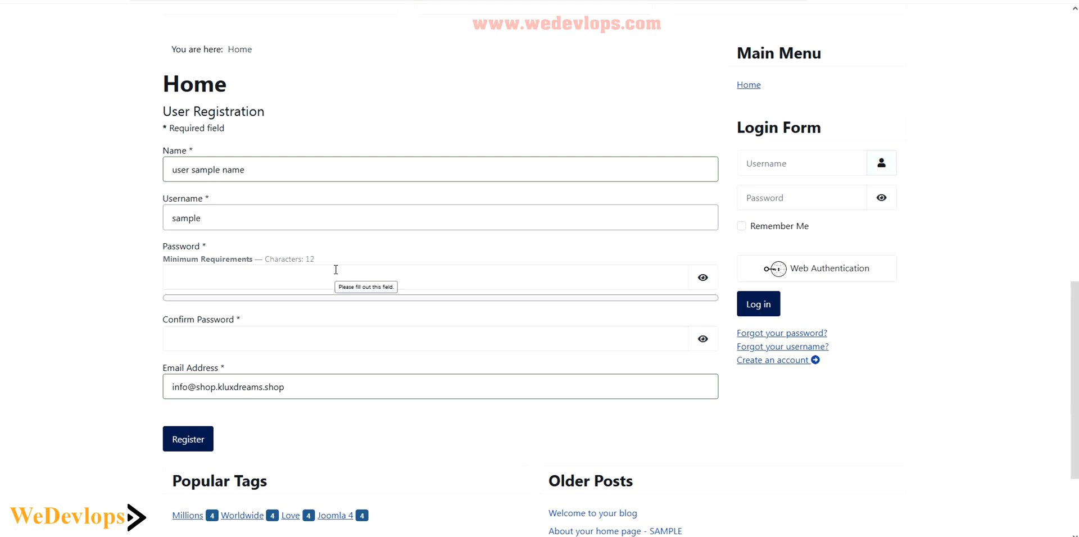
key(Backspace)
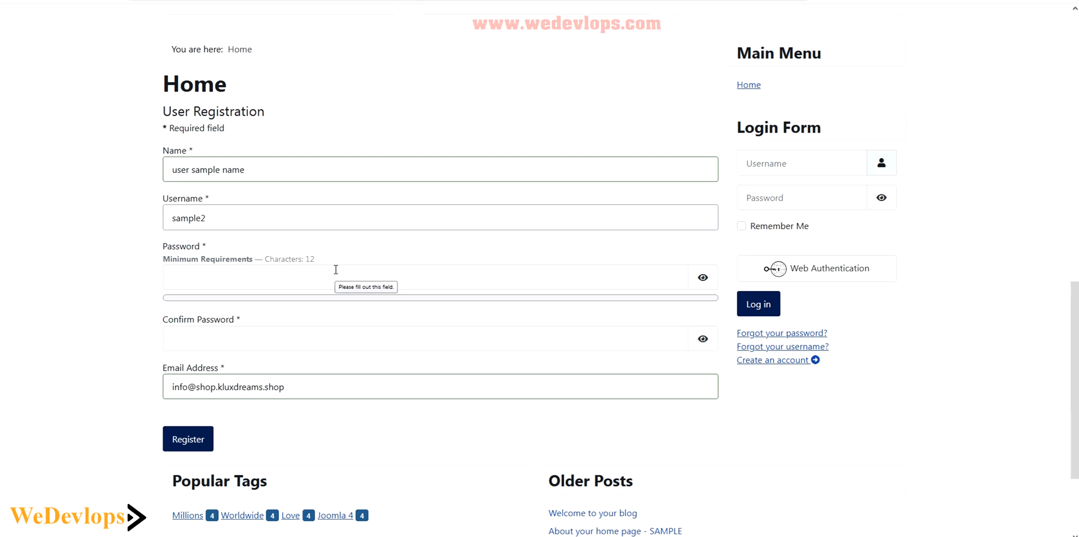
click(433, 277)
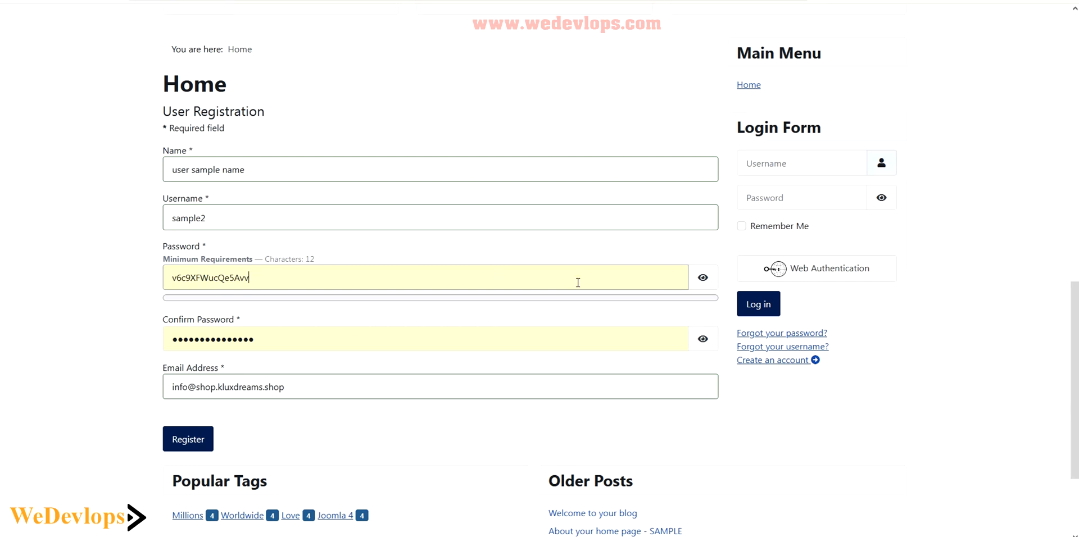
click(702, 338)
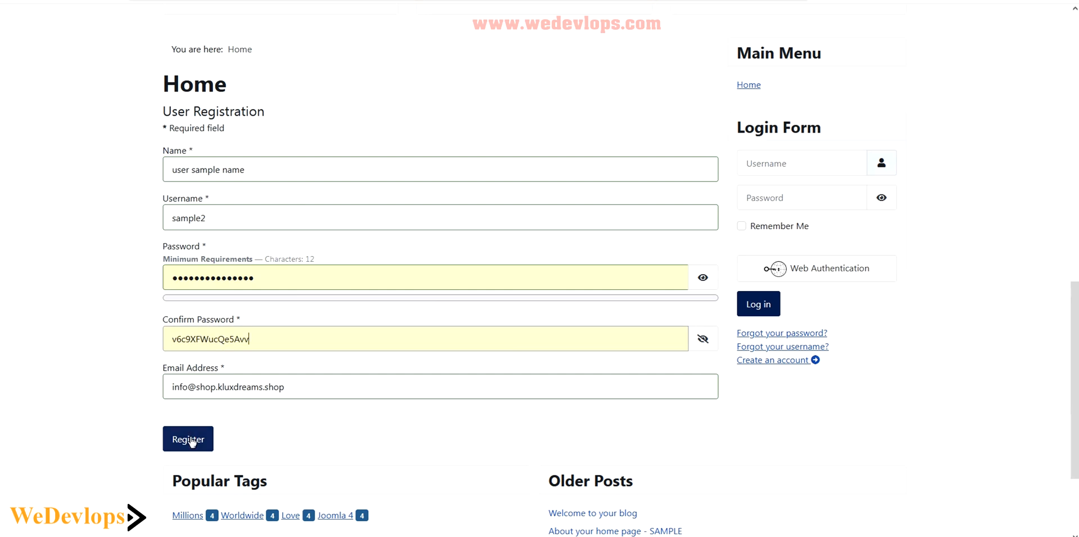
Step: Register the account, read the activation notice, and move to the webmail inbox
click(188, 439)
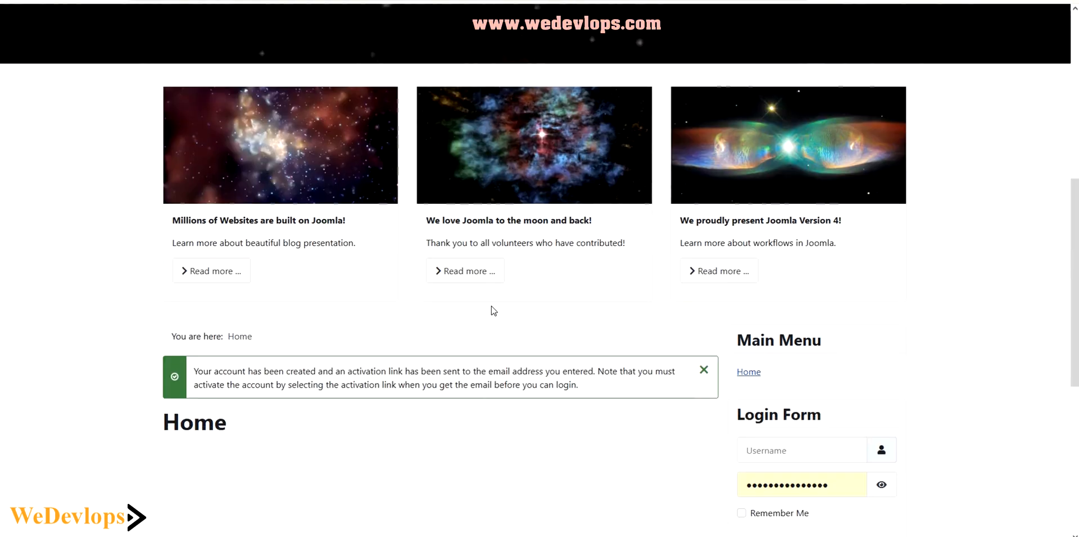
scroll(down, 3)
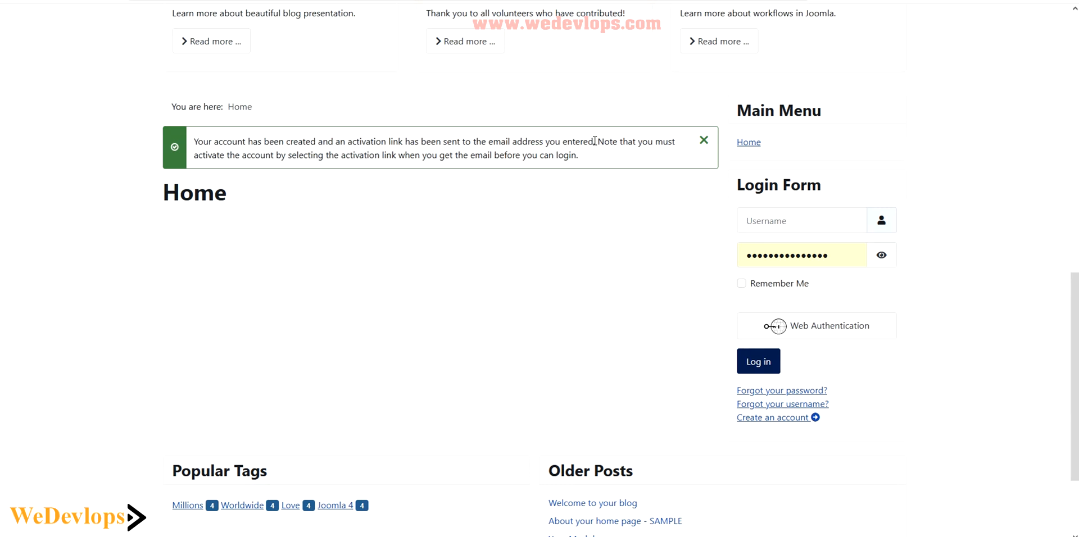
mouse_move(256, 157)
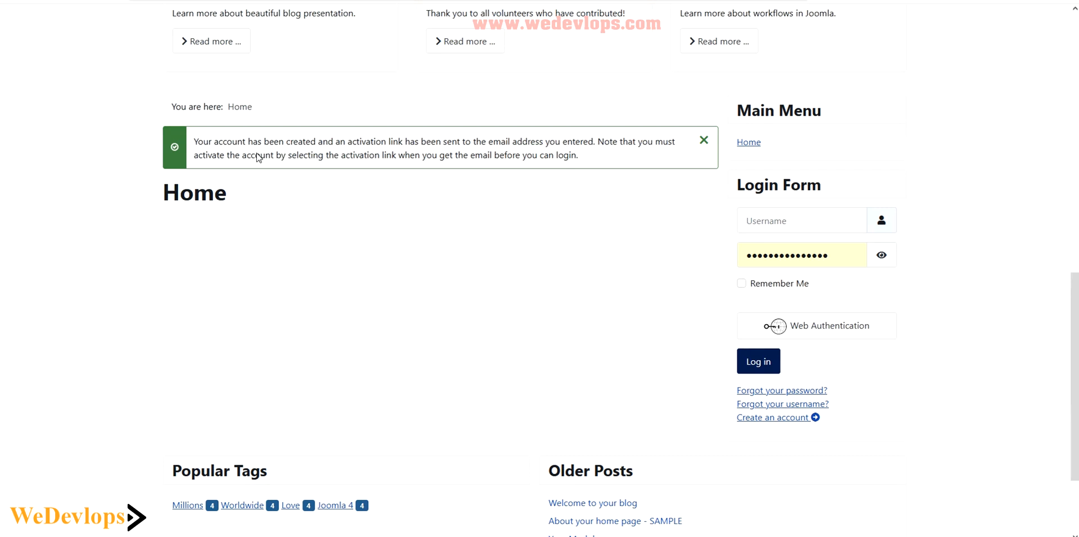
mouse_move(372, 157)
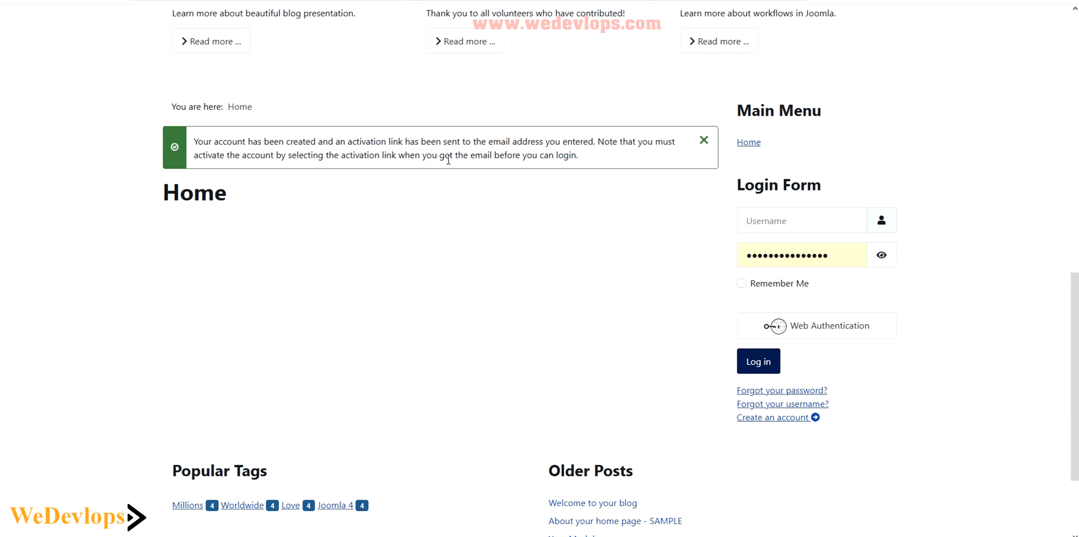
mouse_move(881, 256)
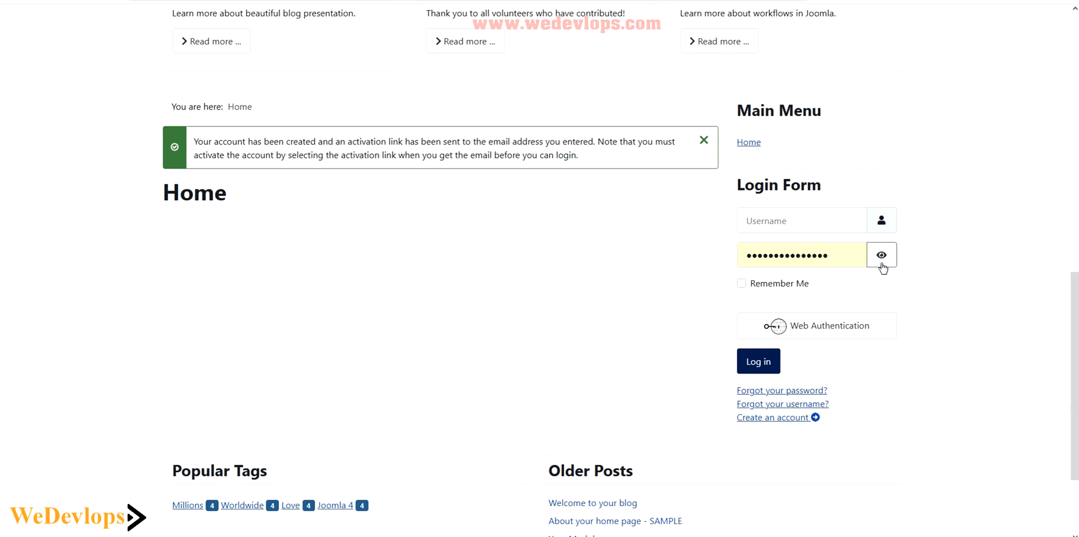
click(882, 255)
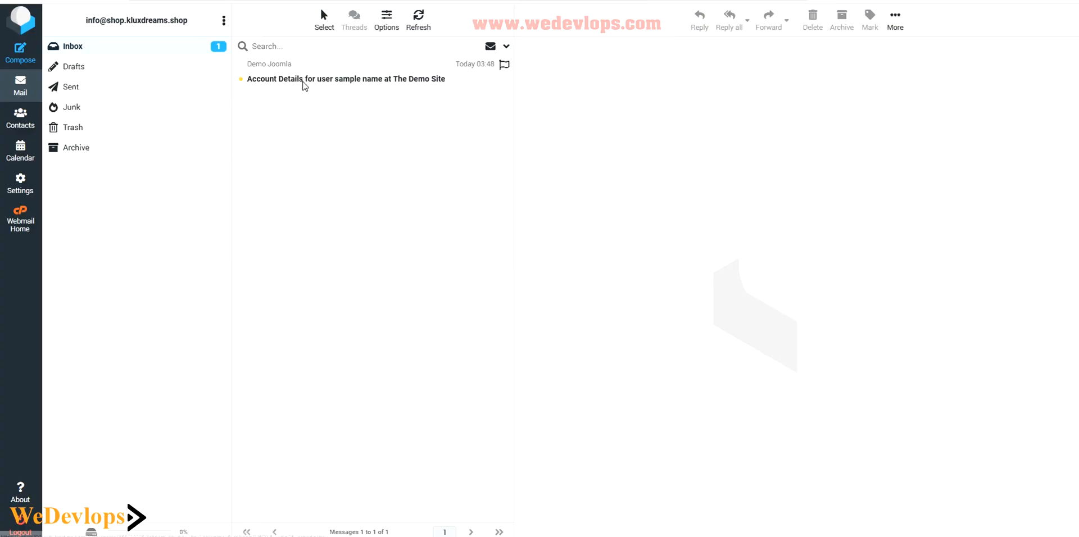
Step: Open the 'Account Details for user sample name' email and select the mailbox address
click(346, 79)
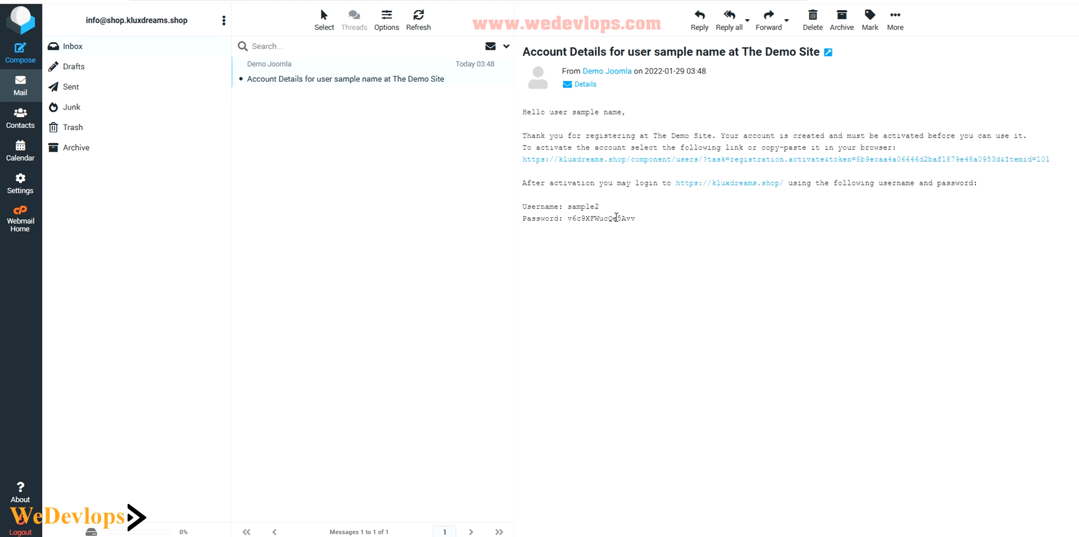
mouse_move(715, 202)
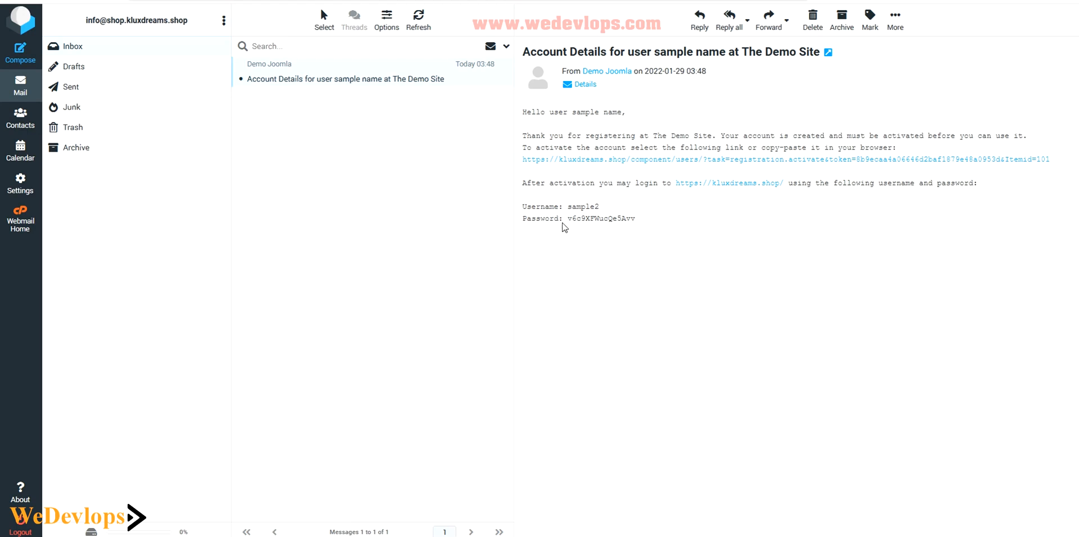
mouse_move(731, 209)
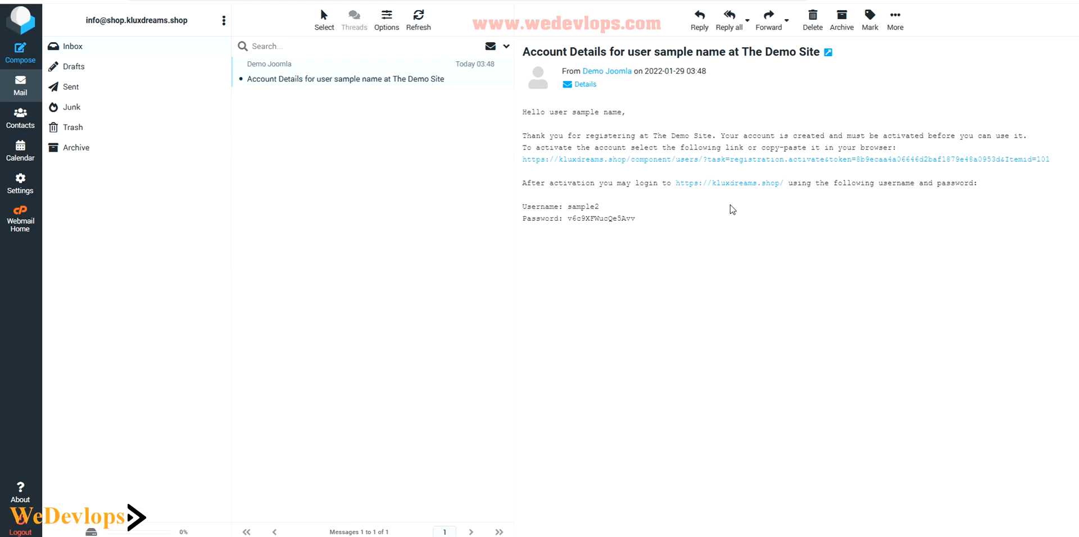
mouse_move(701, 167)
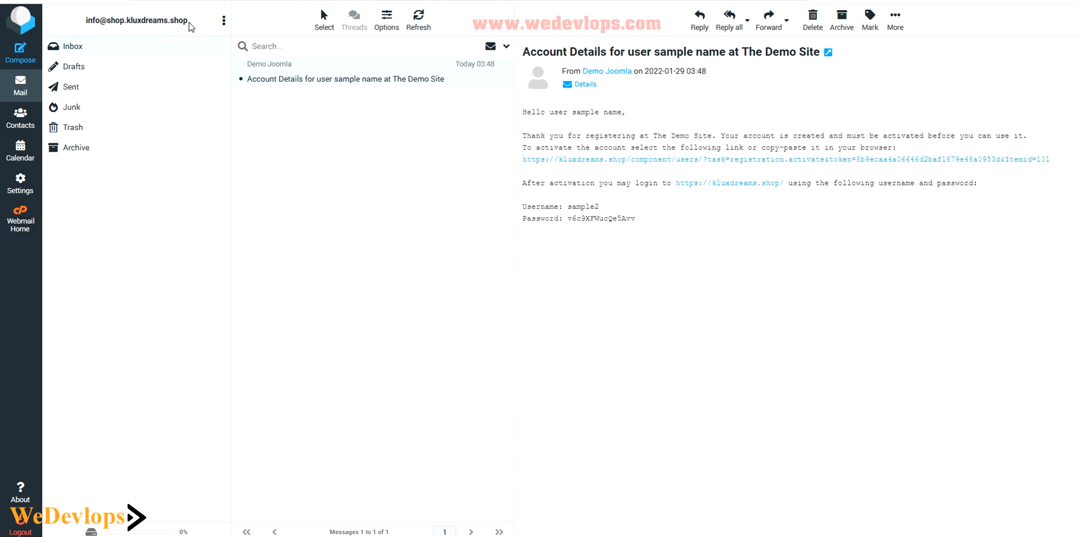
double_click(137, 20)
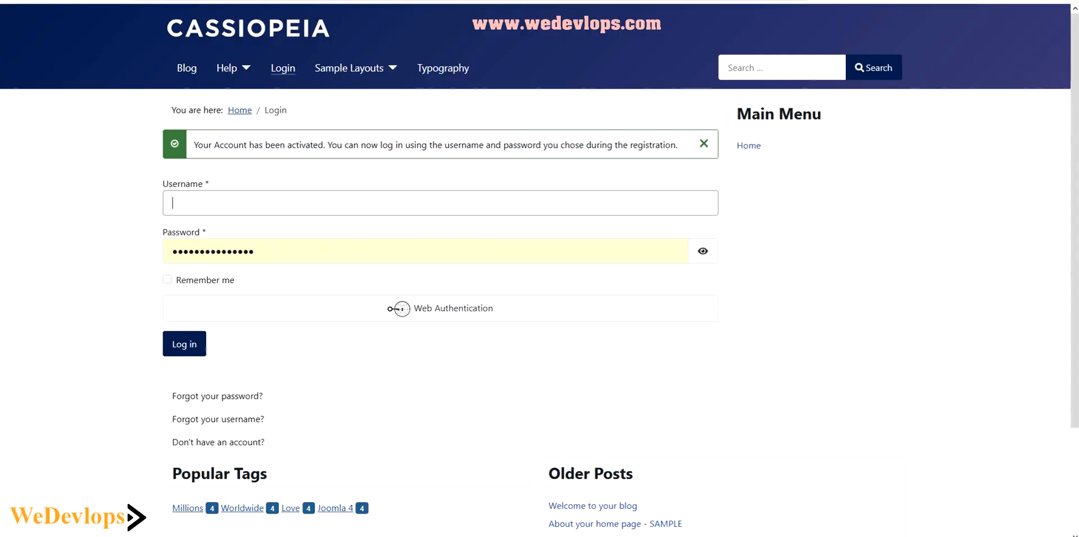
click(439, 202)
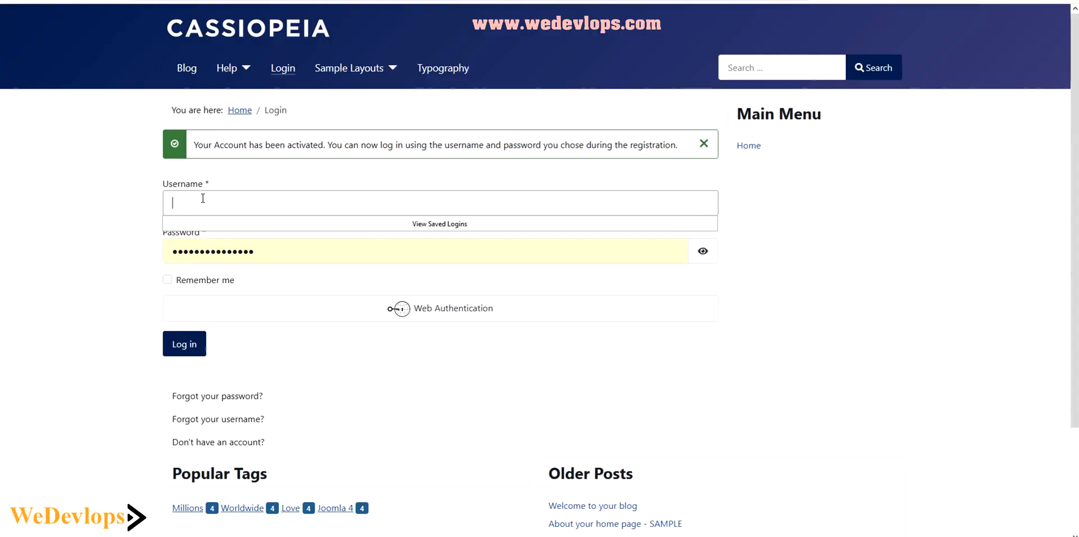
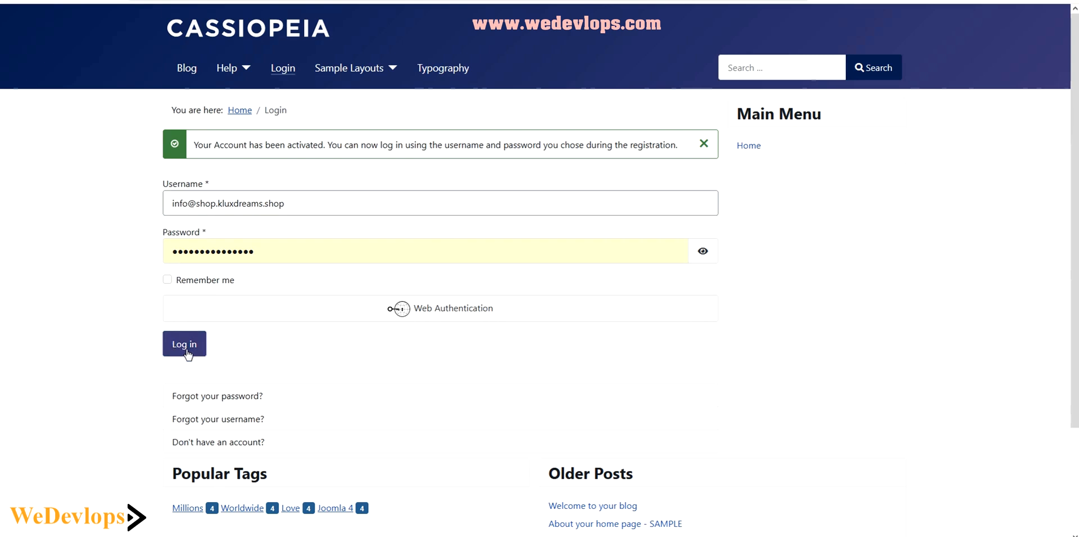
click(184, 344)
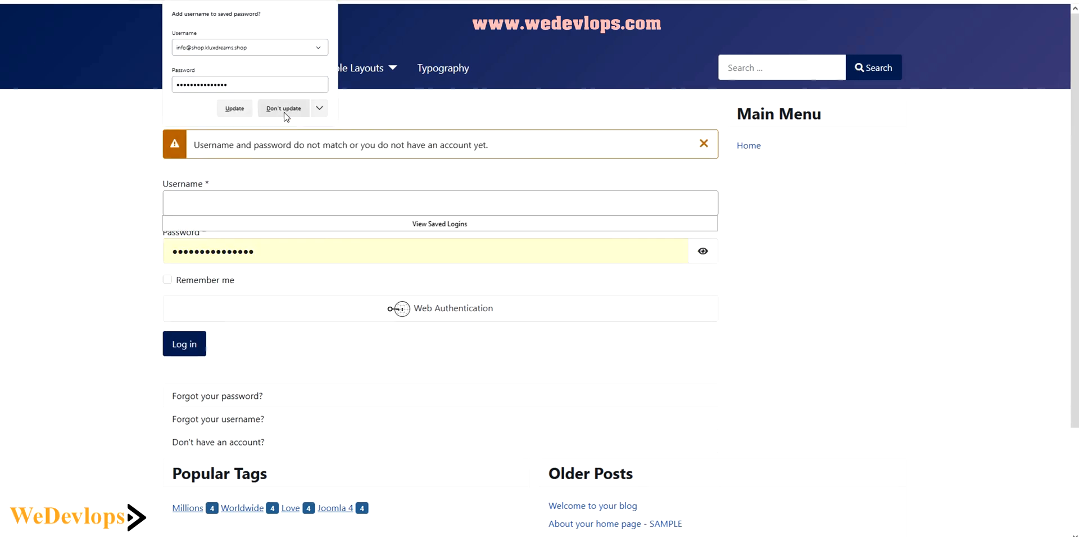
click(282, 108)
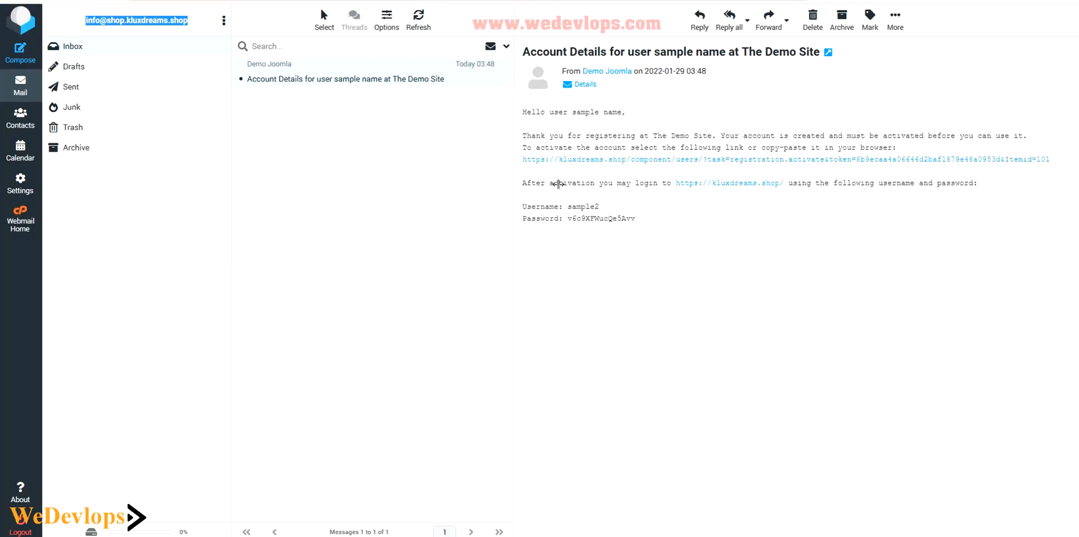
Step: Log in with the username sample2 instead
double_click(583, 206)
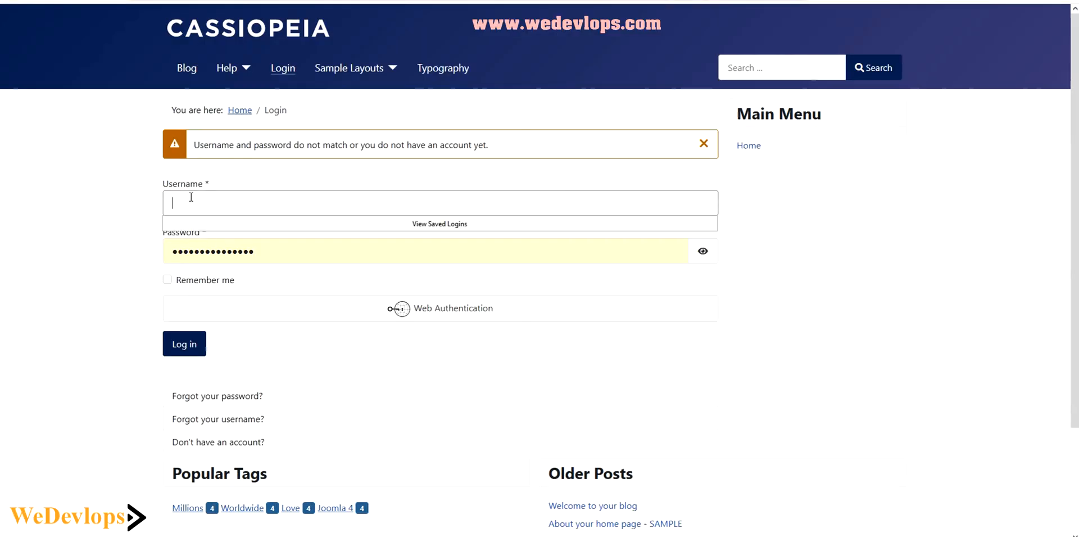
text(sample2)
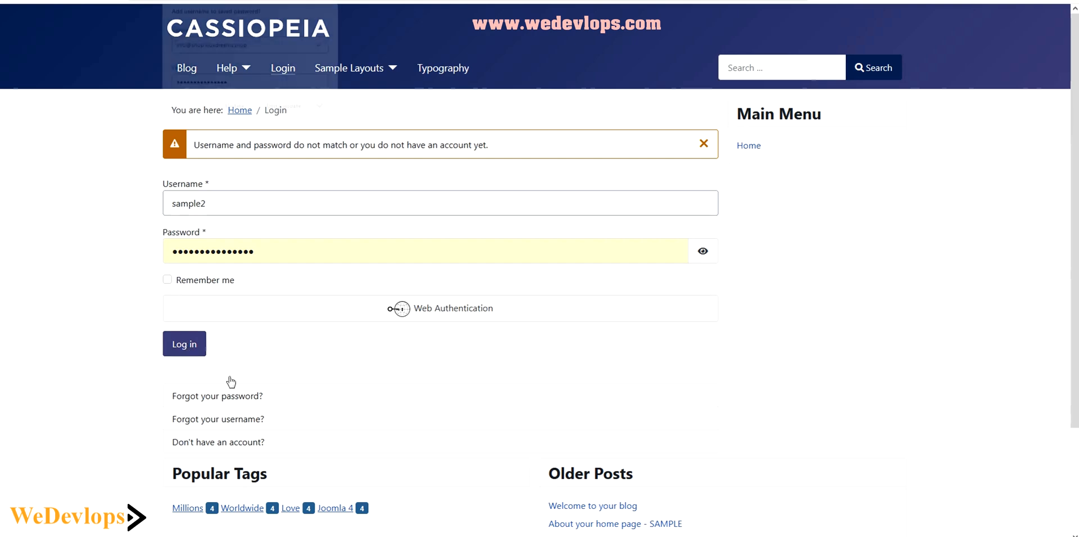
click(184, 343)
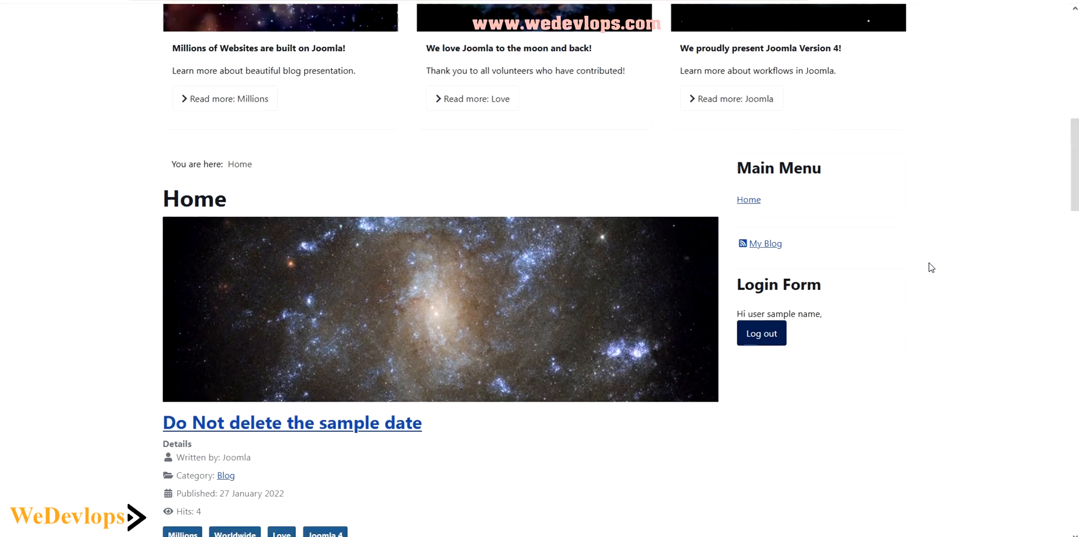
Step: Scroll the home page to confirm the 'Hi user sample name' greeting and Log out button
scroll(down, 3)
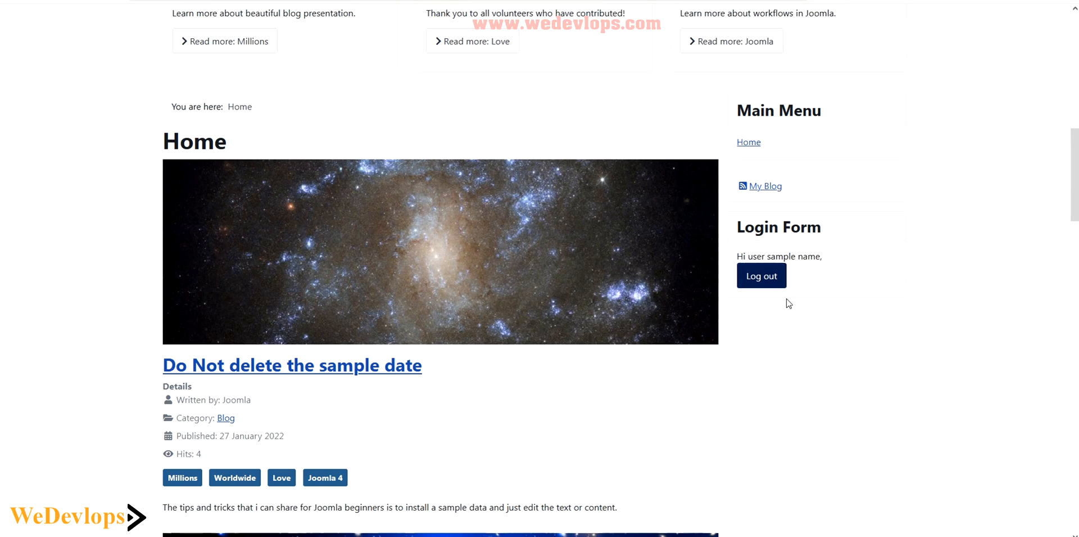
mouse_move(800, 291)
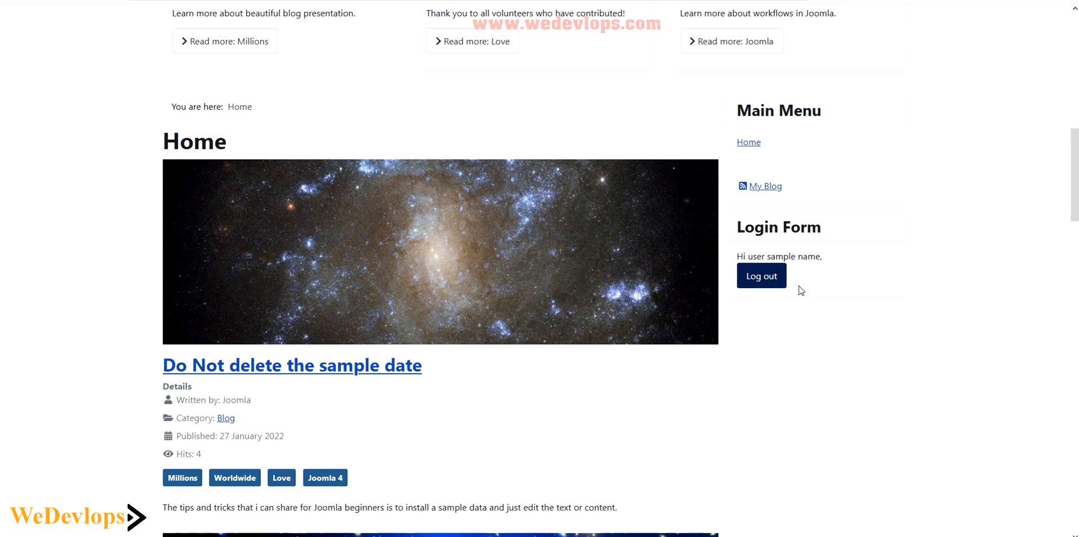
mouse_move(840, 283)
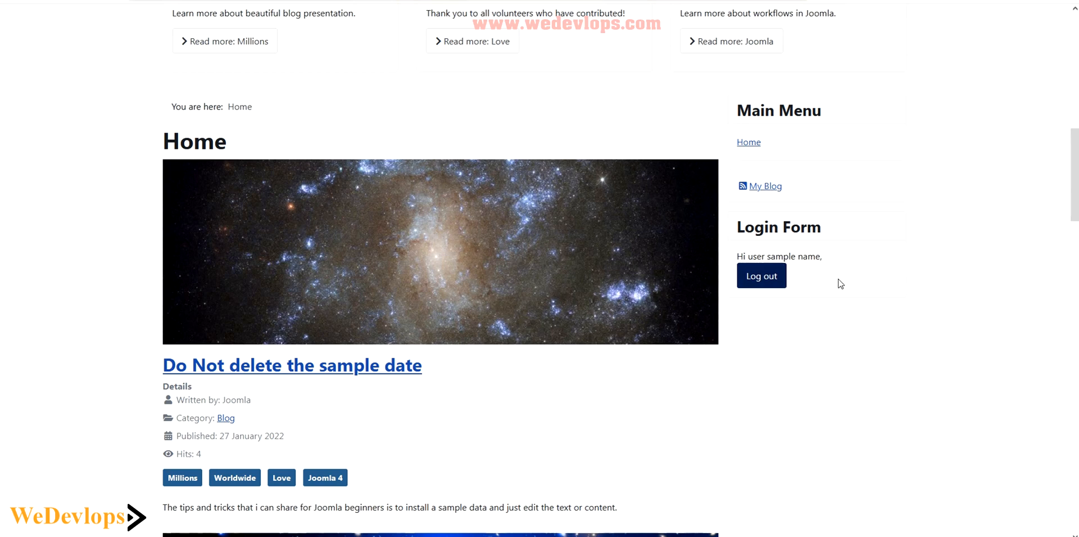
scroll(down, 3)
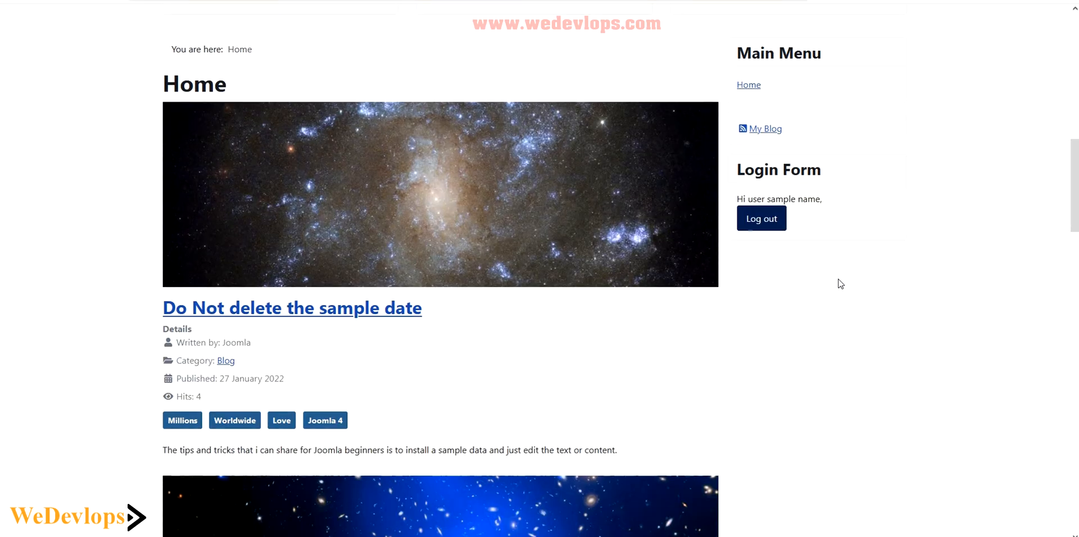
scroll(down, 3)
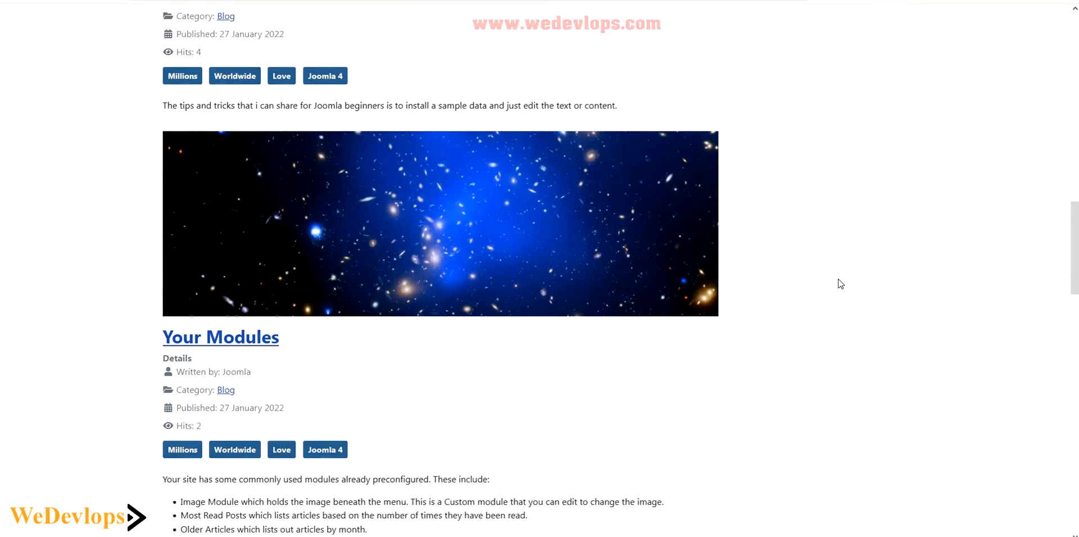
scroll(down, 3)
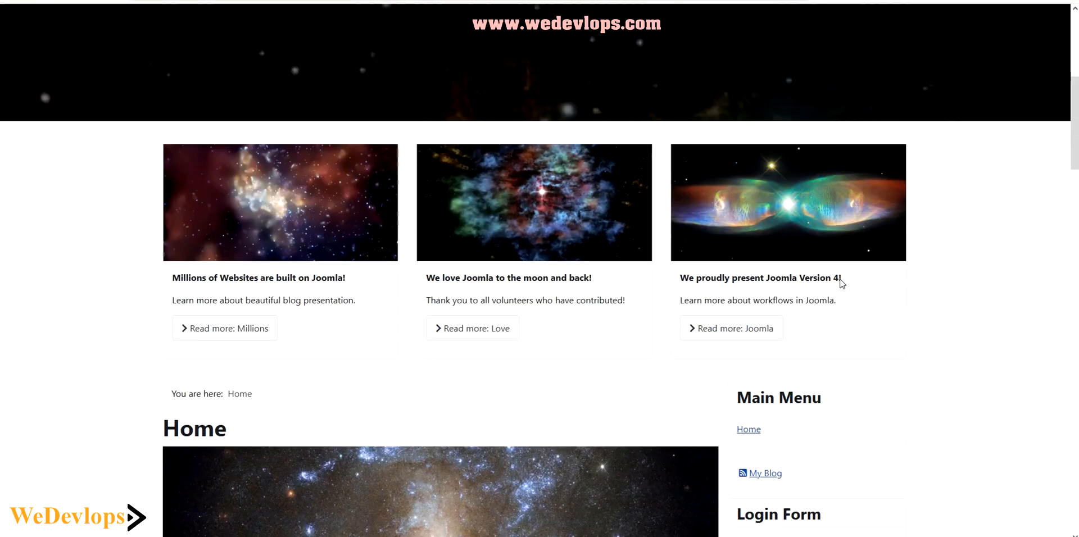
scroll(down, 3)
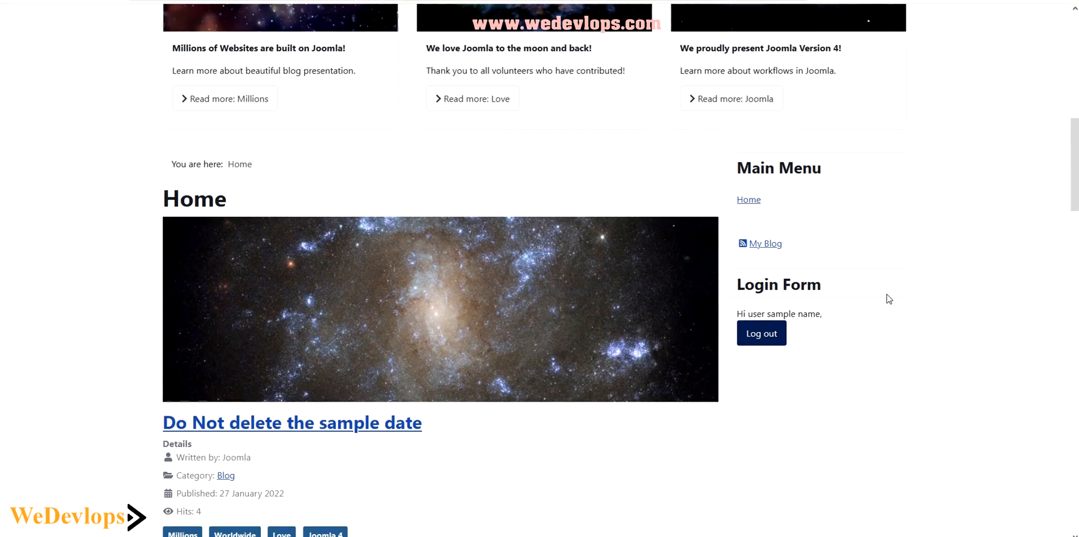
mouse_move(787, 372)
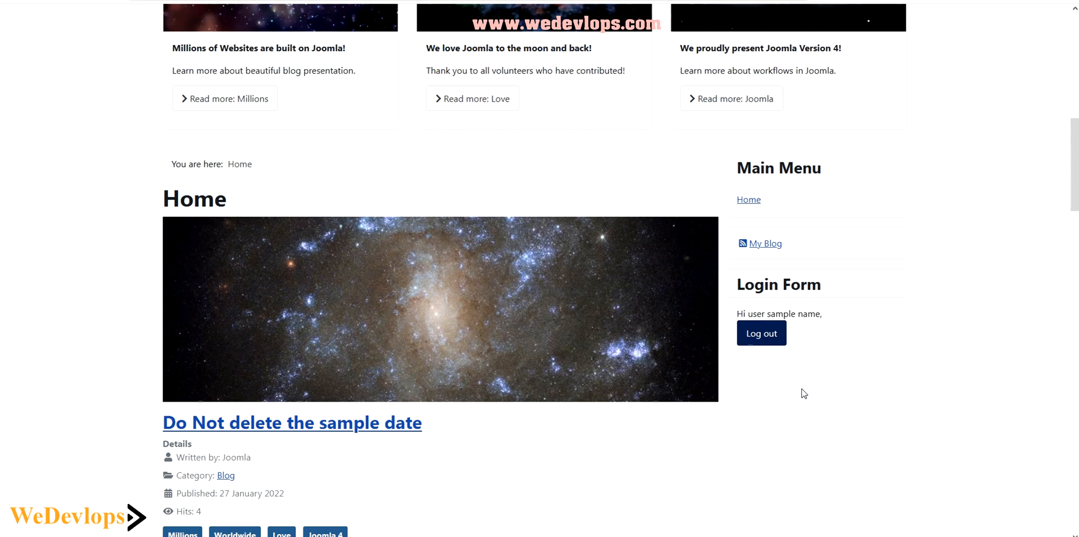
mouse_move(789, 371)
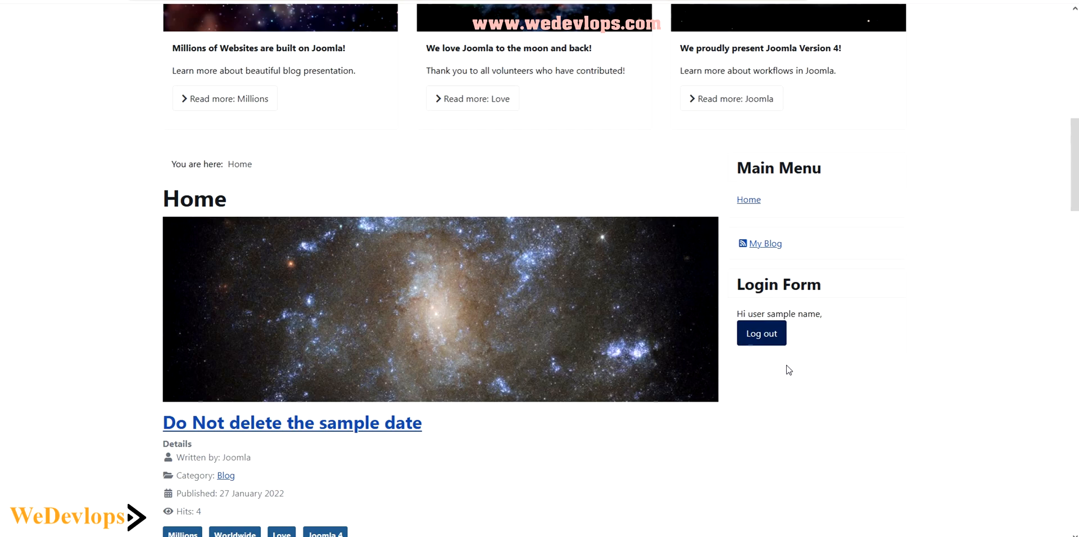
scroll(down, 3)
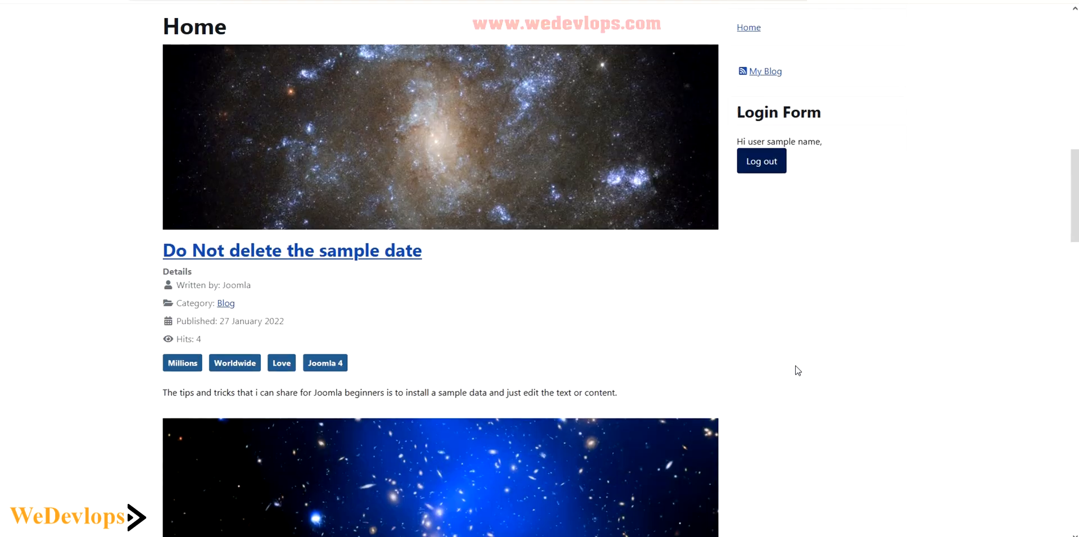
mouse_move(796, 371)
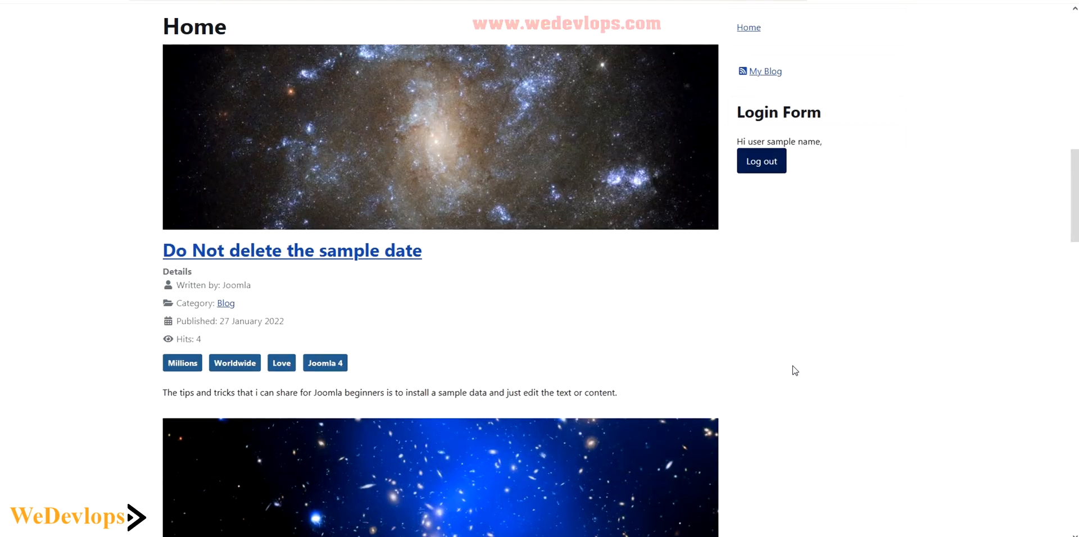